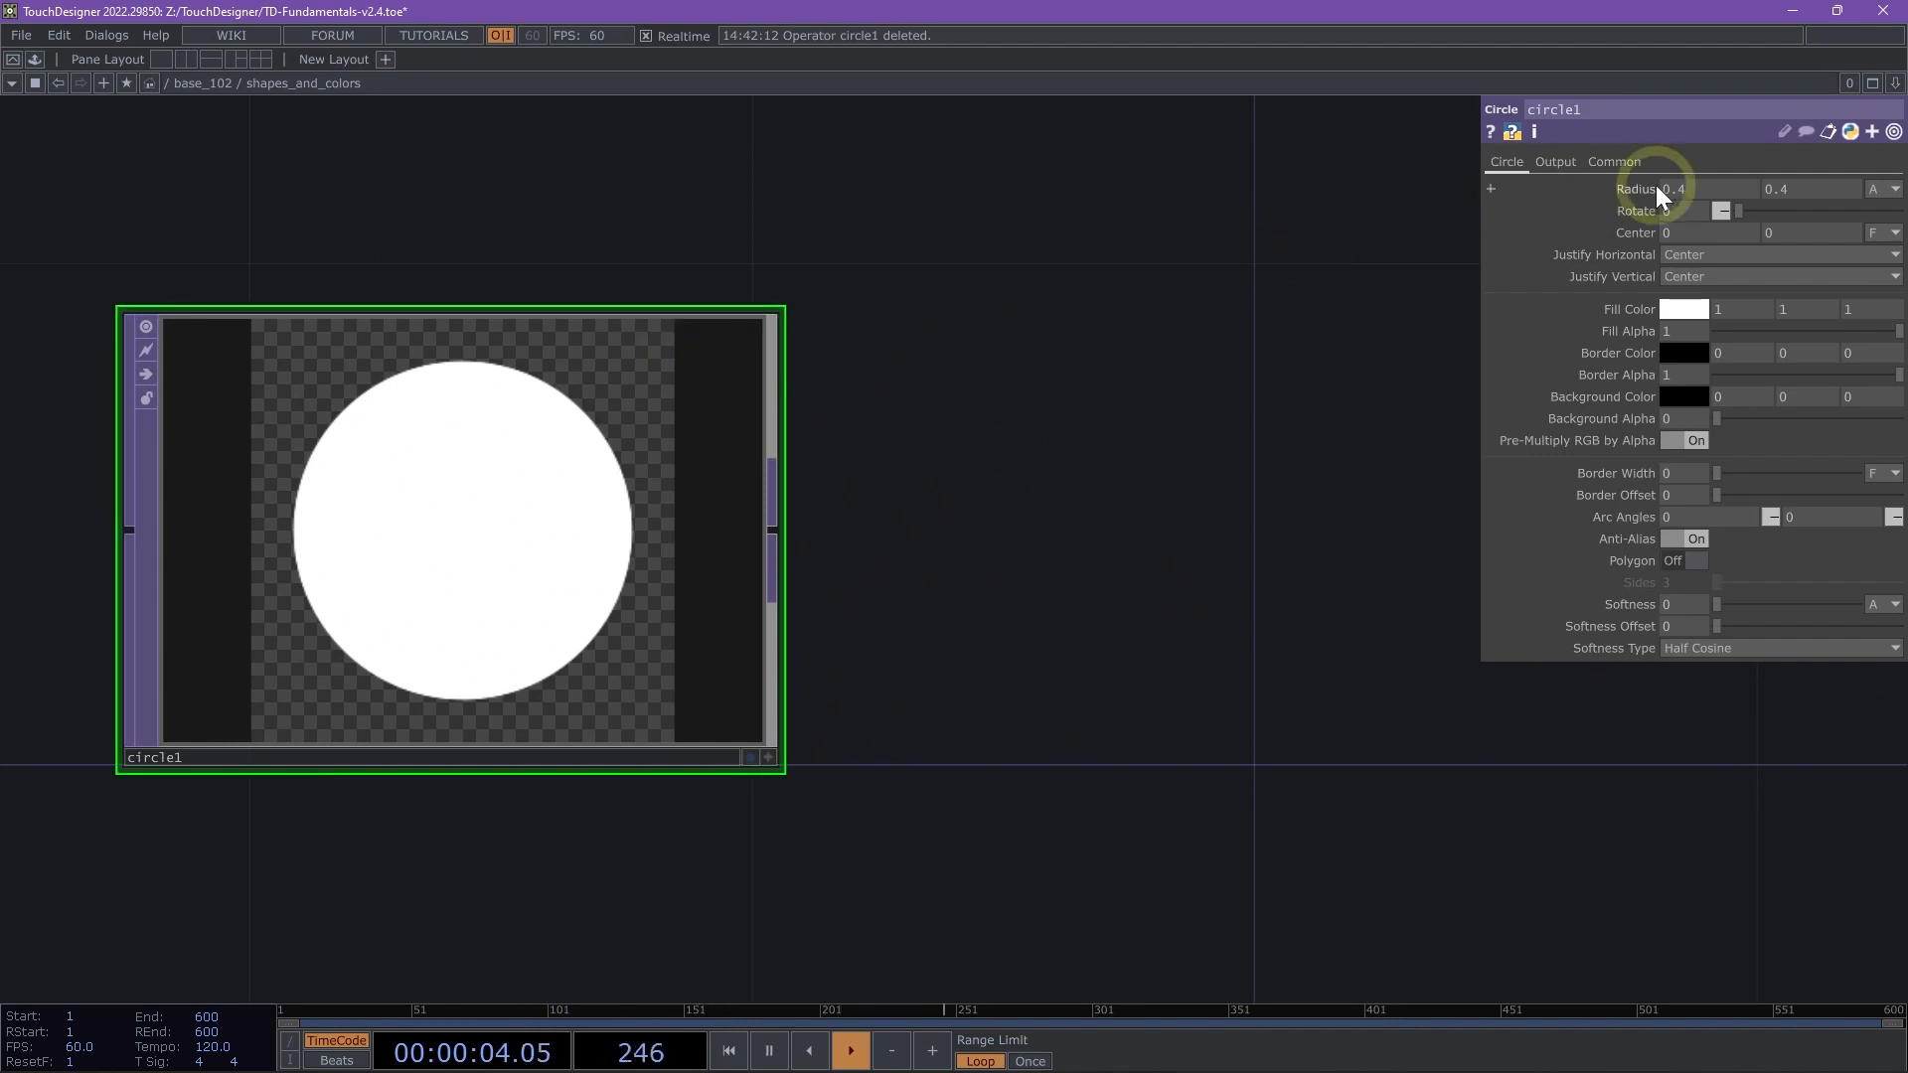
pyautogui.moveTo(1650, 190)
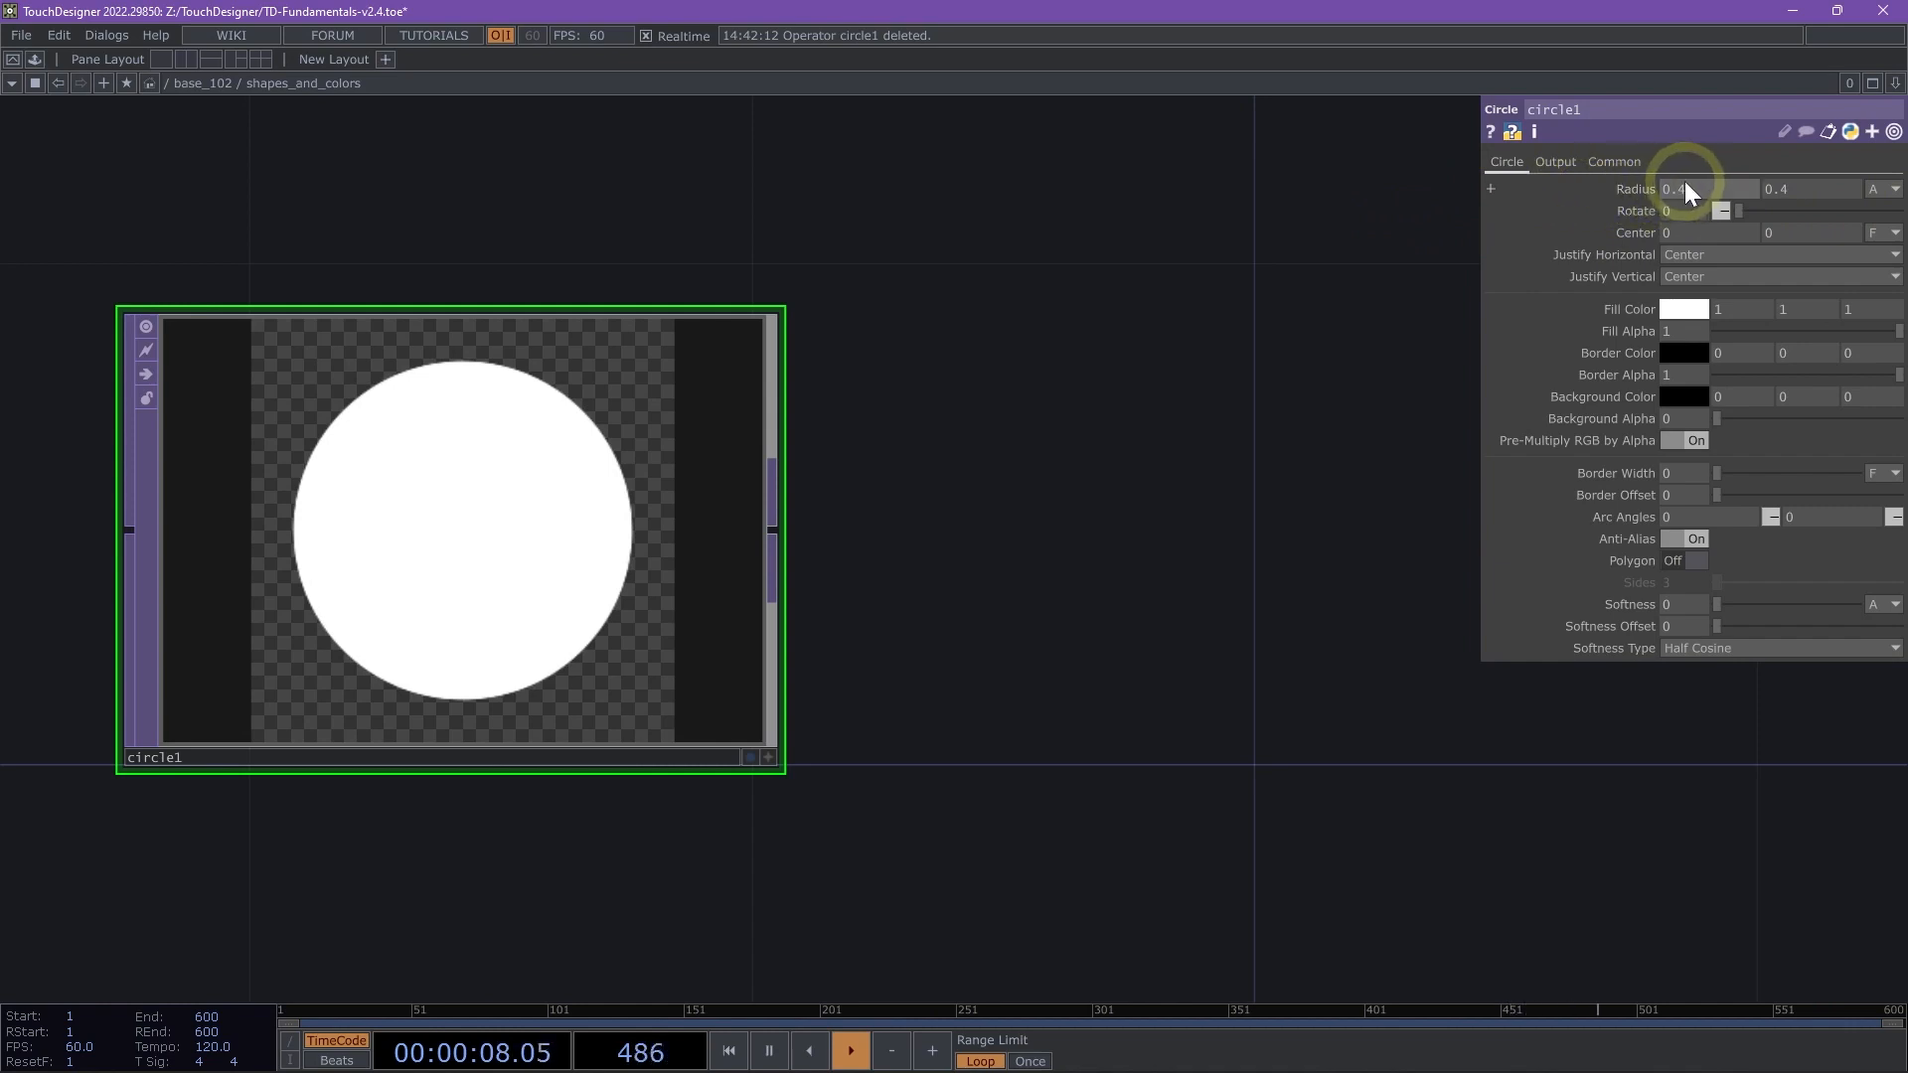
# - Stretch the white circle into a tall ellipse: Radius X 0.25, Radius Y 0.4, Rotate 360
pyautogui.click(1488, 189)
pyautogui.write('0.25')
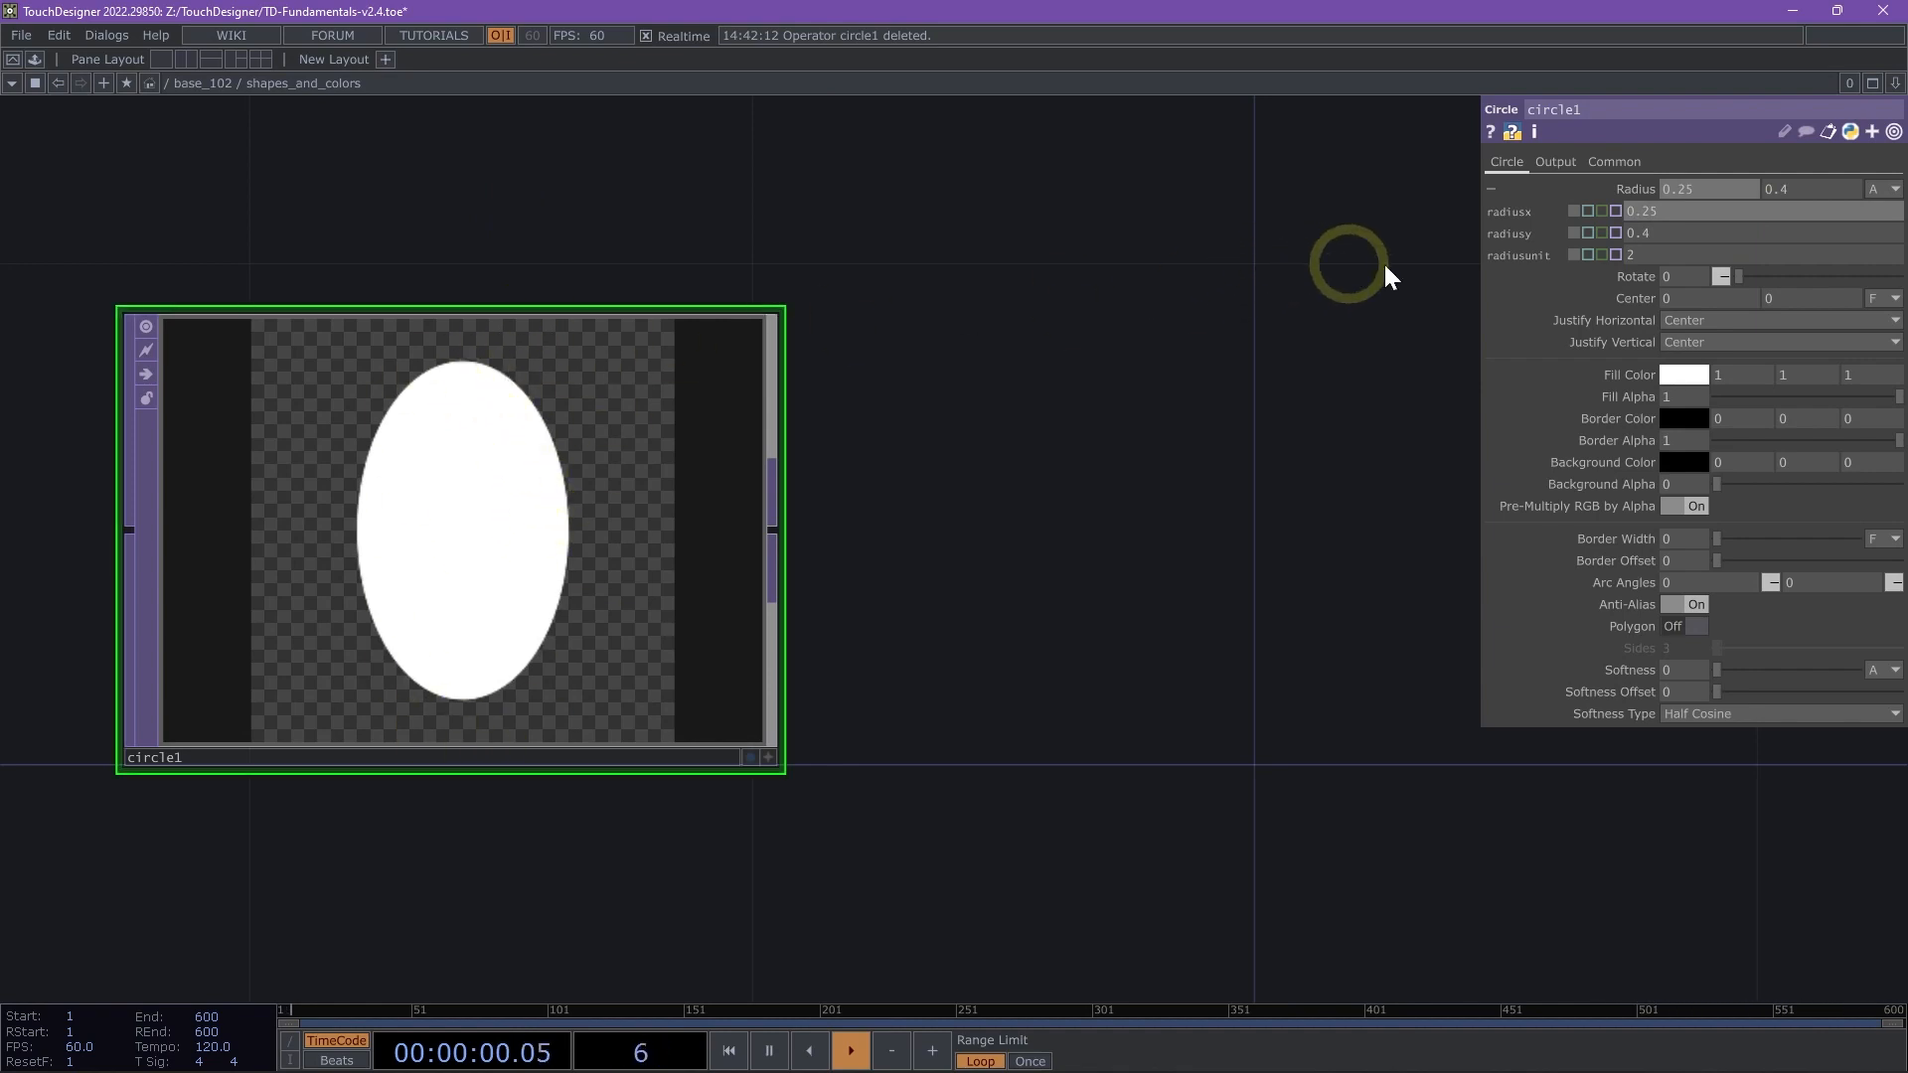
pyautogui.click(1489, 189)
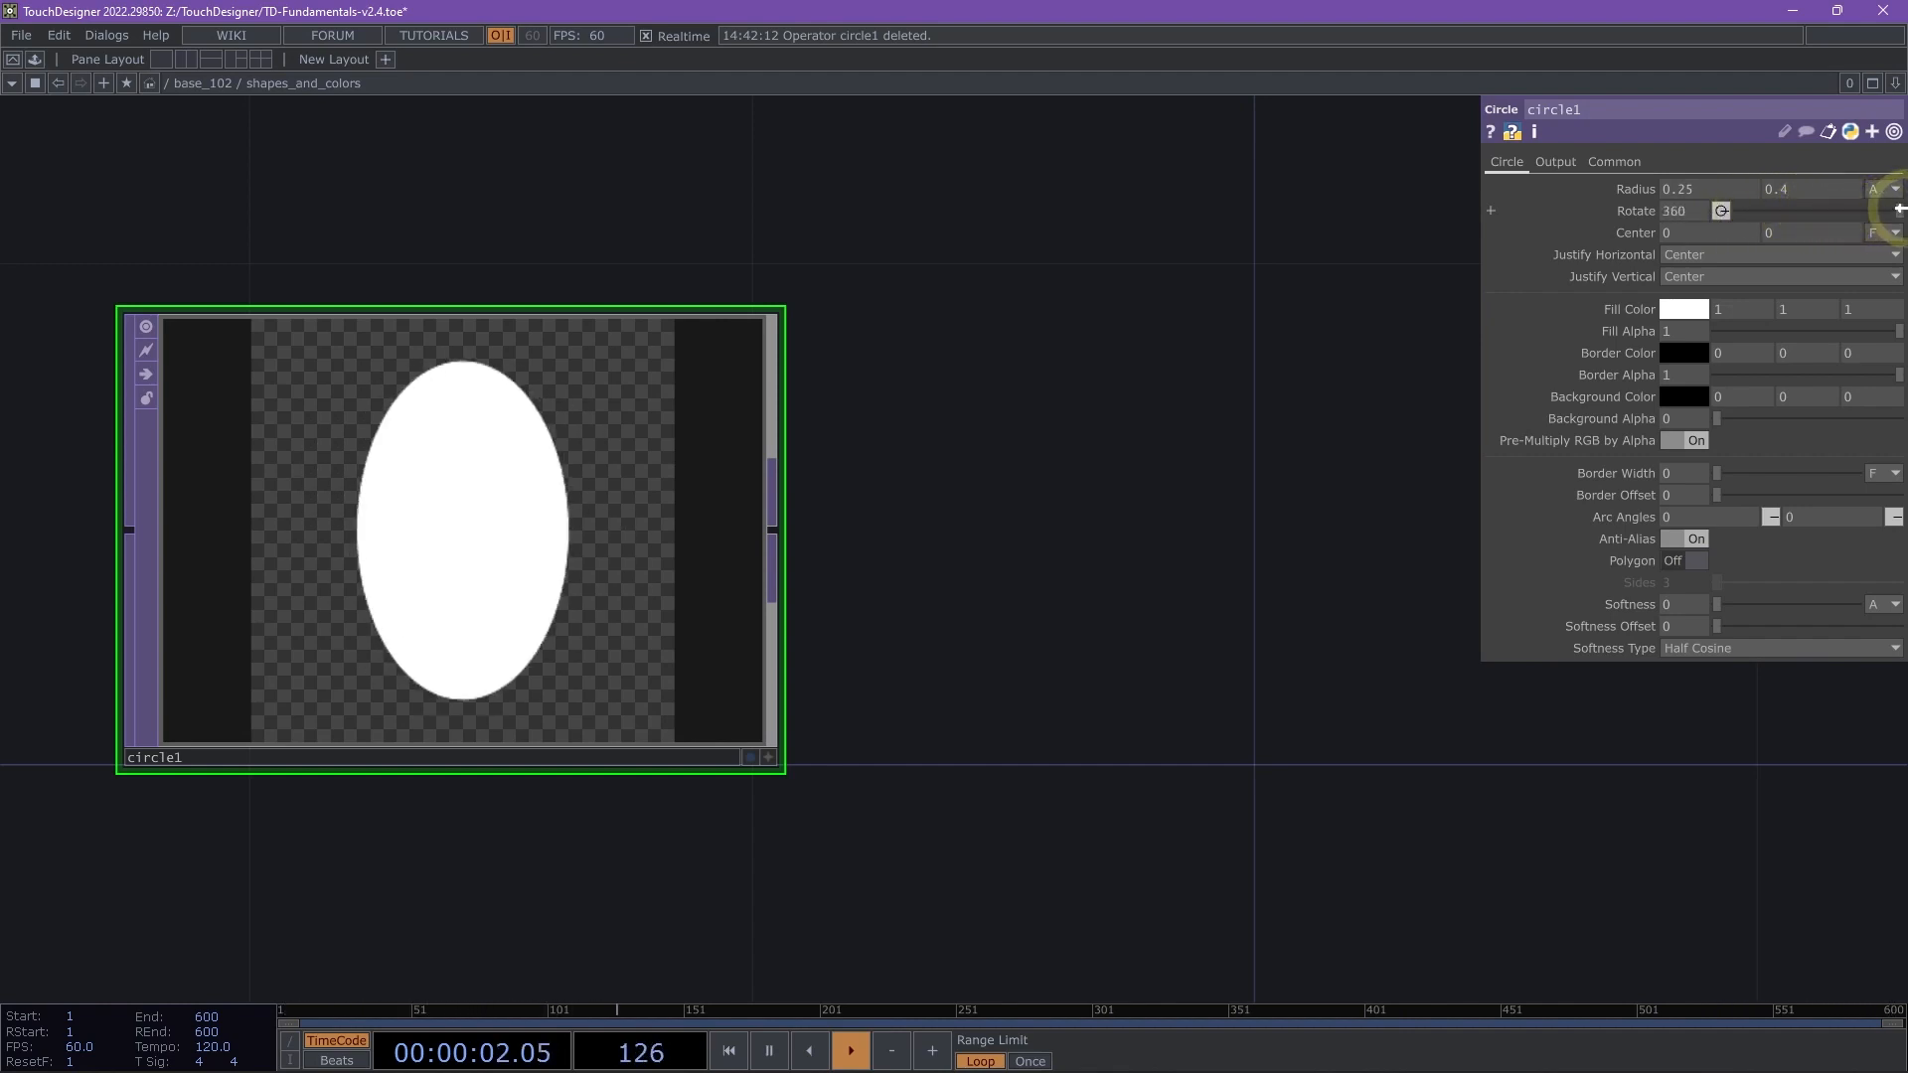
# - Fill the ellipse with a light blue (about RGB 0.5, 0.59, 1) instead of white
pyautogui.click(1683, 310)
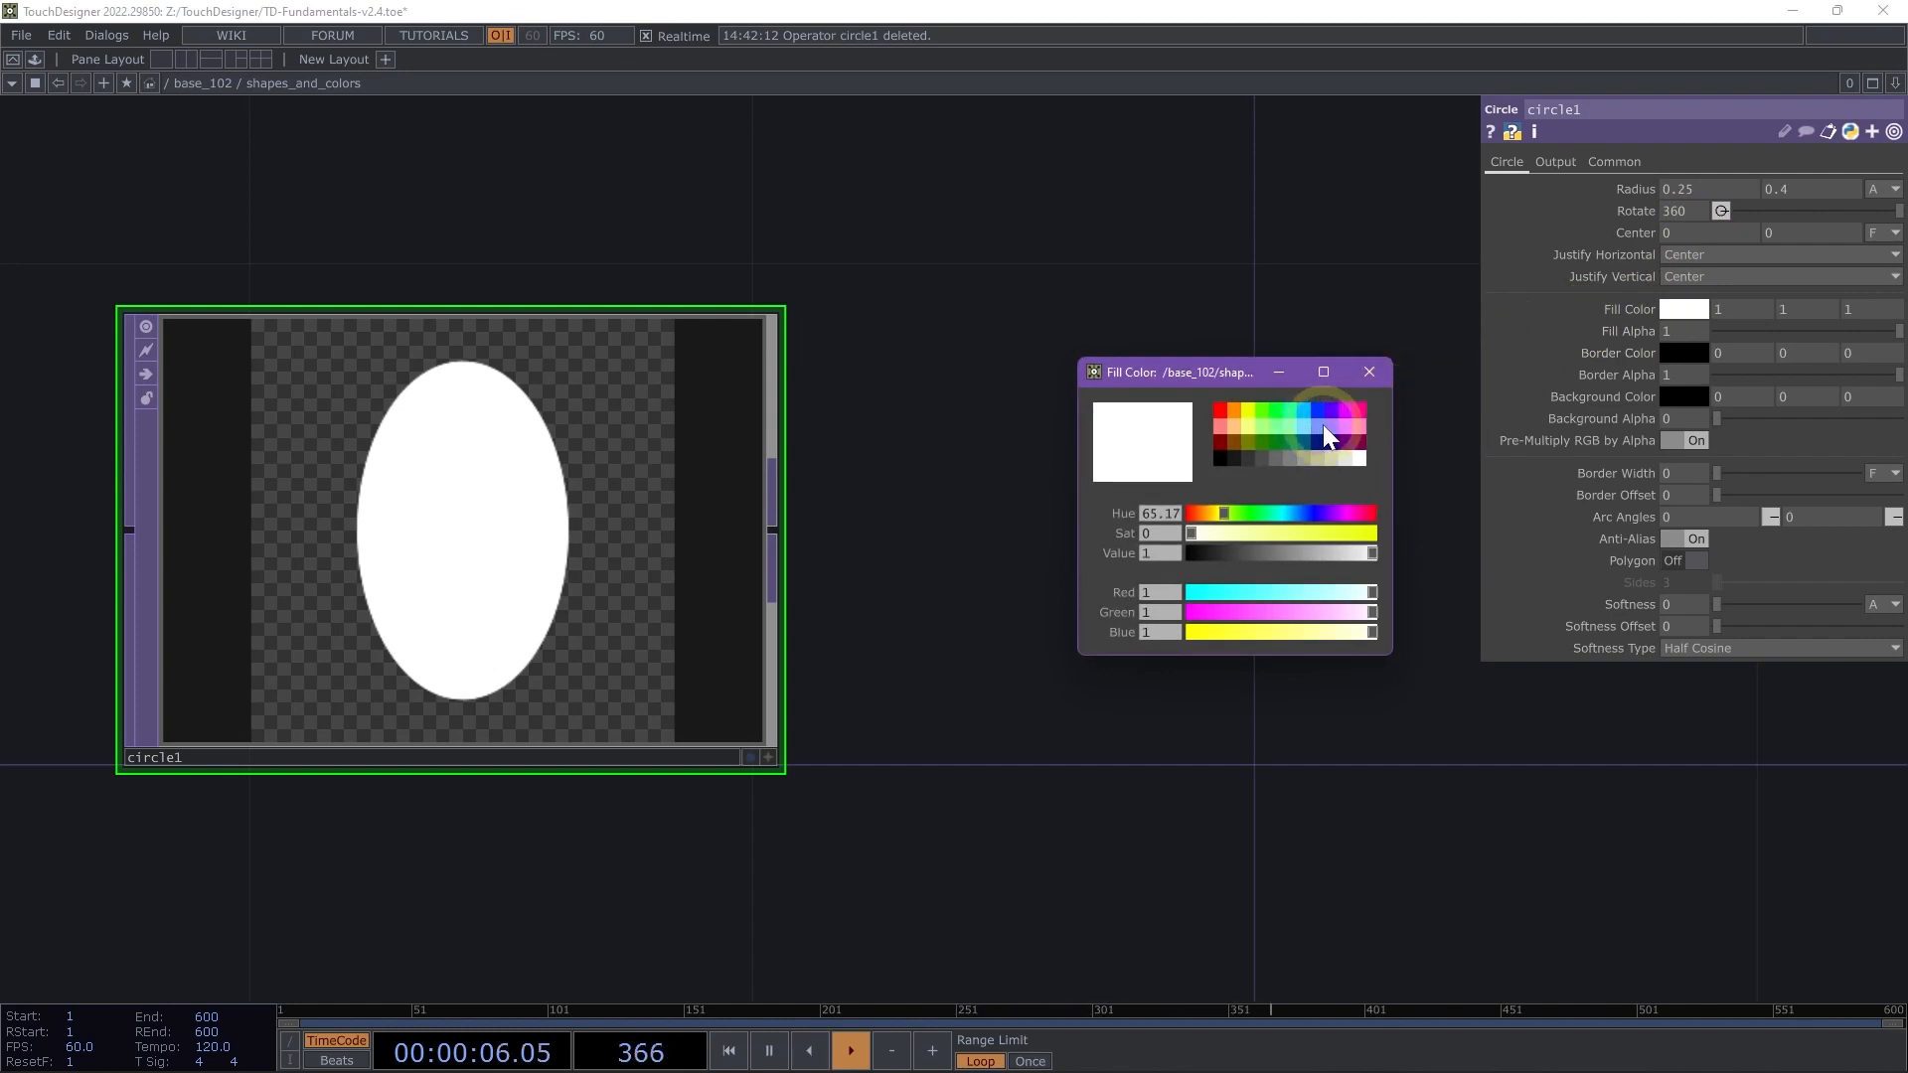
pyautogui.click(1332, 437)
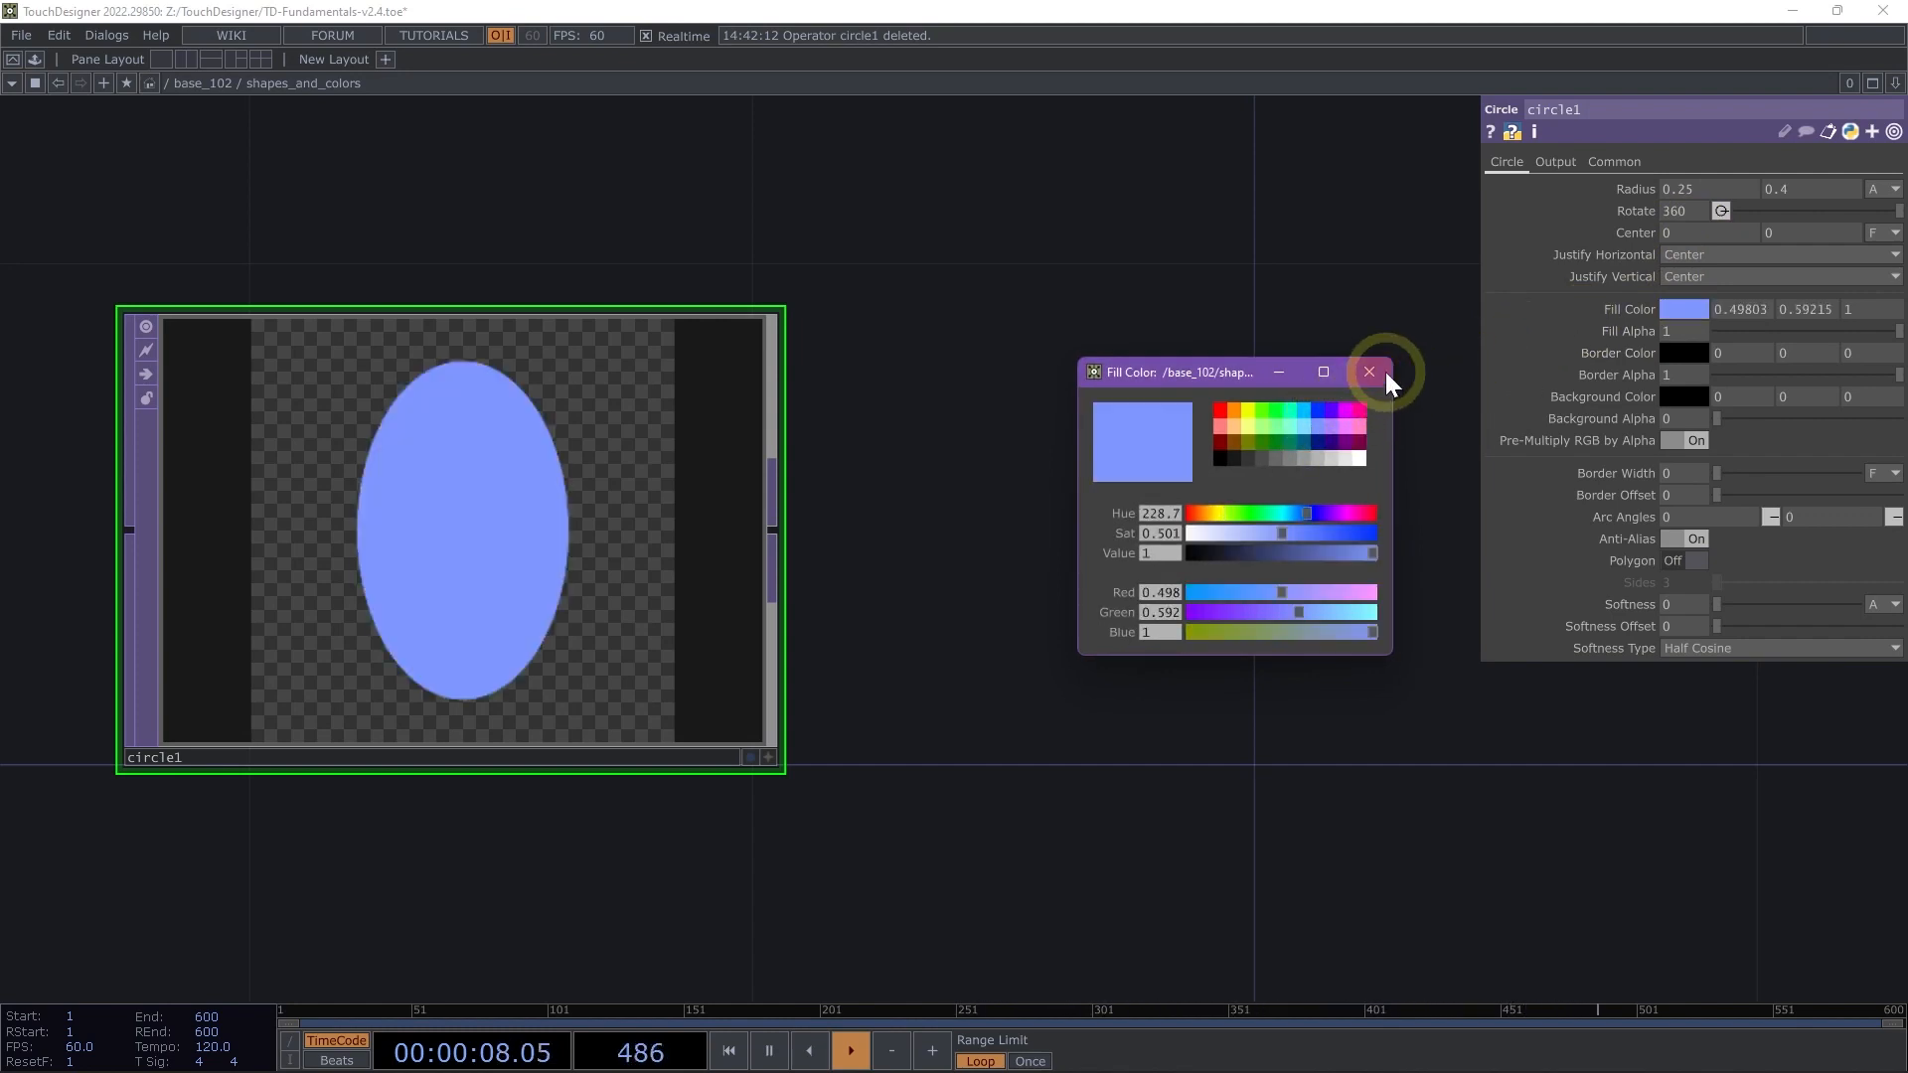
pyautogui.moveTo(1369, 372)
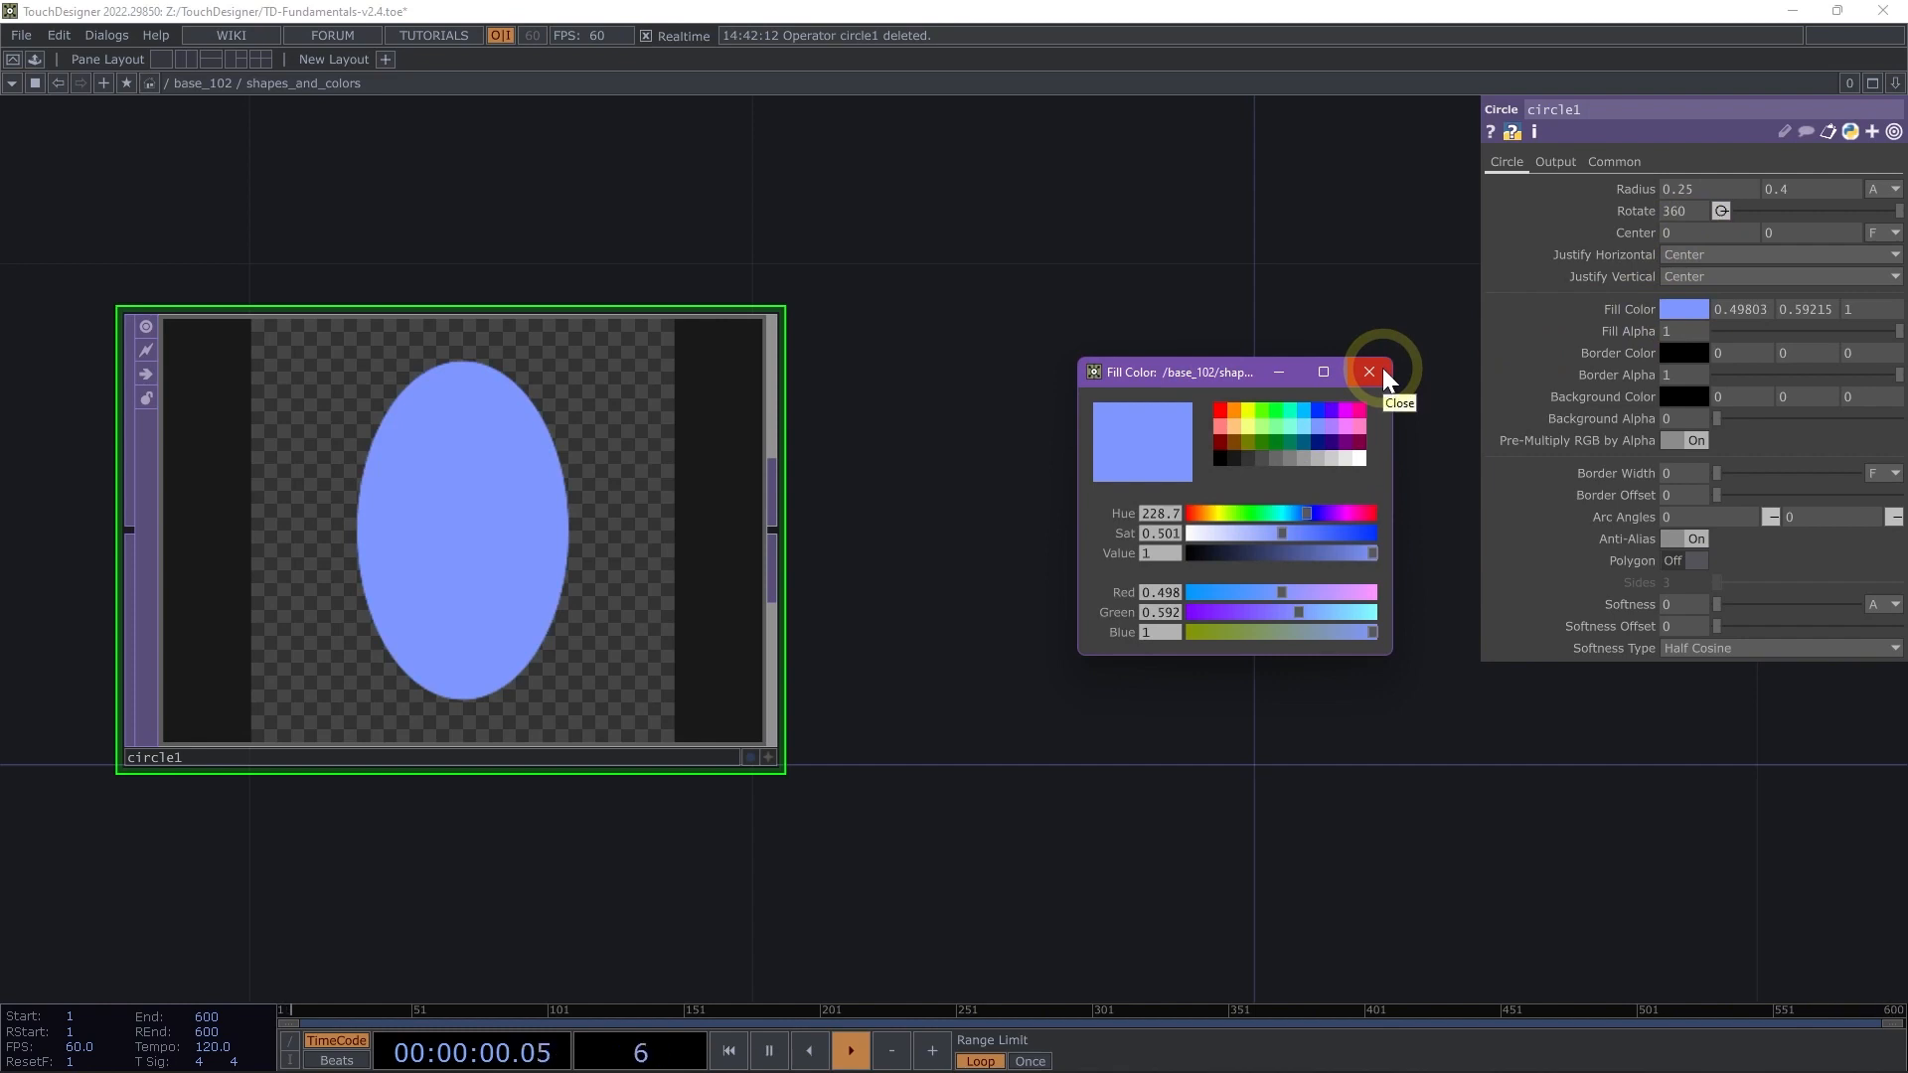
pyautogui.click(1367, 372)
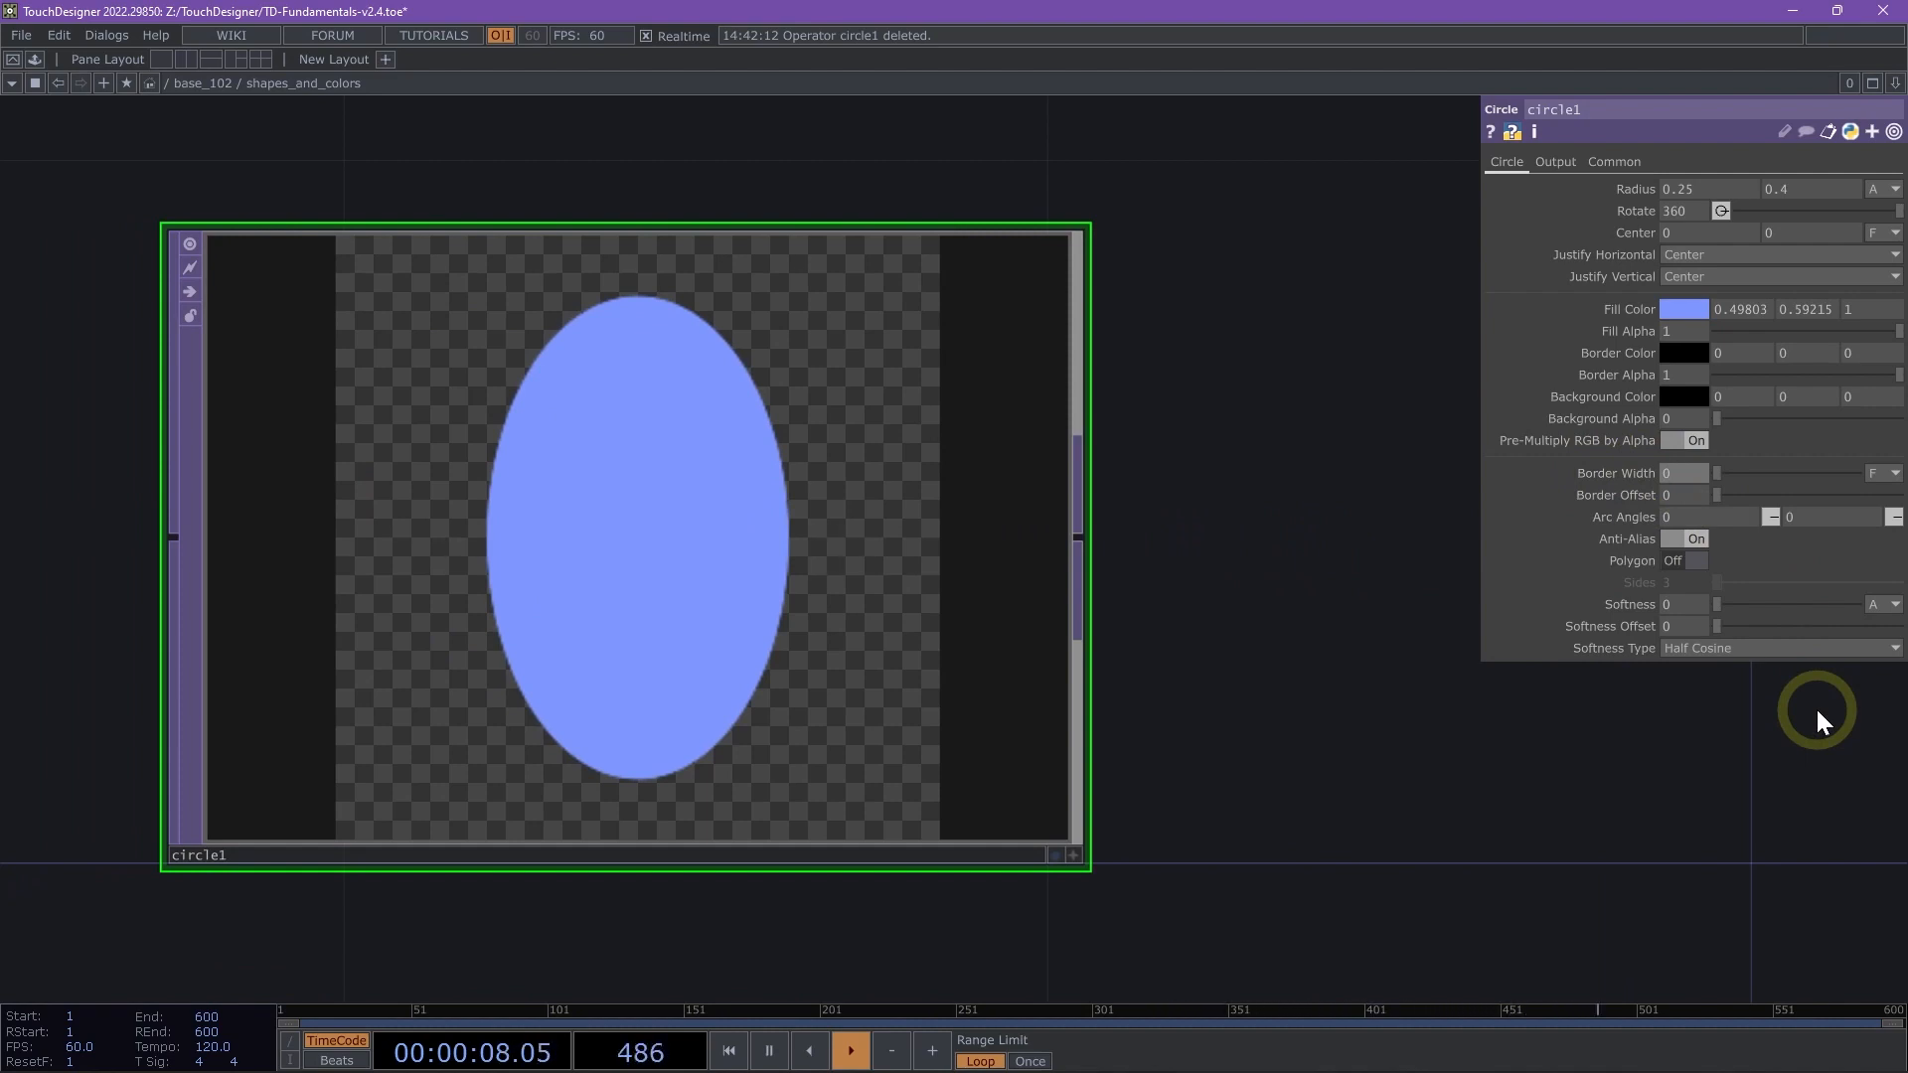
# - Give the ellipse a hot-pink outline with Border Width 0.025
pyautogui.click(727, 1051)
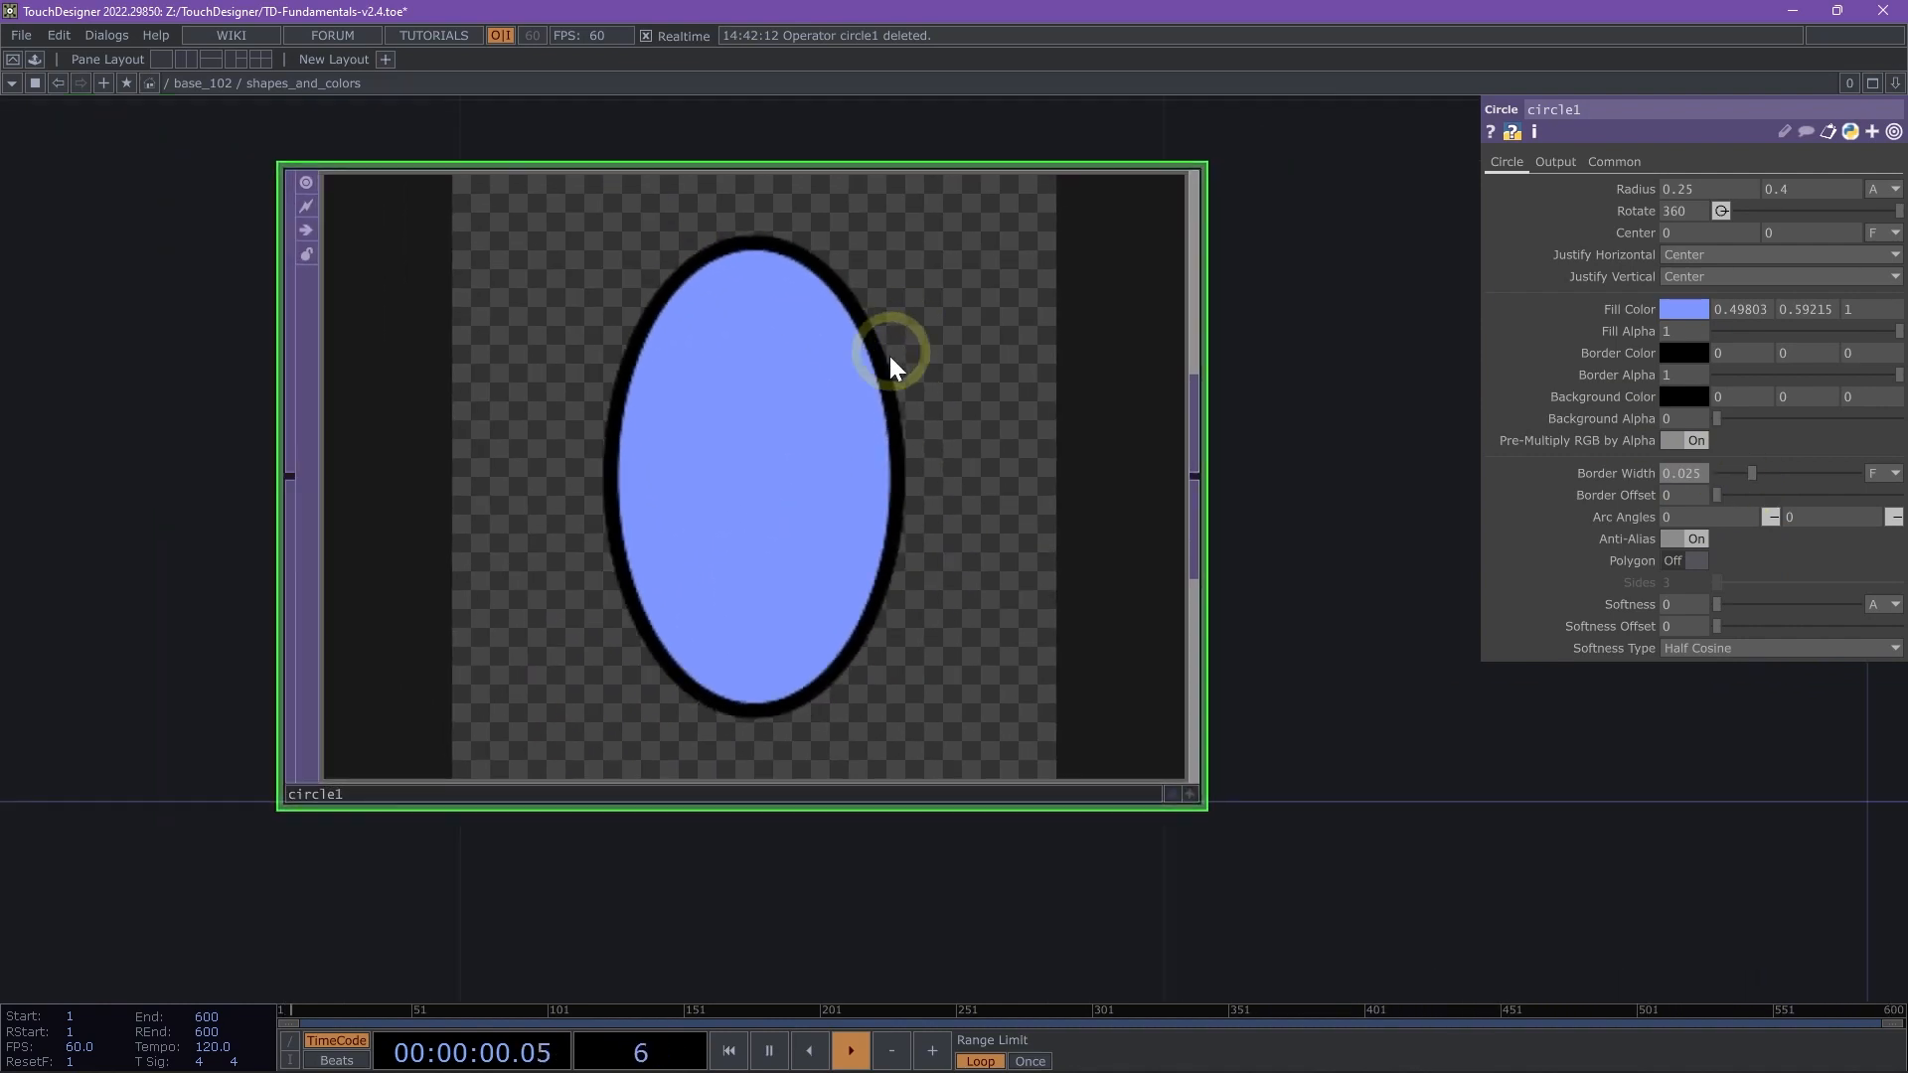
pyautogui.click(1683, 354)
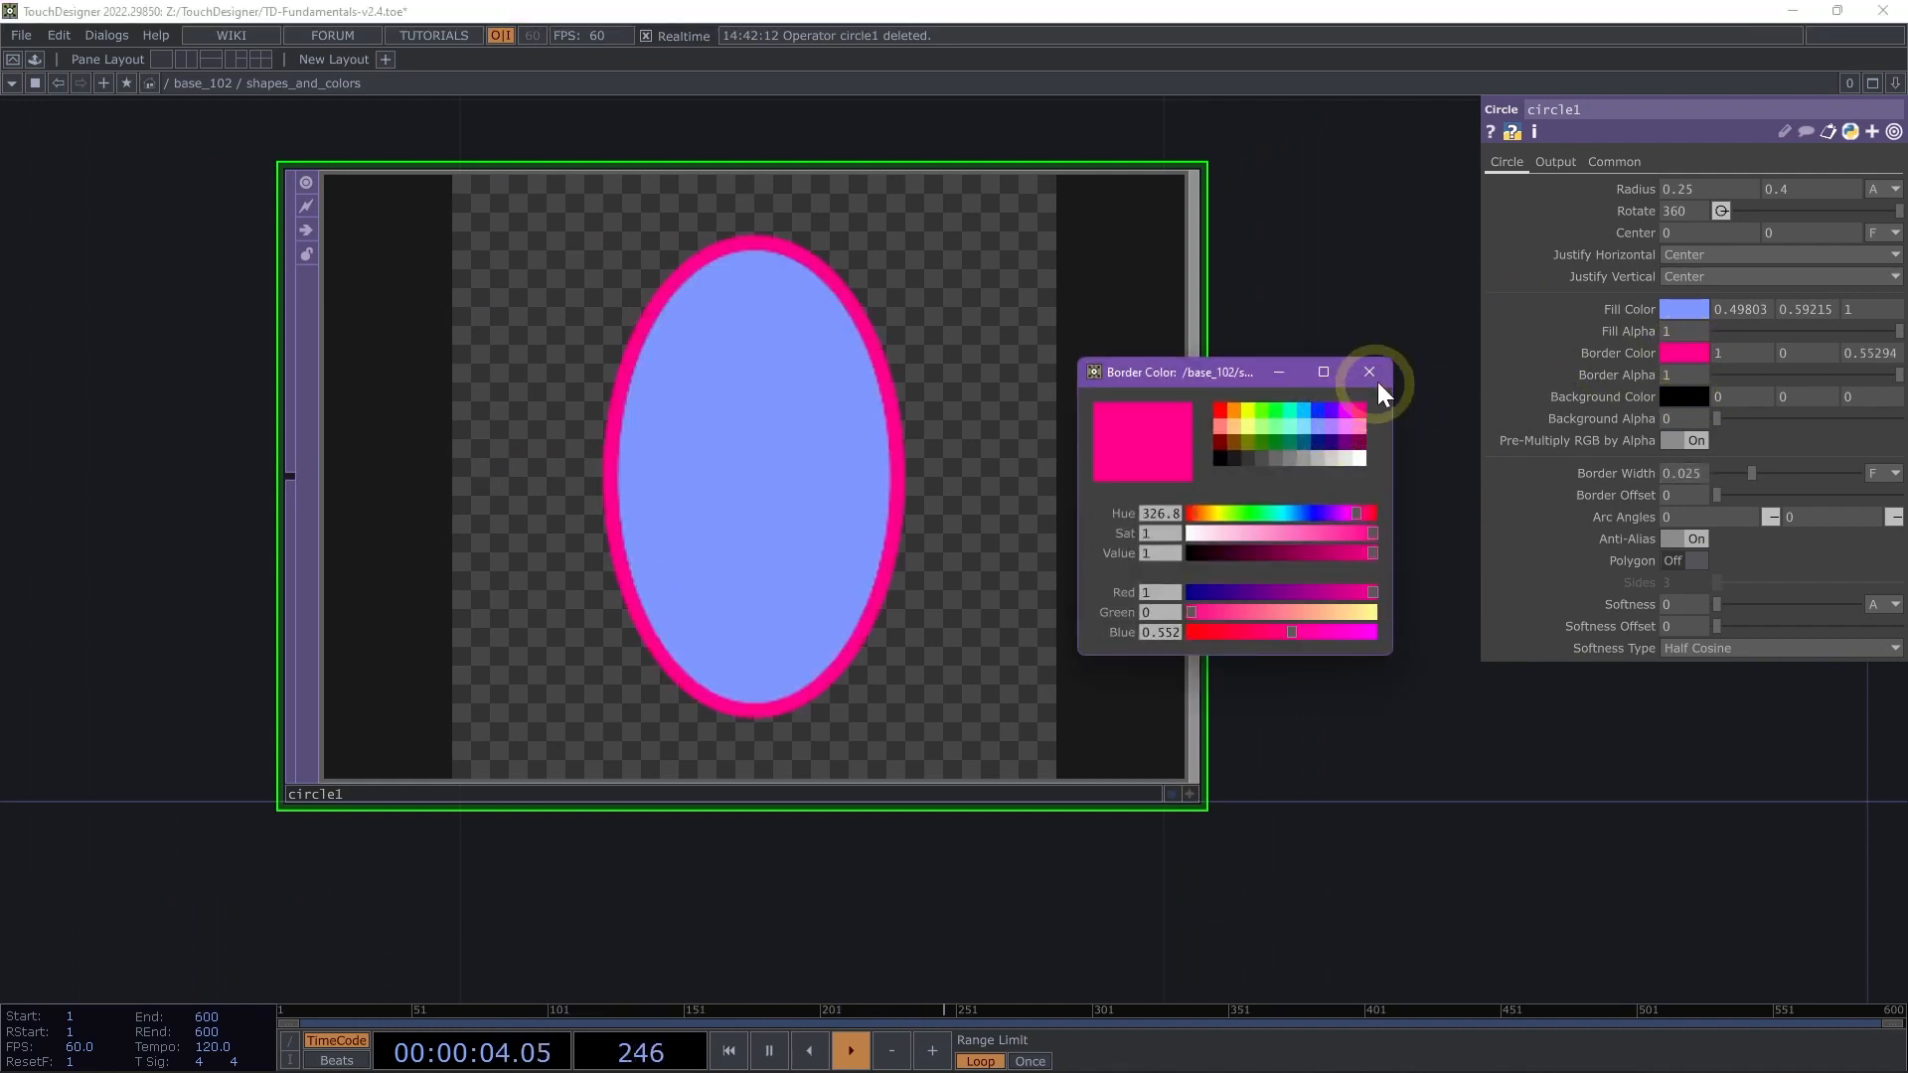
pyautogui.click(1368, 371)
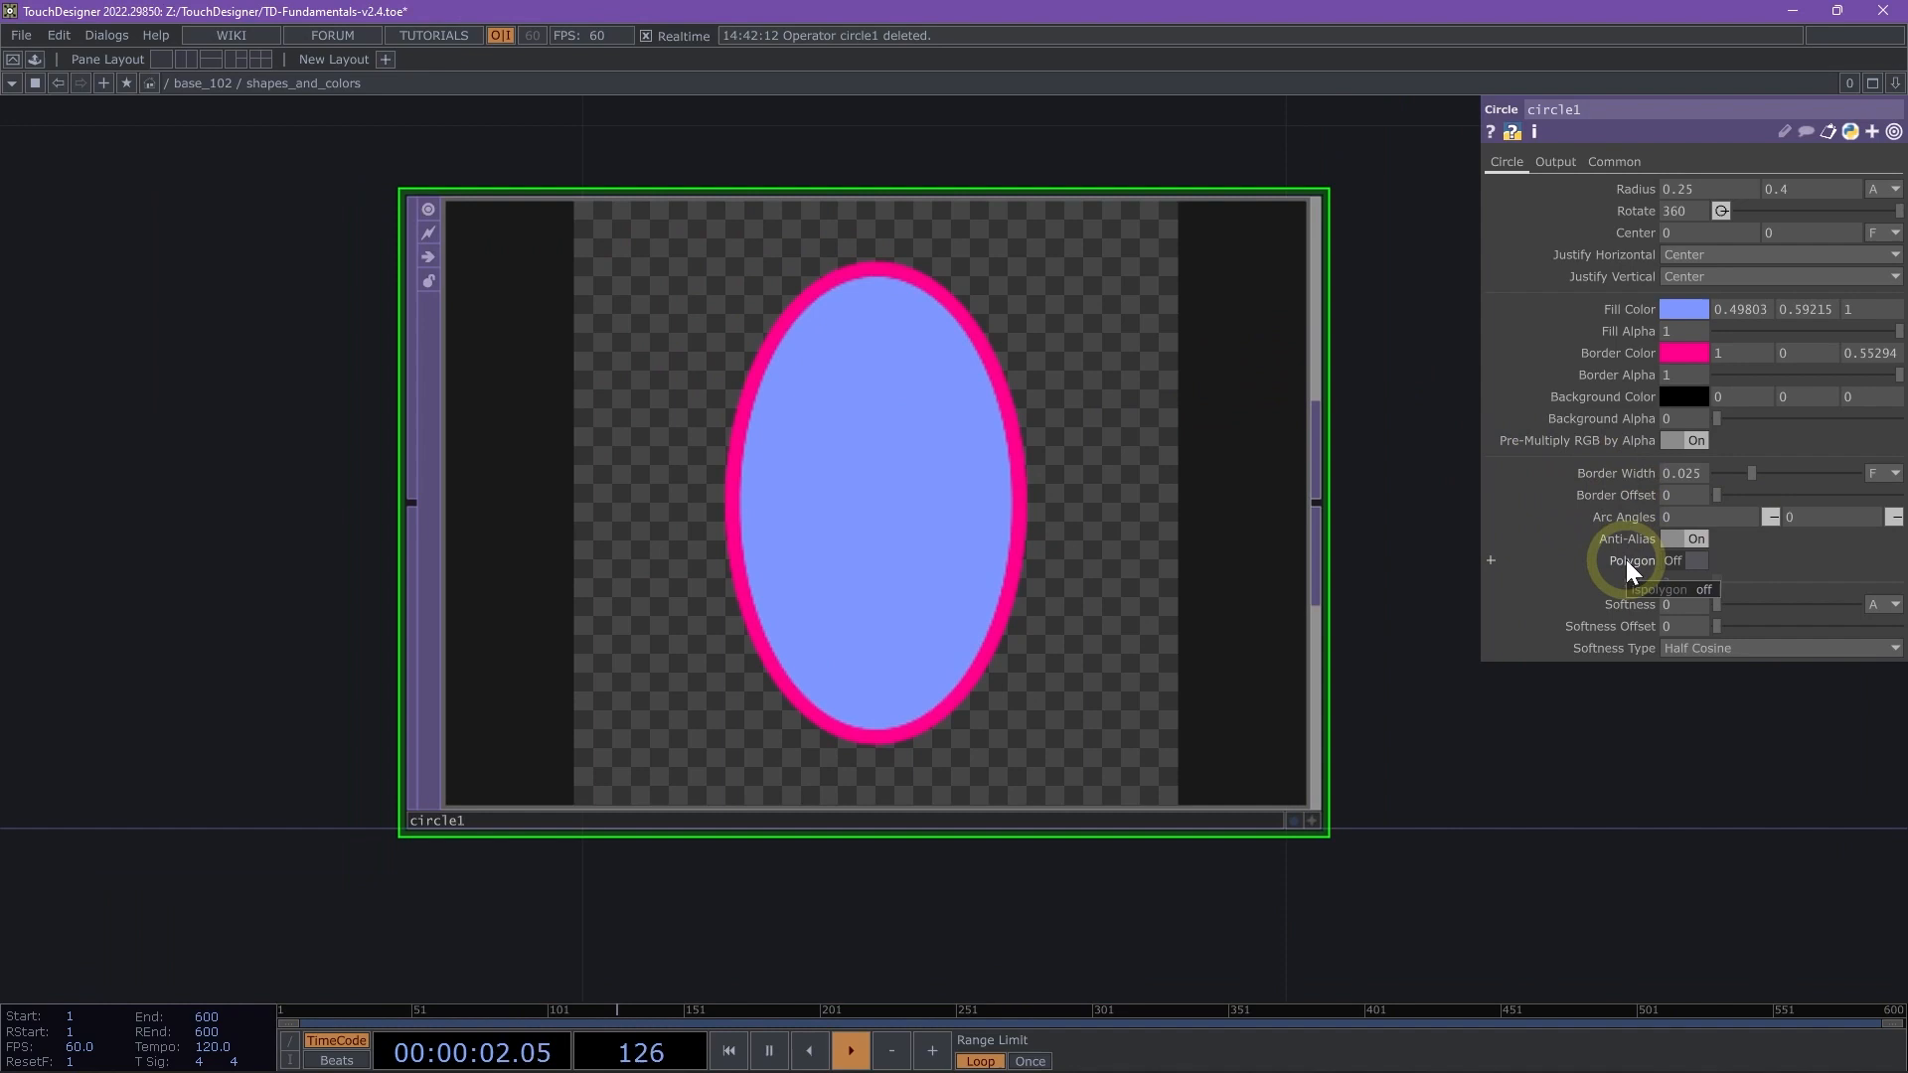
# - Turn the shape into an eight-sided polygon with radius 0.5 and bring up the OP Create Dialog
pyautogui.click(1696, 560)
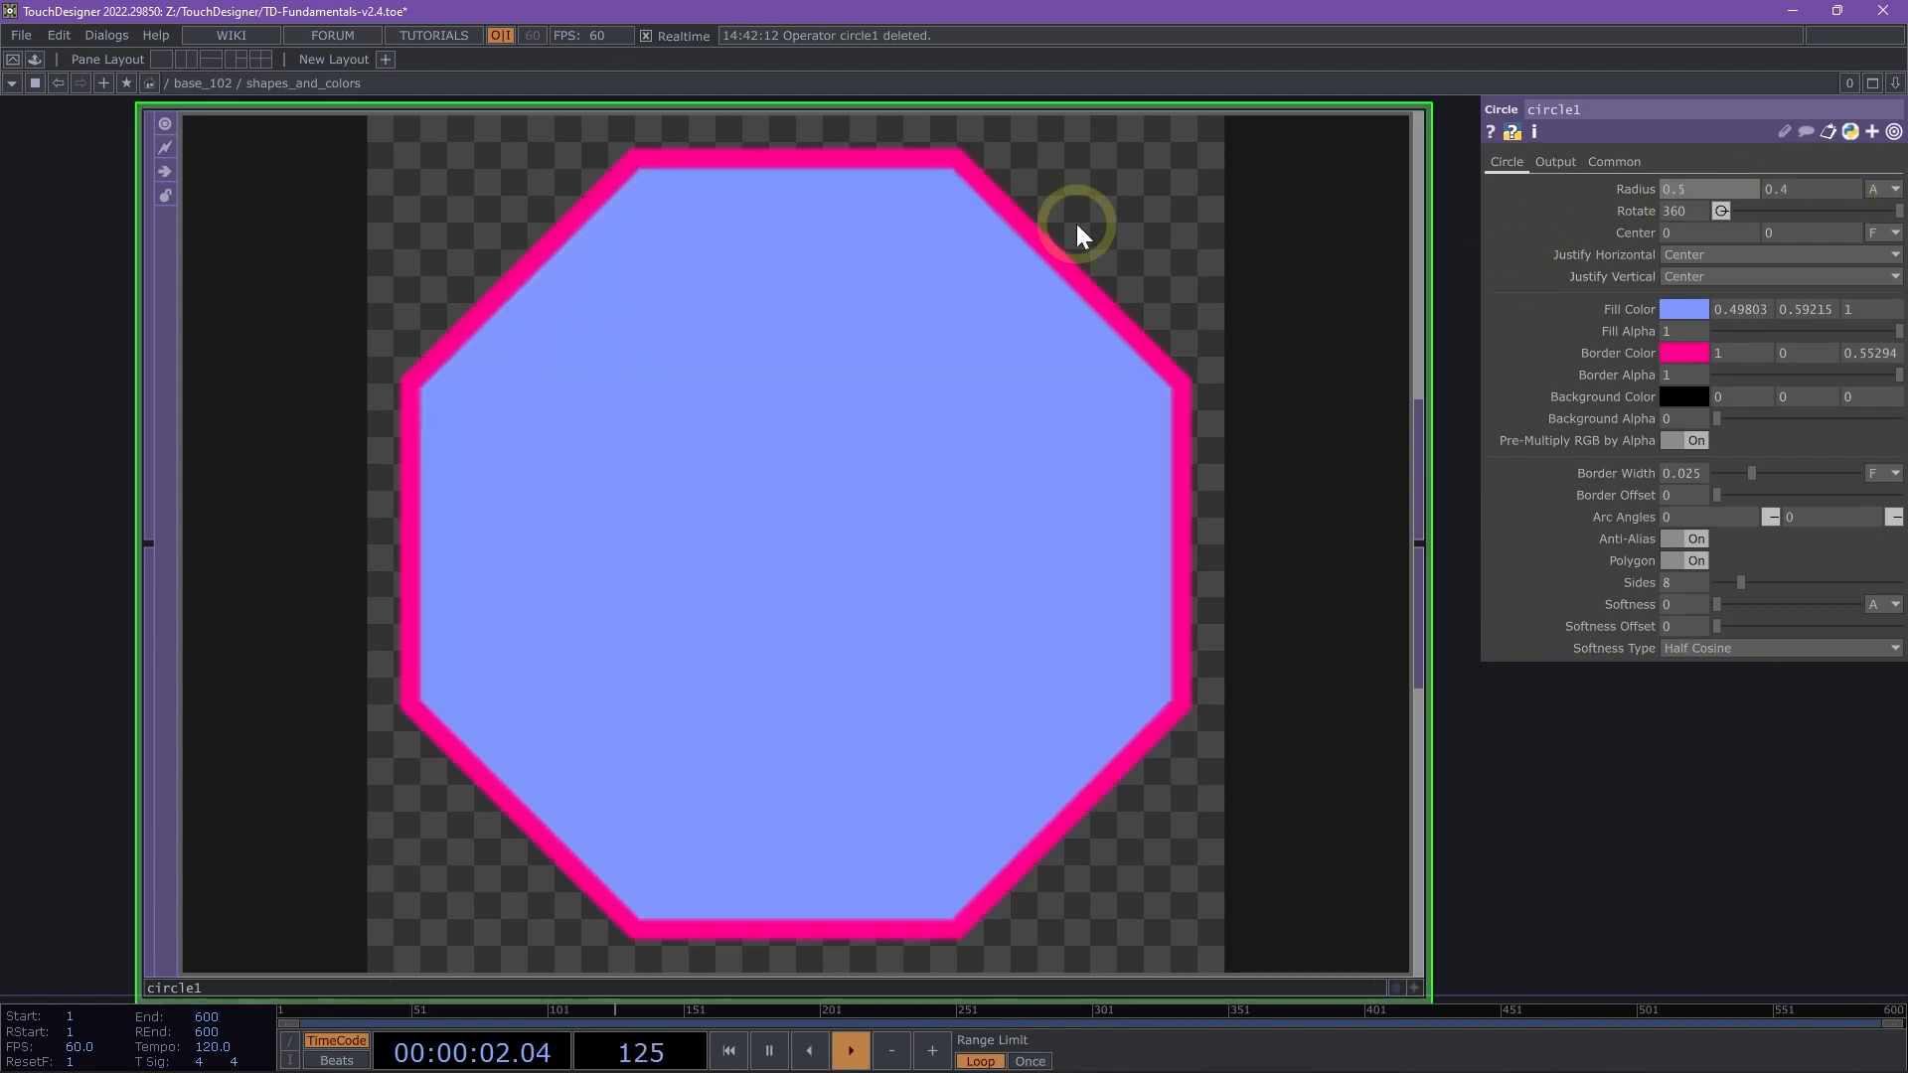
pyautogui.moveTo(1813, 201)
pyautogui.write('1')
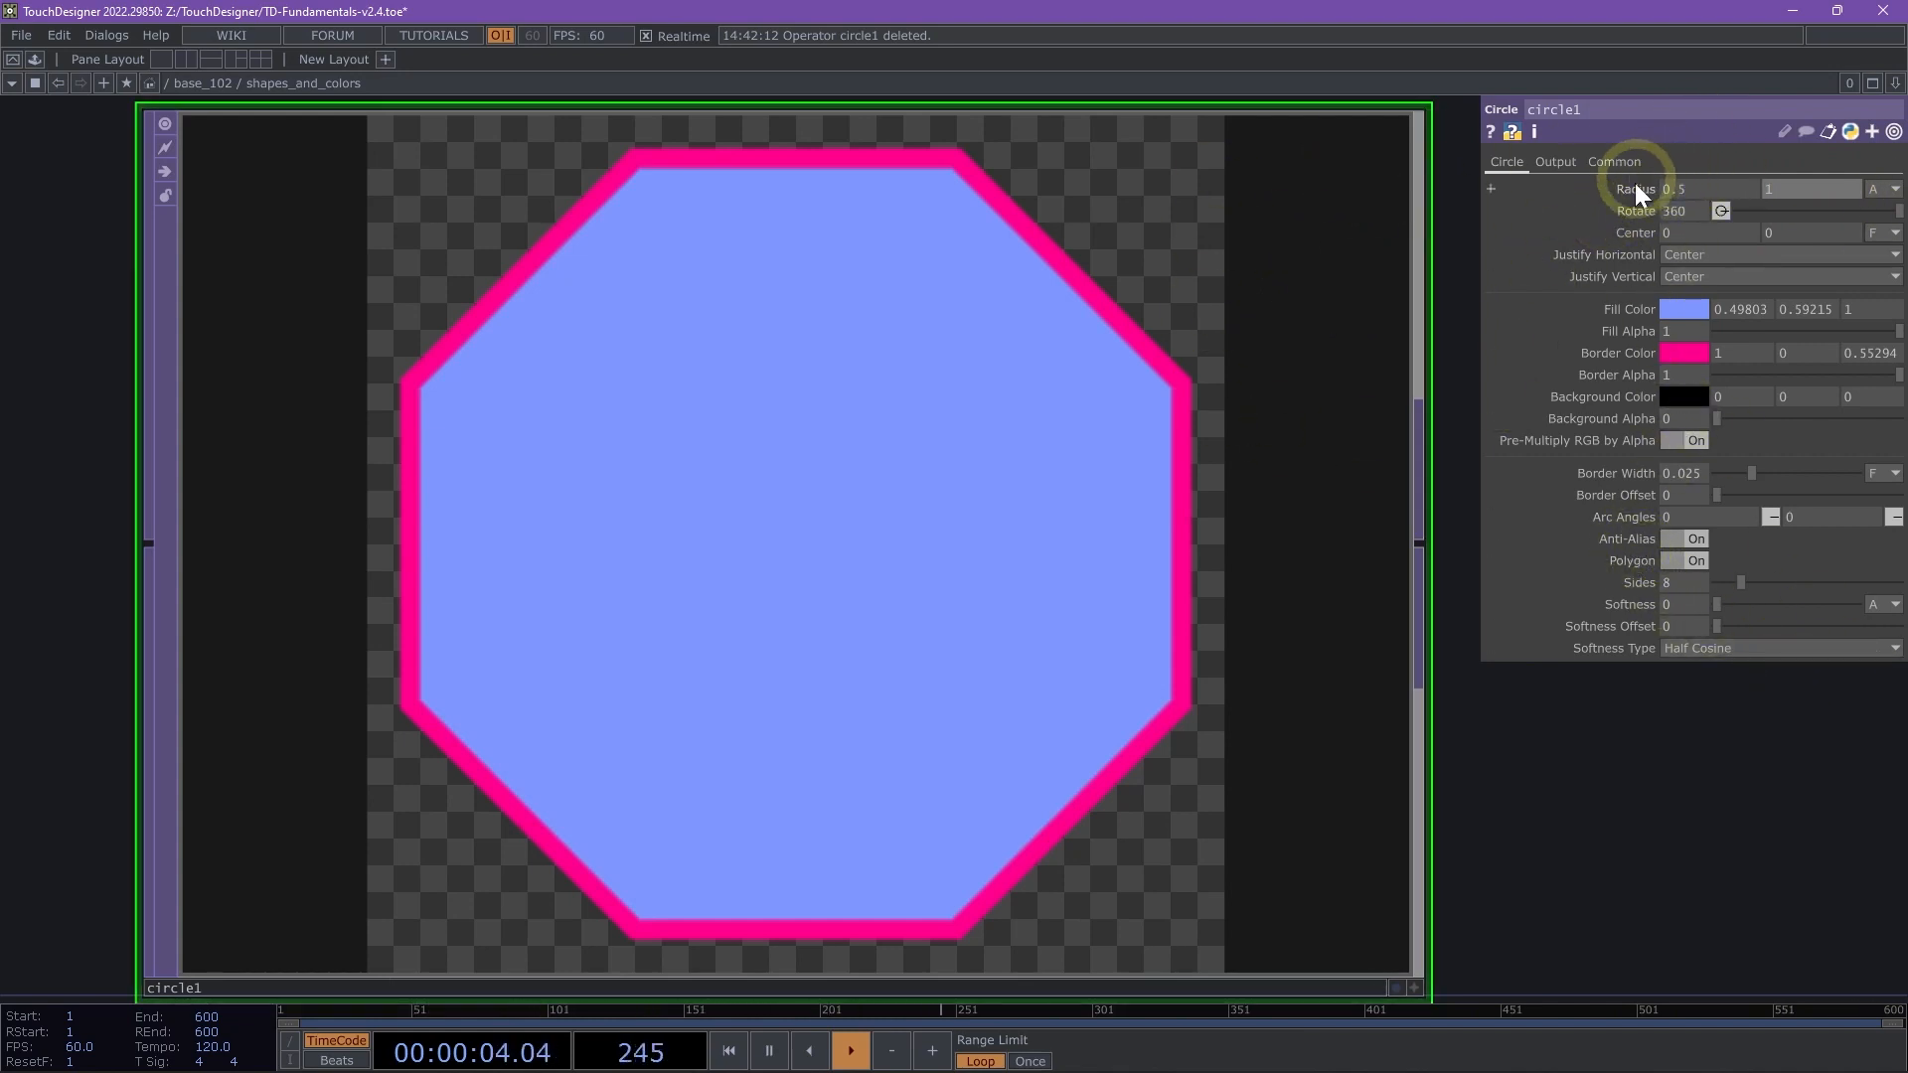
pyautogui.moveTo(1651, 194)
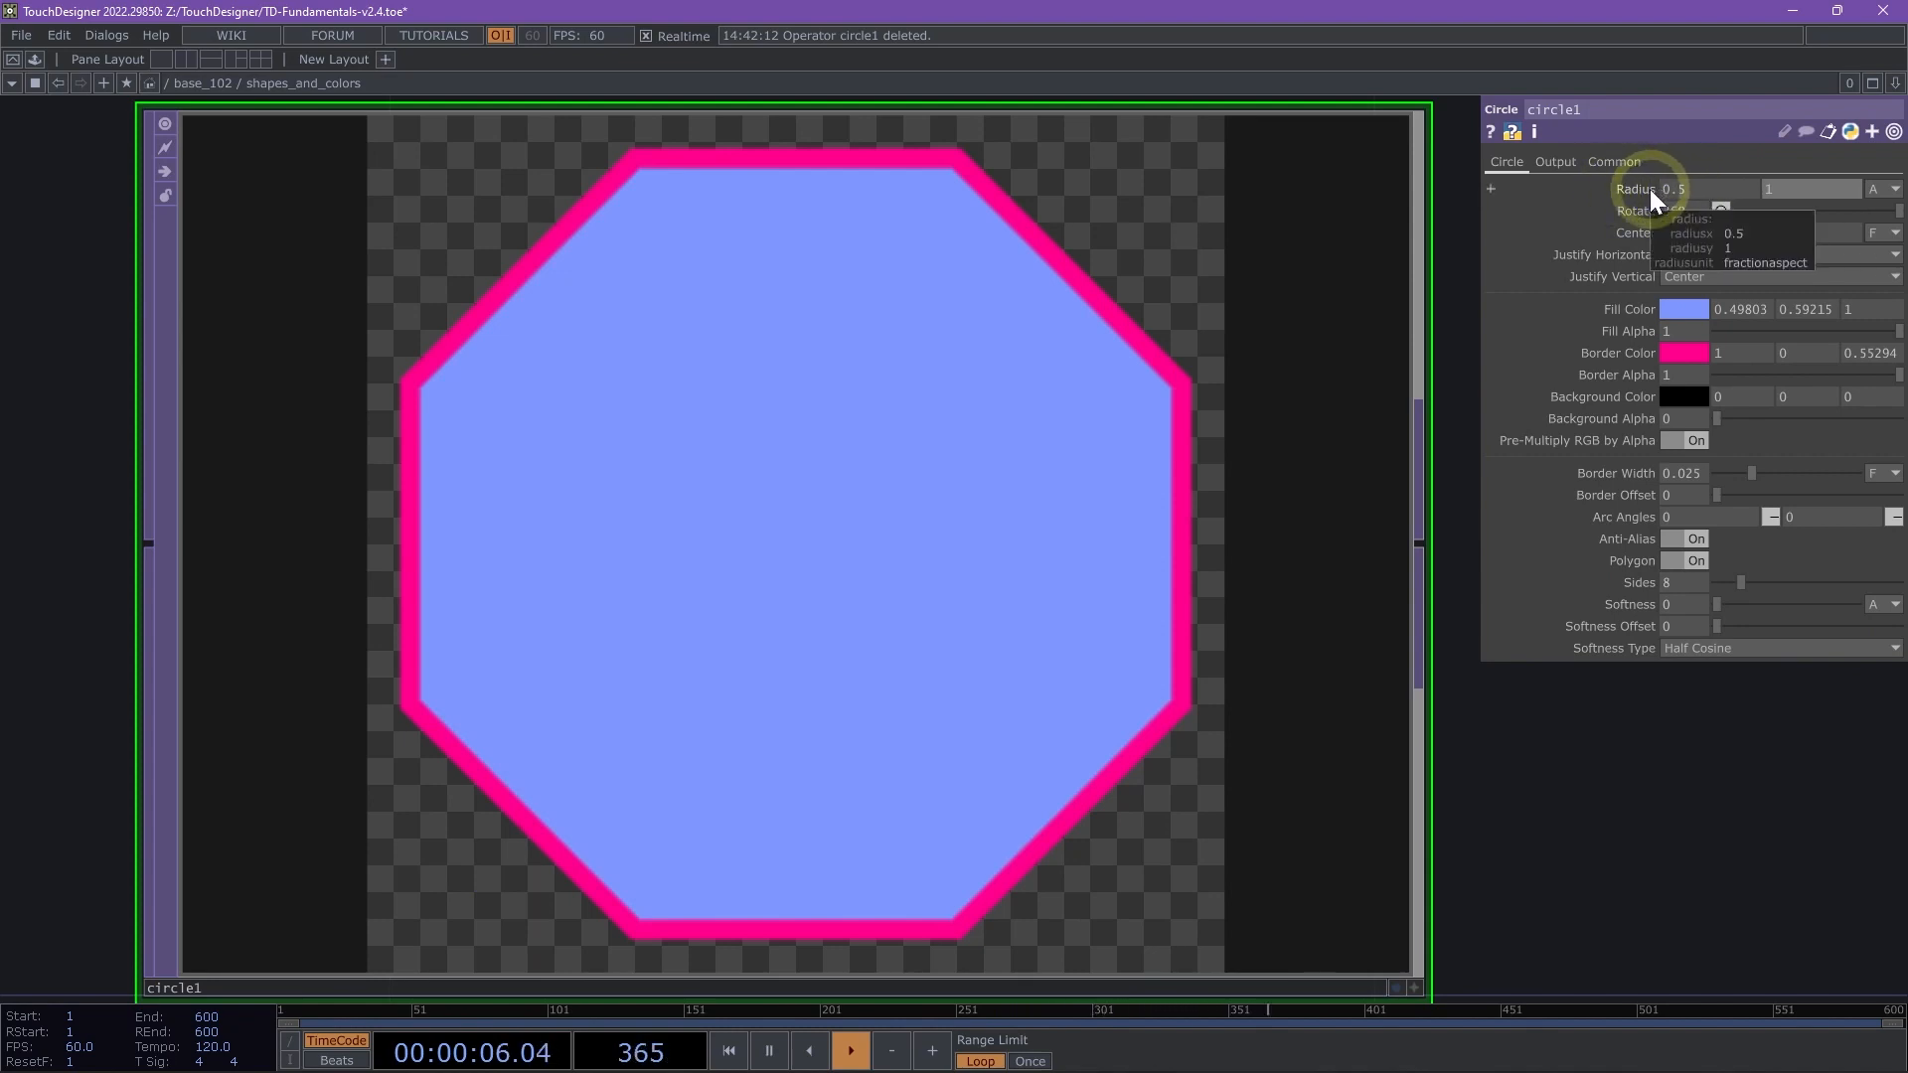
pyautogui.click(1488, 189)
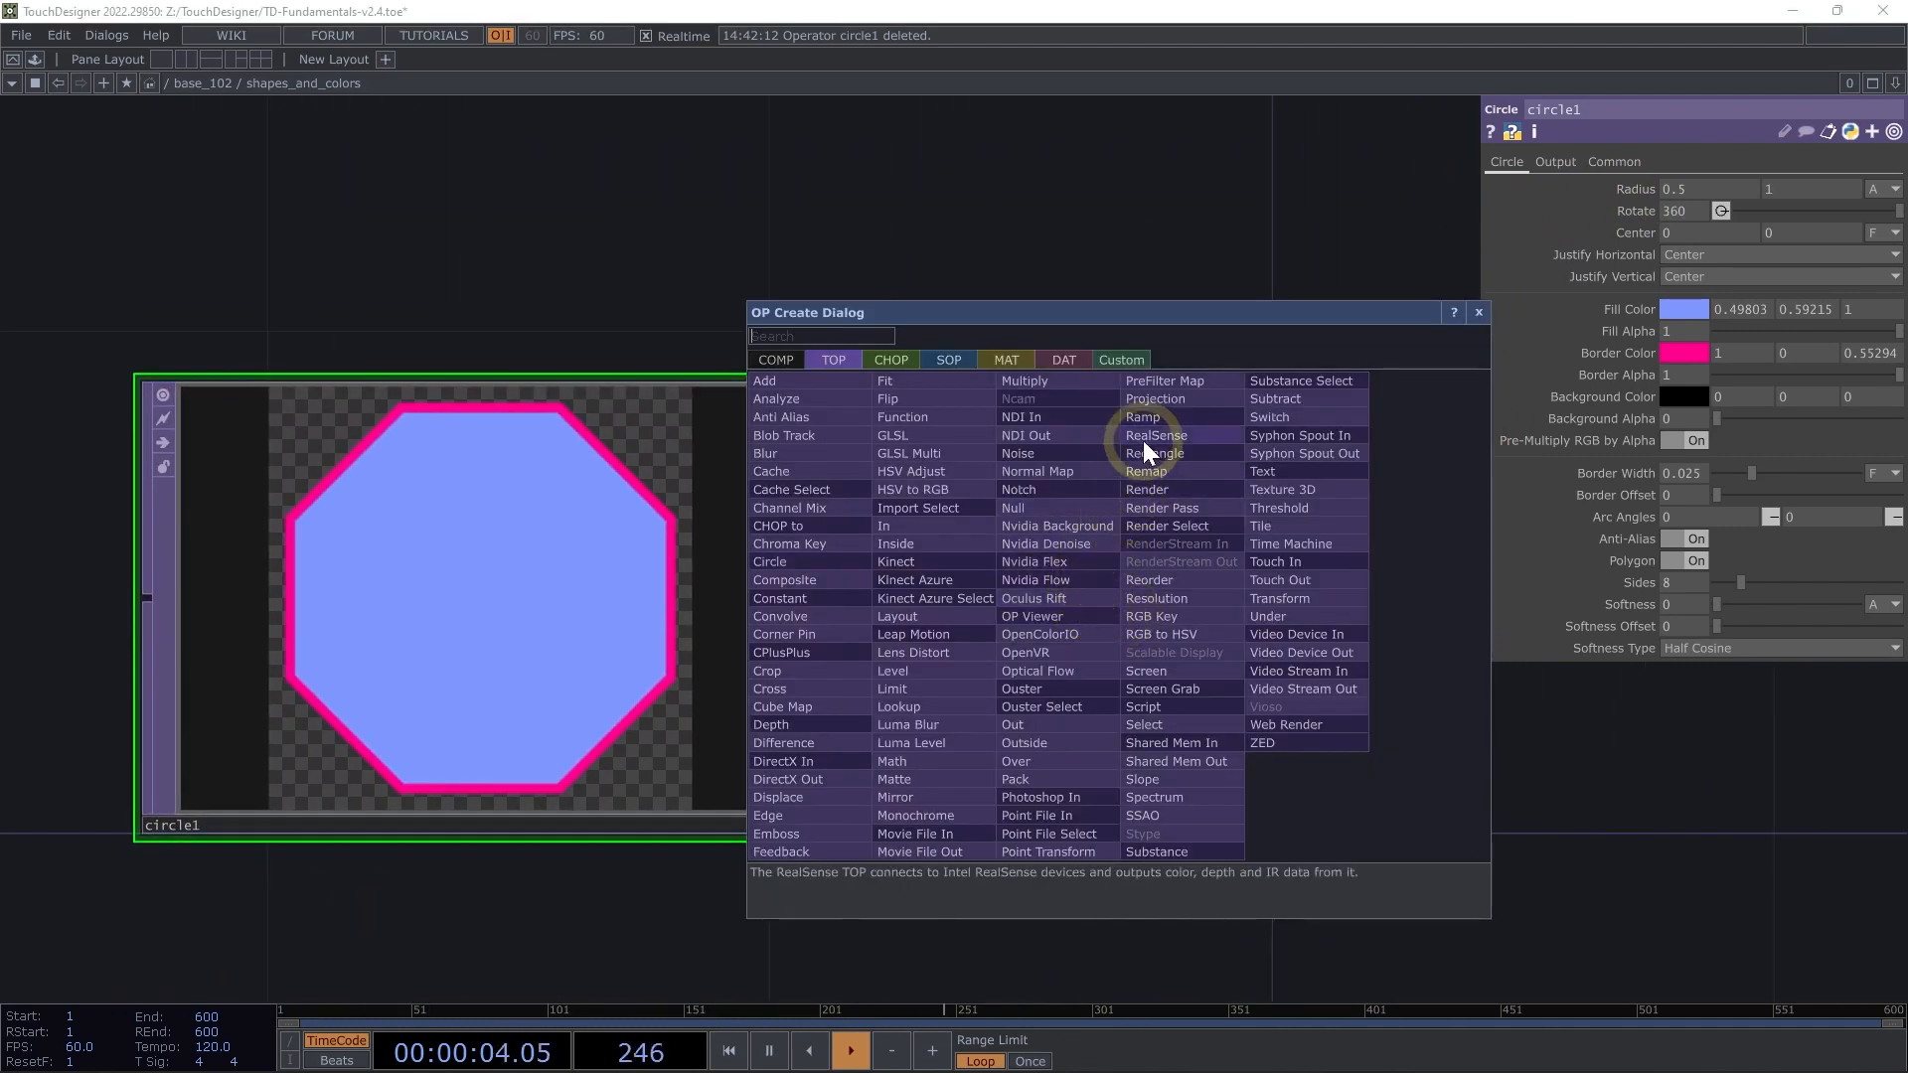
# - Add a Rectangle TOP sized 0.7 wide by 0.25 tall as a white bar
pyautogui.click(1153, 453)
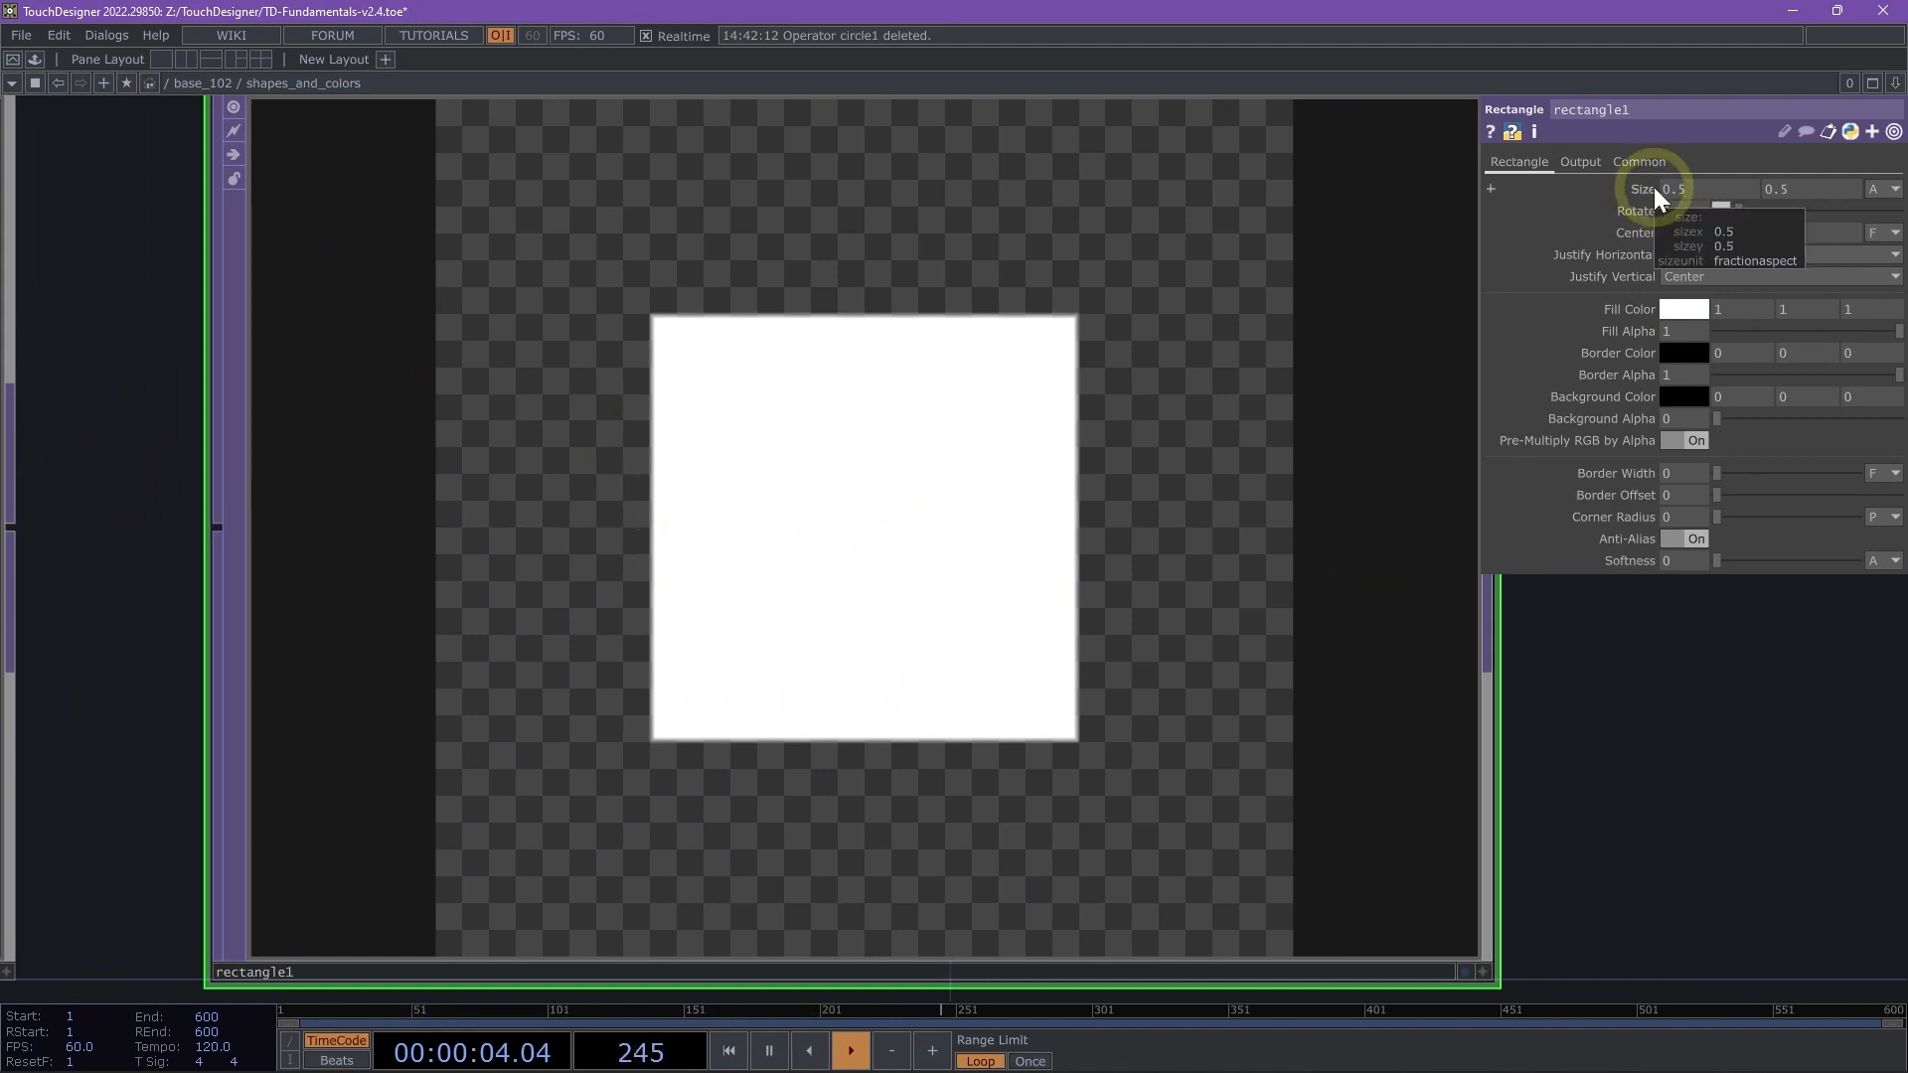
pyautogui.moveTo(1665, 441)
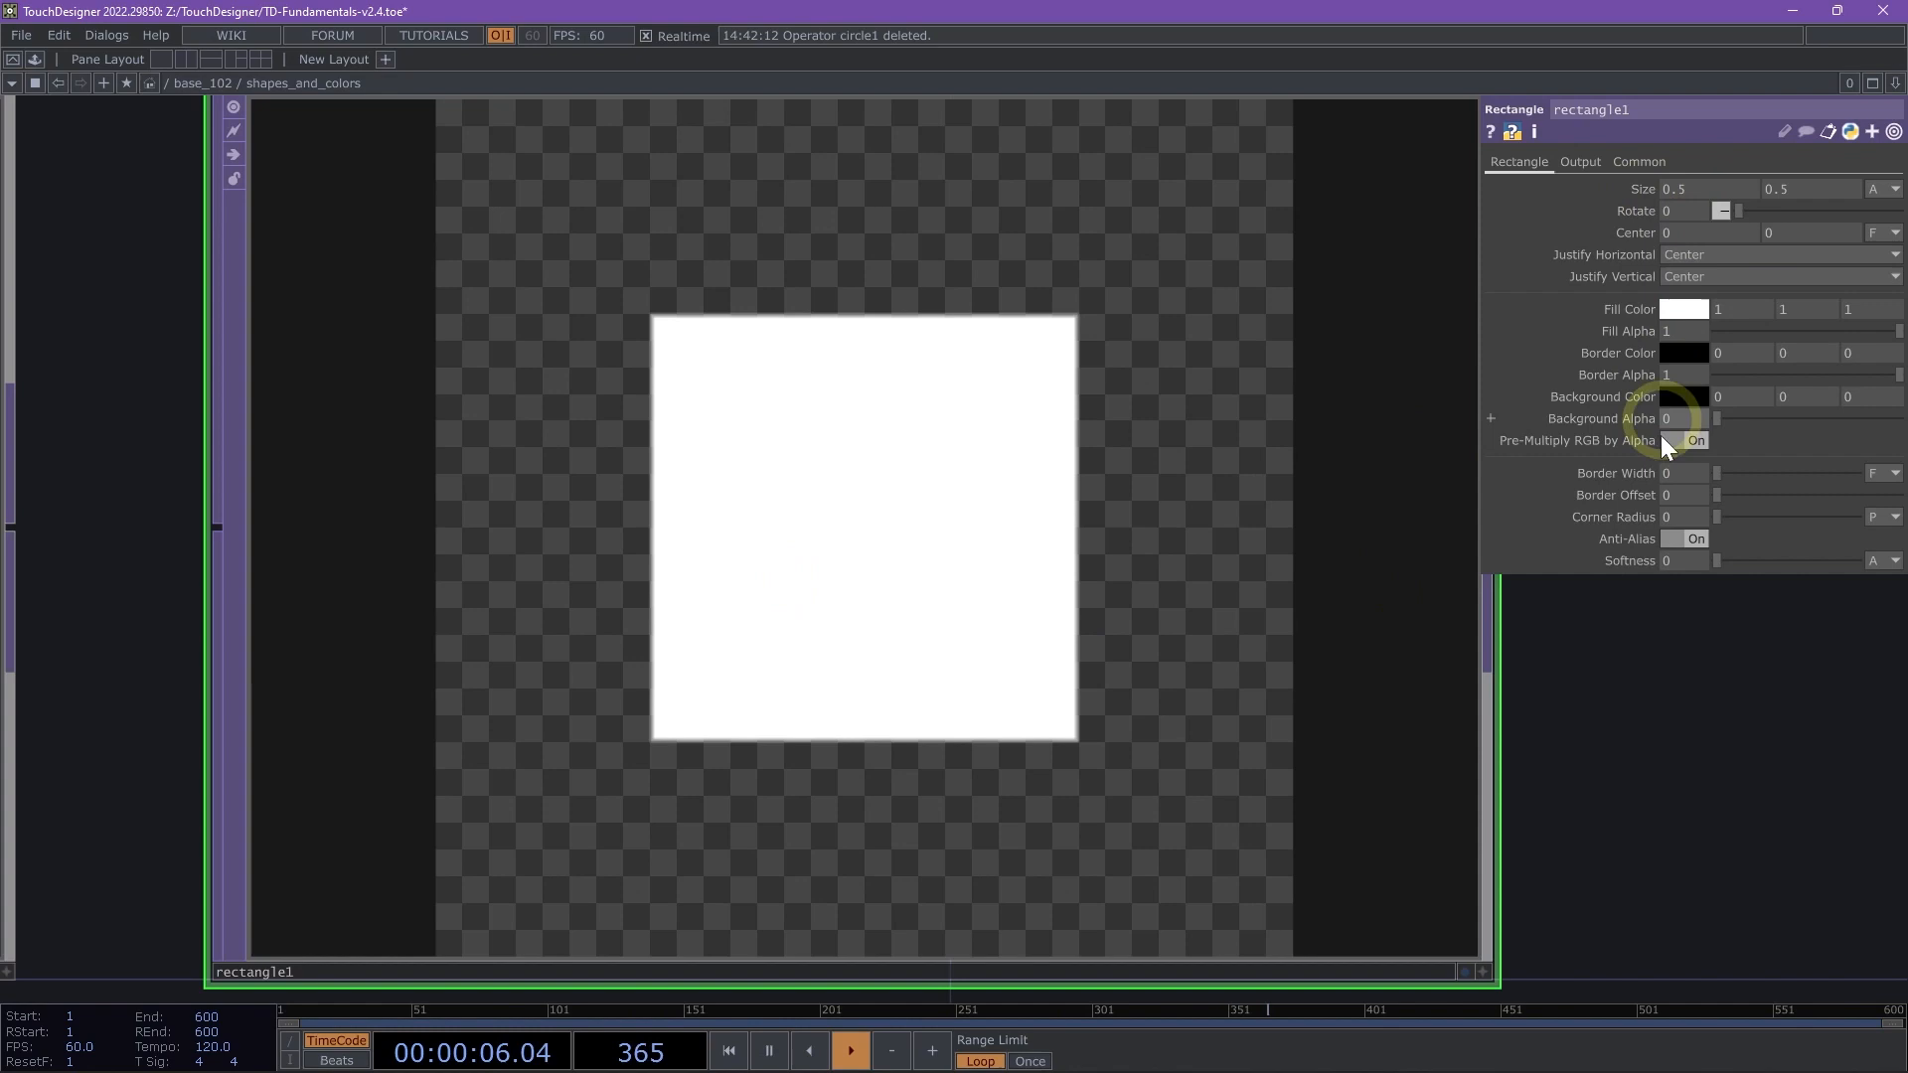
pyautogui.moveTo(1685, 177)
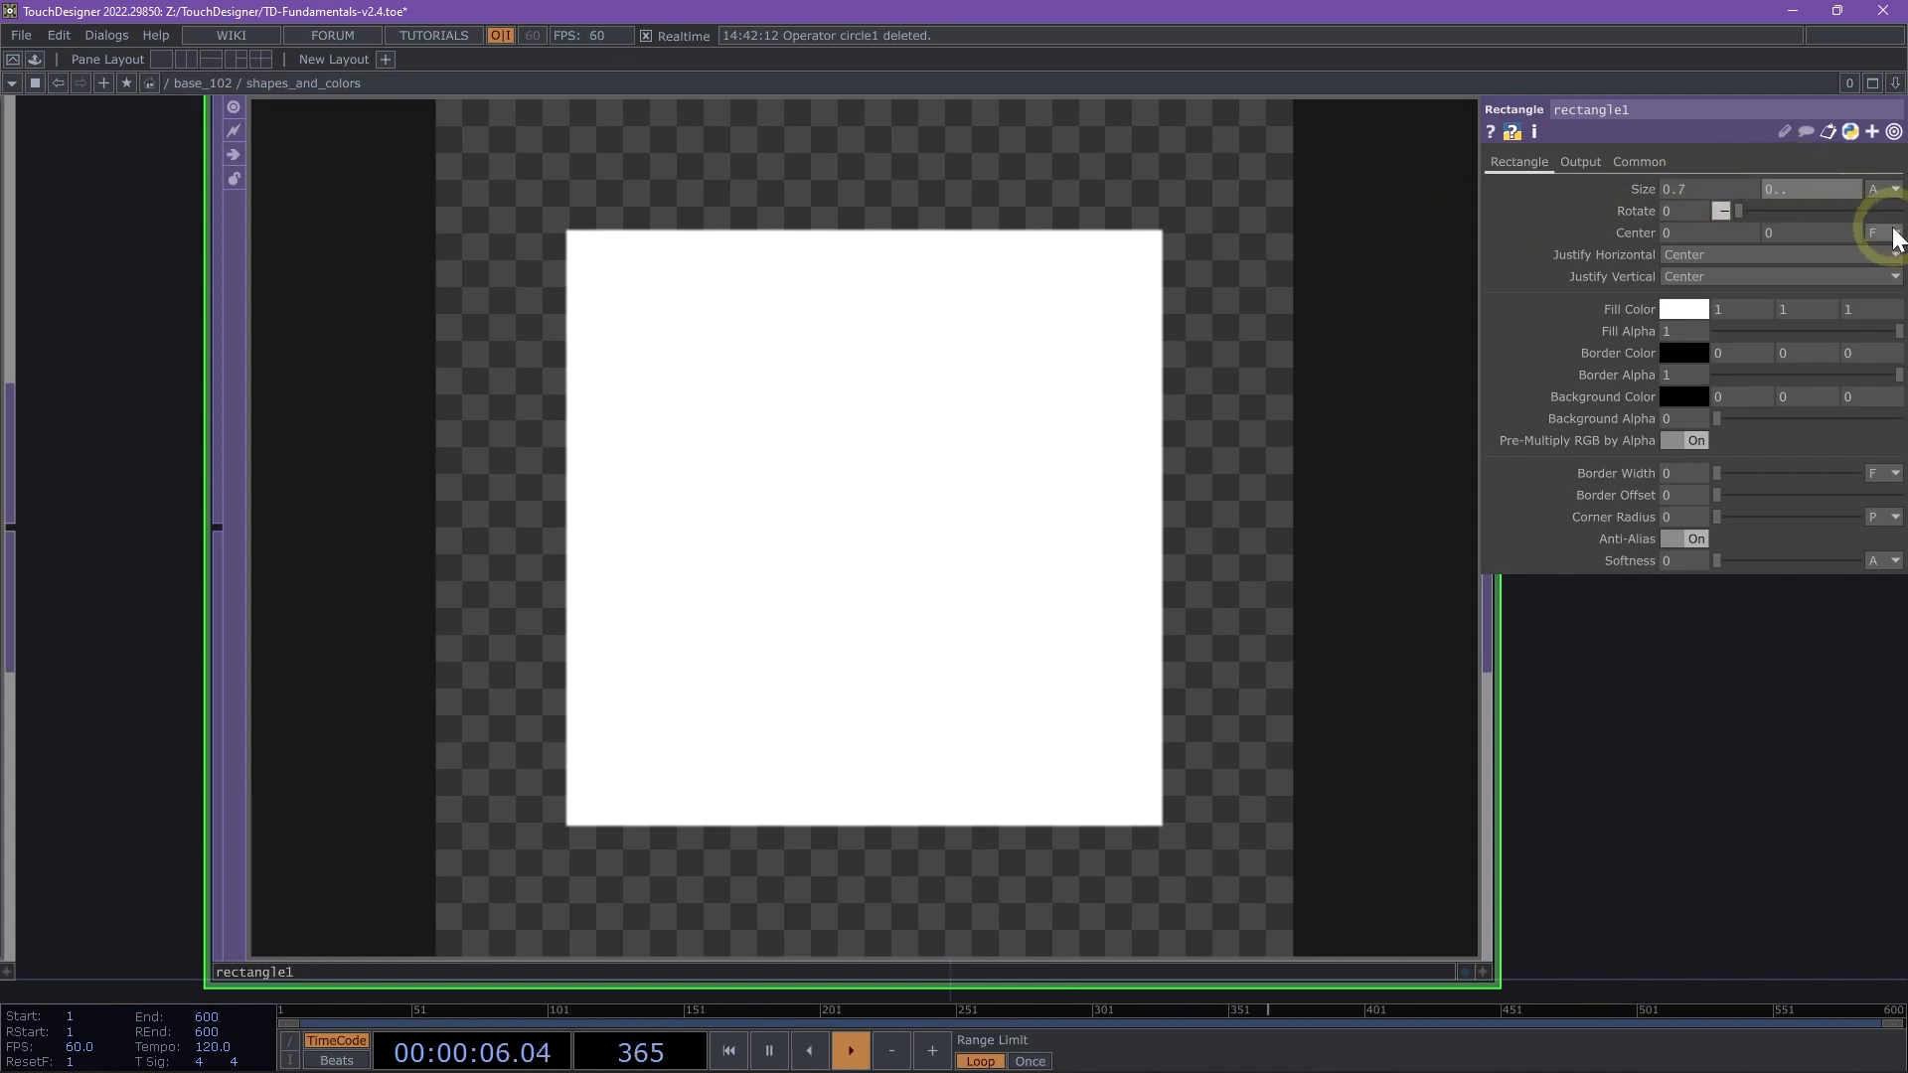
pyautogui.click(1809, 189)
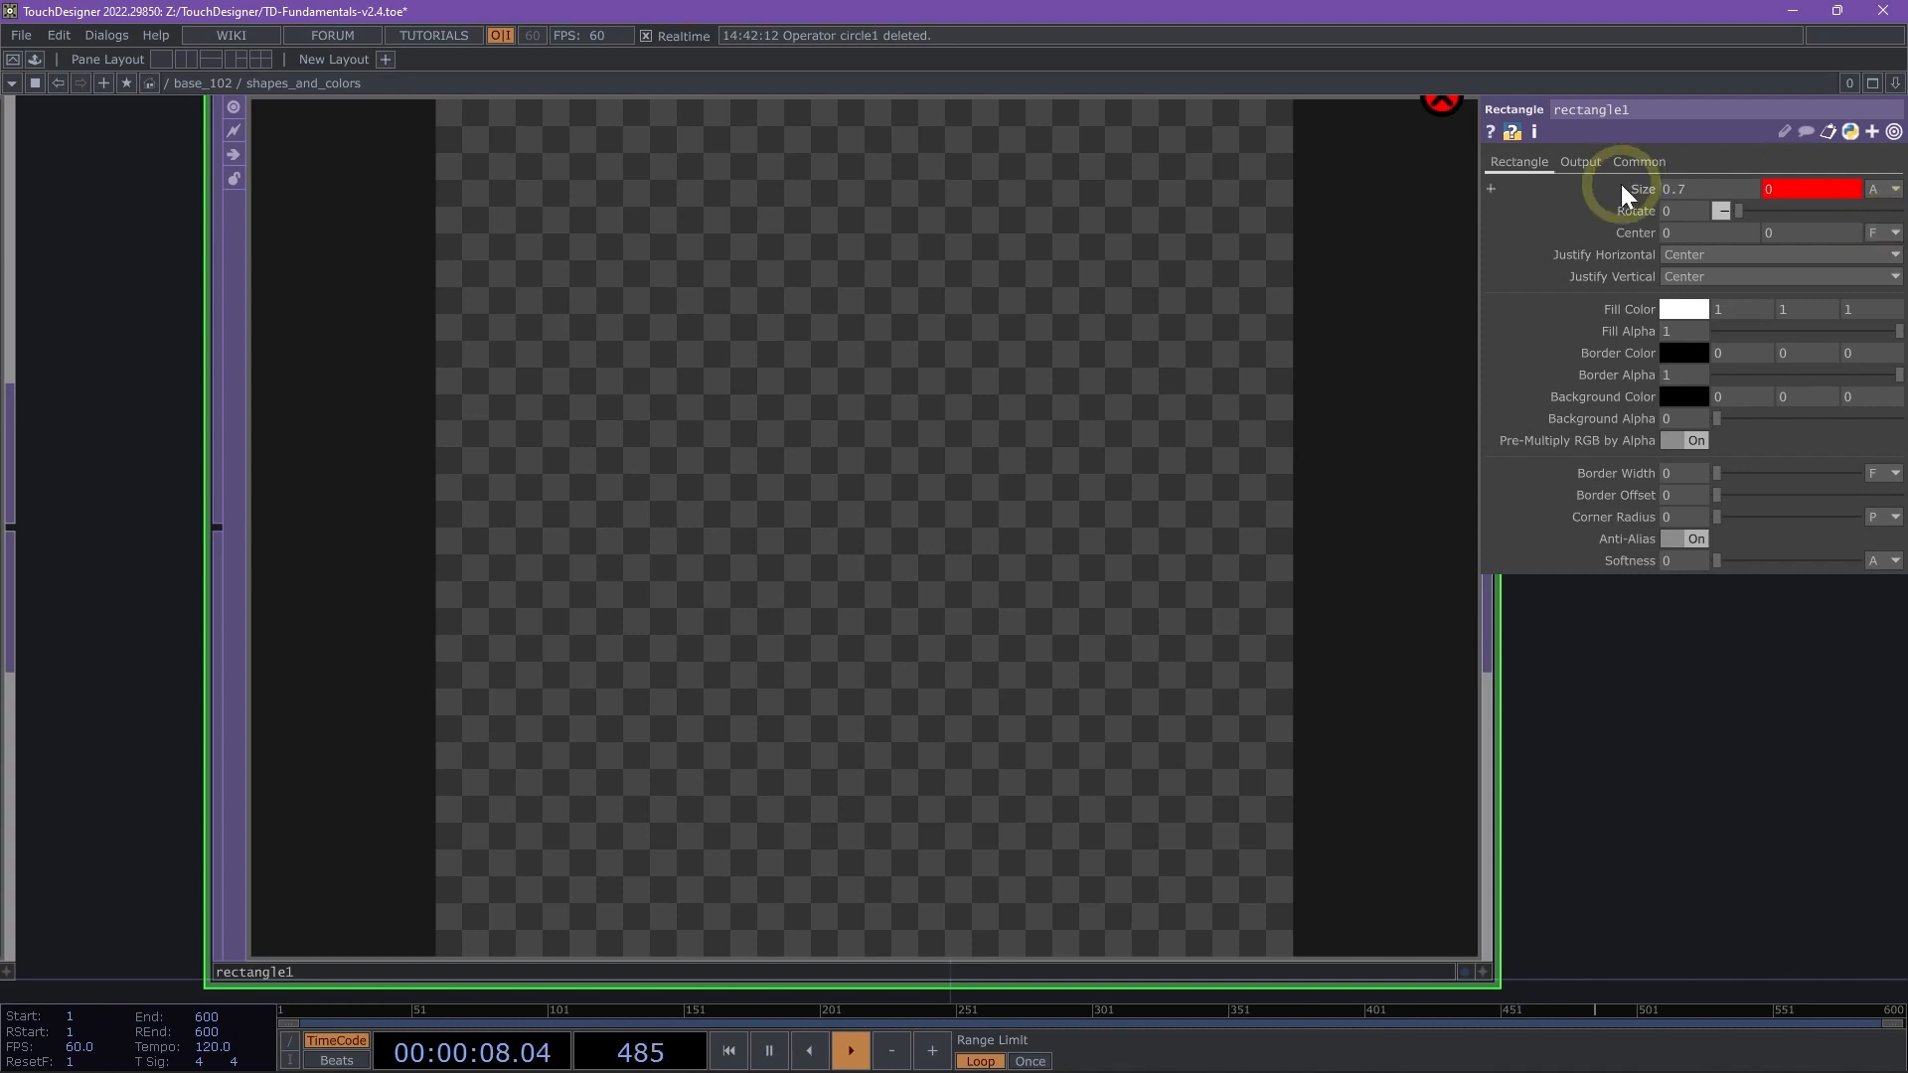
pyautogui.click(1489, 189)
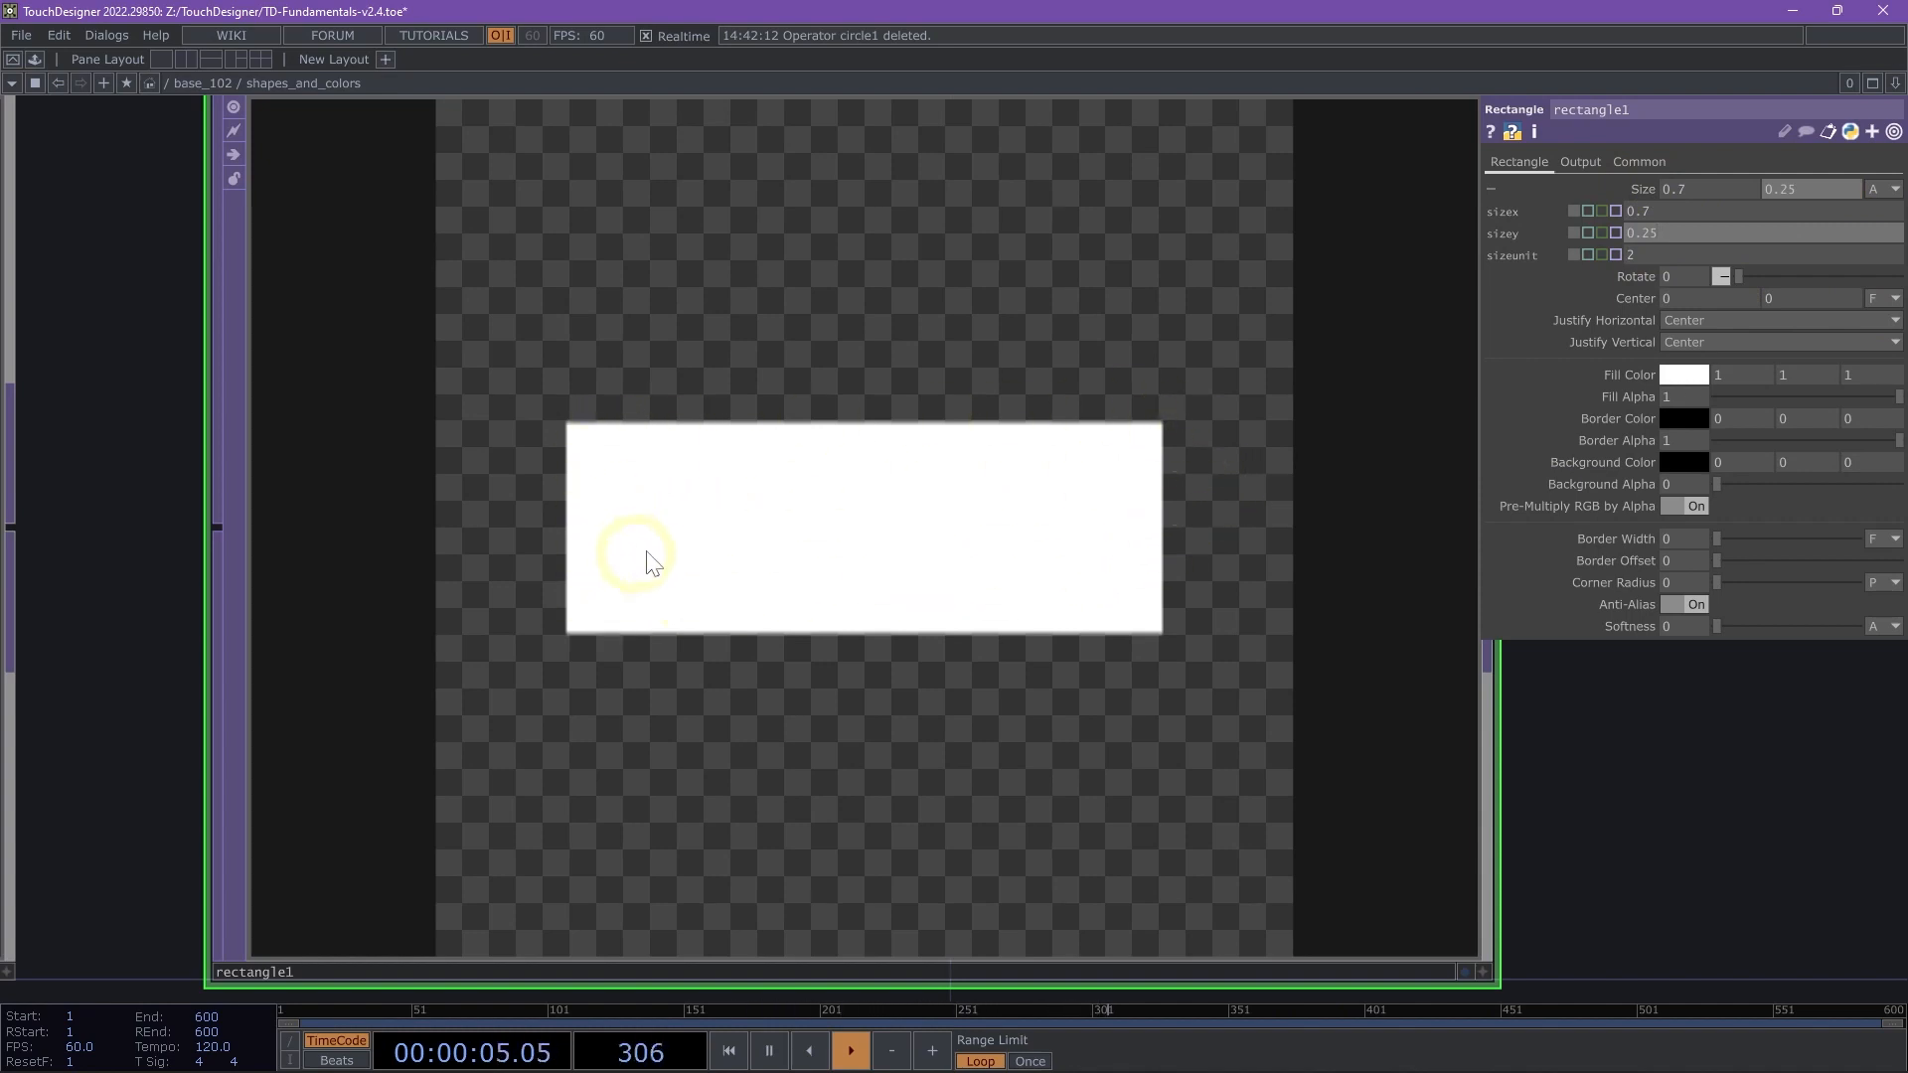
pyautogui.moveTo(1779, 378)
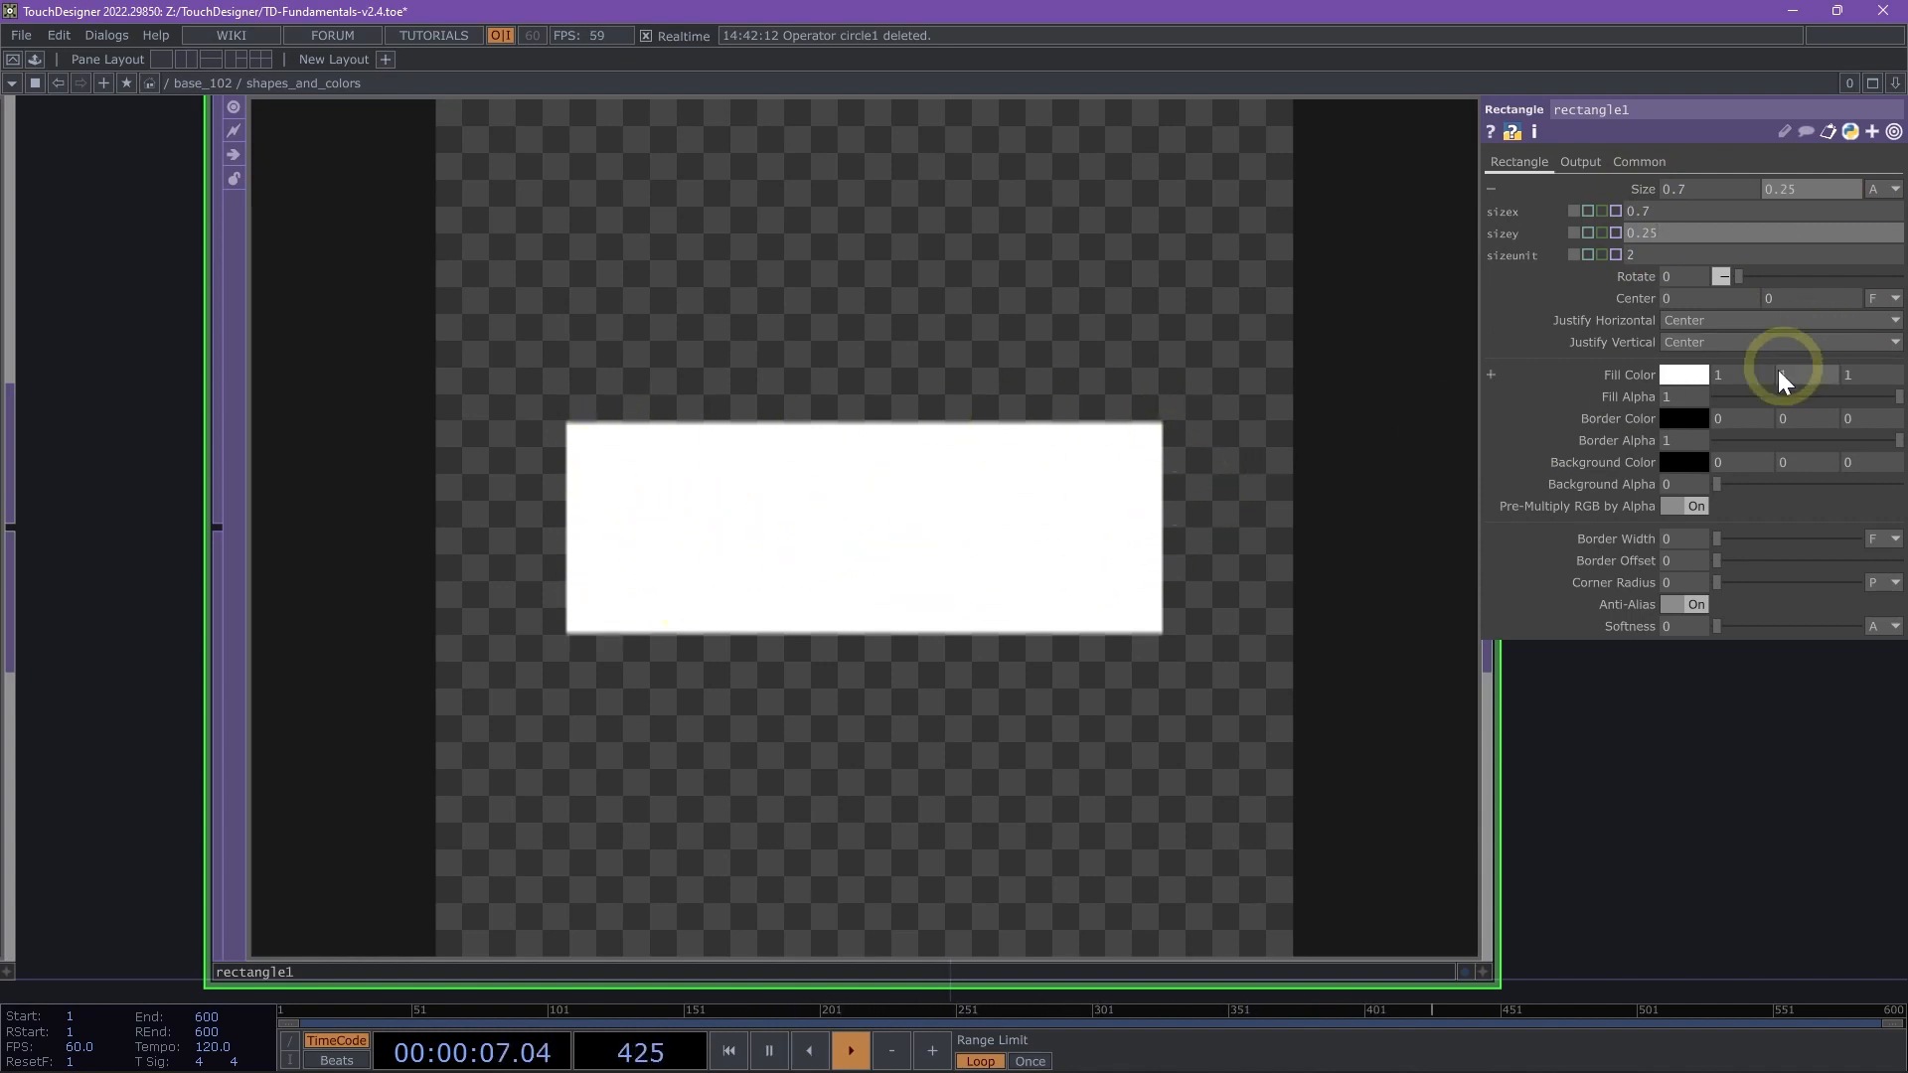
pyautogui.moveTo(1709, 604)
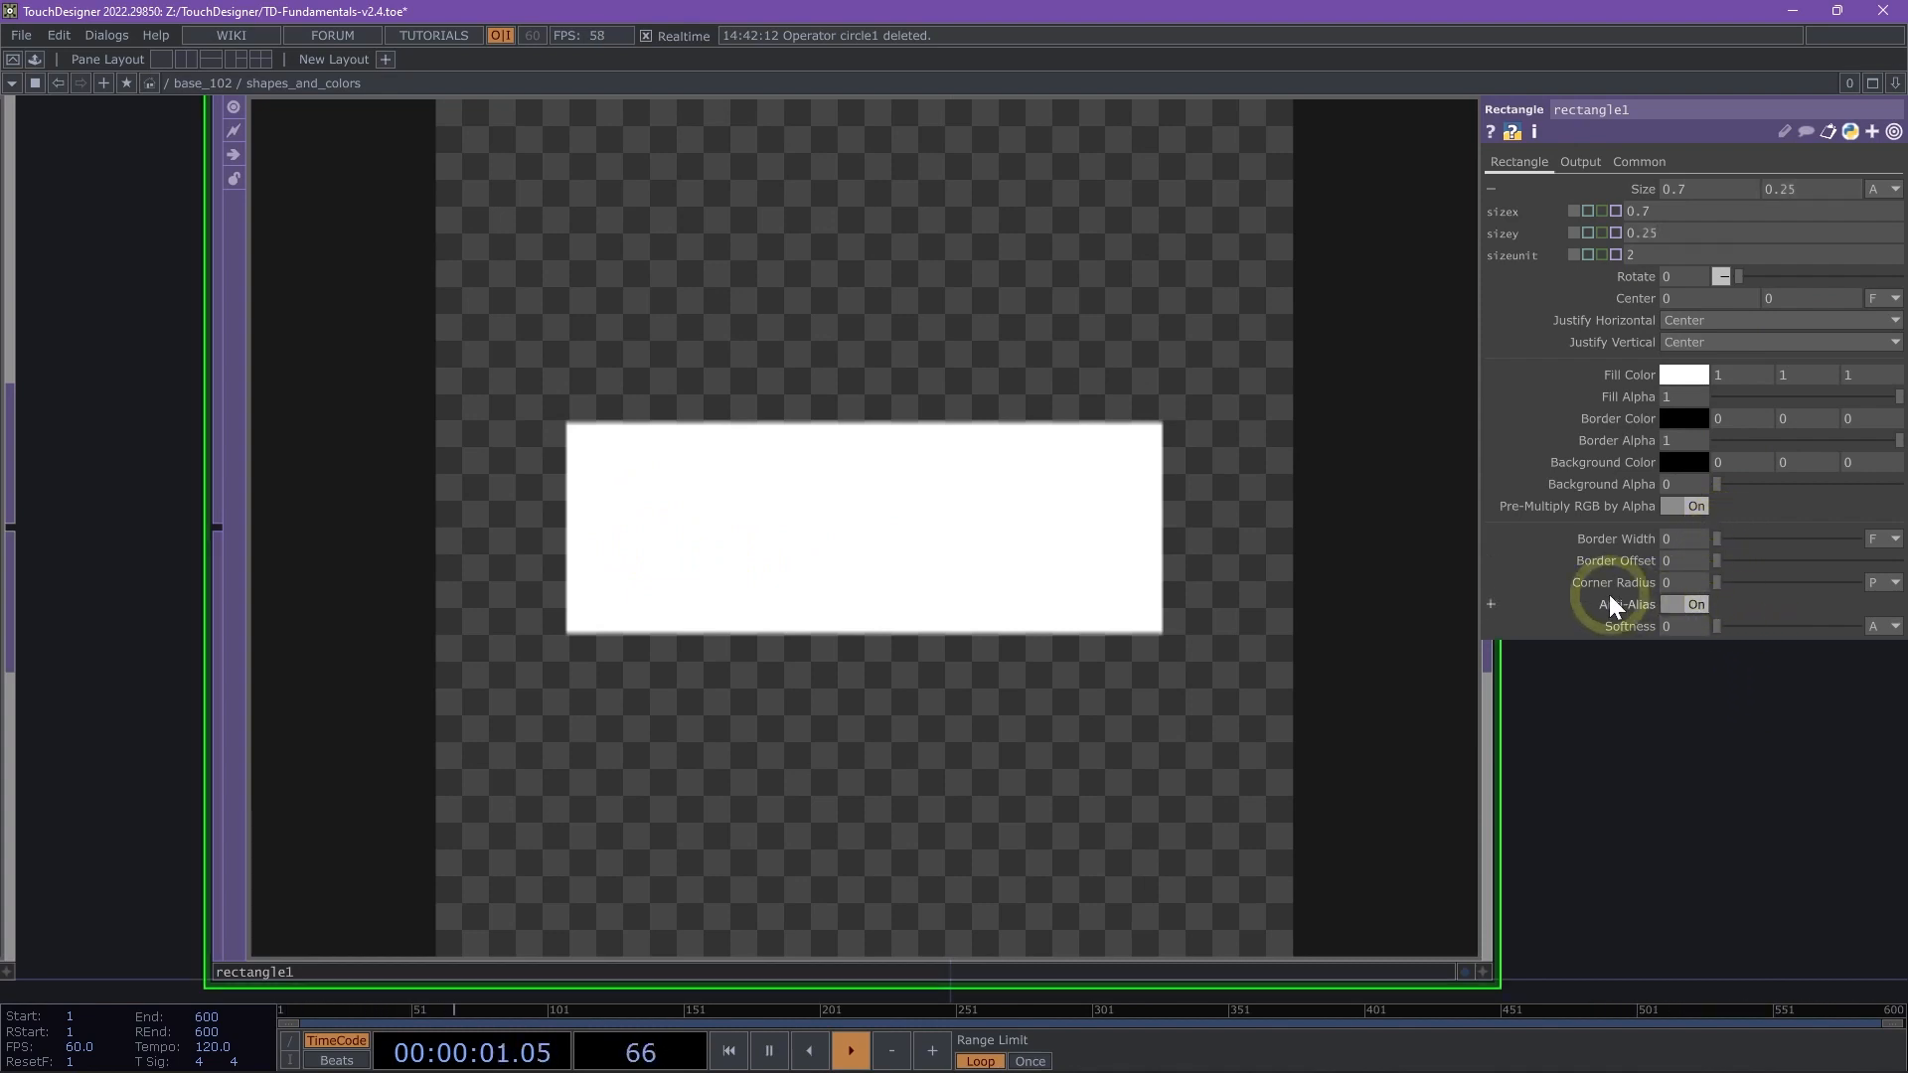
pyautogui.moveTo(1140, 392)
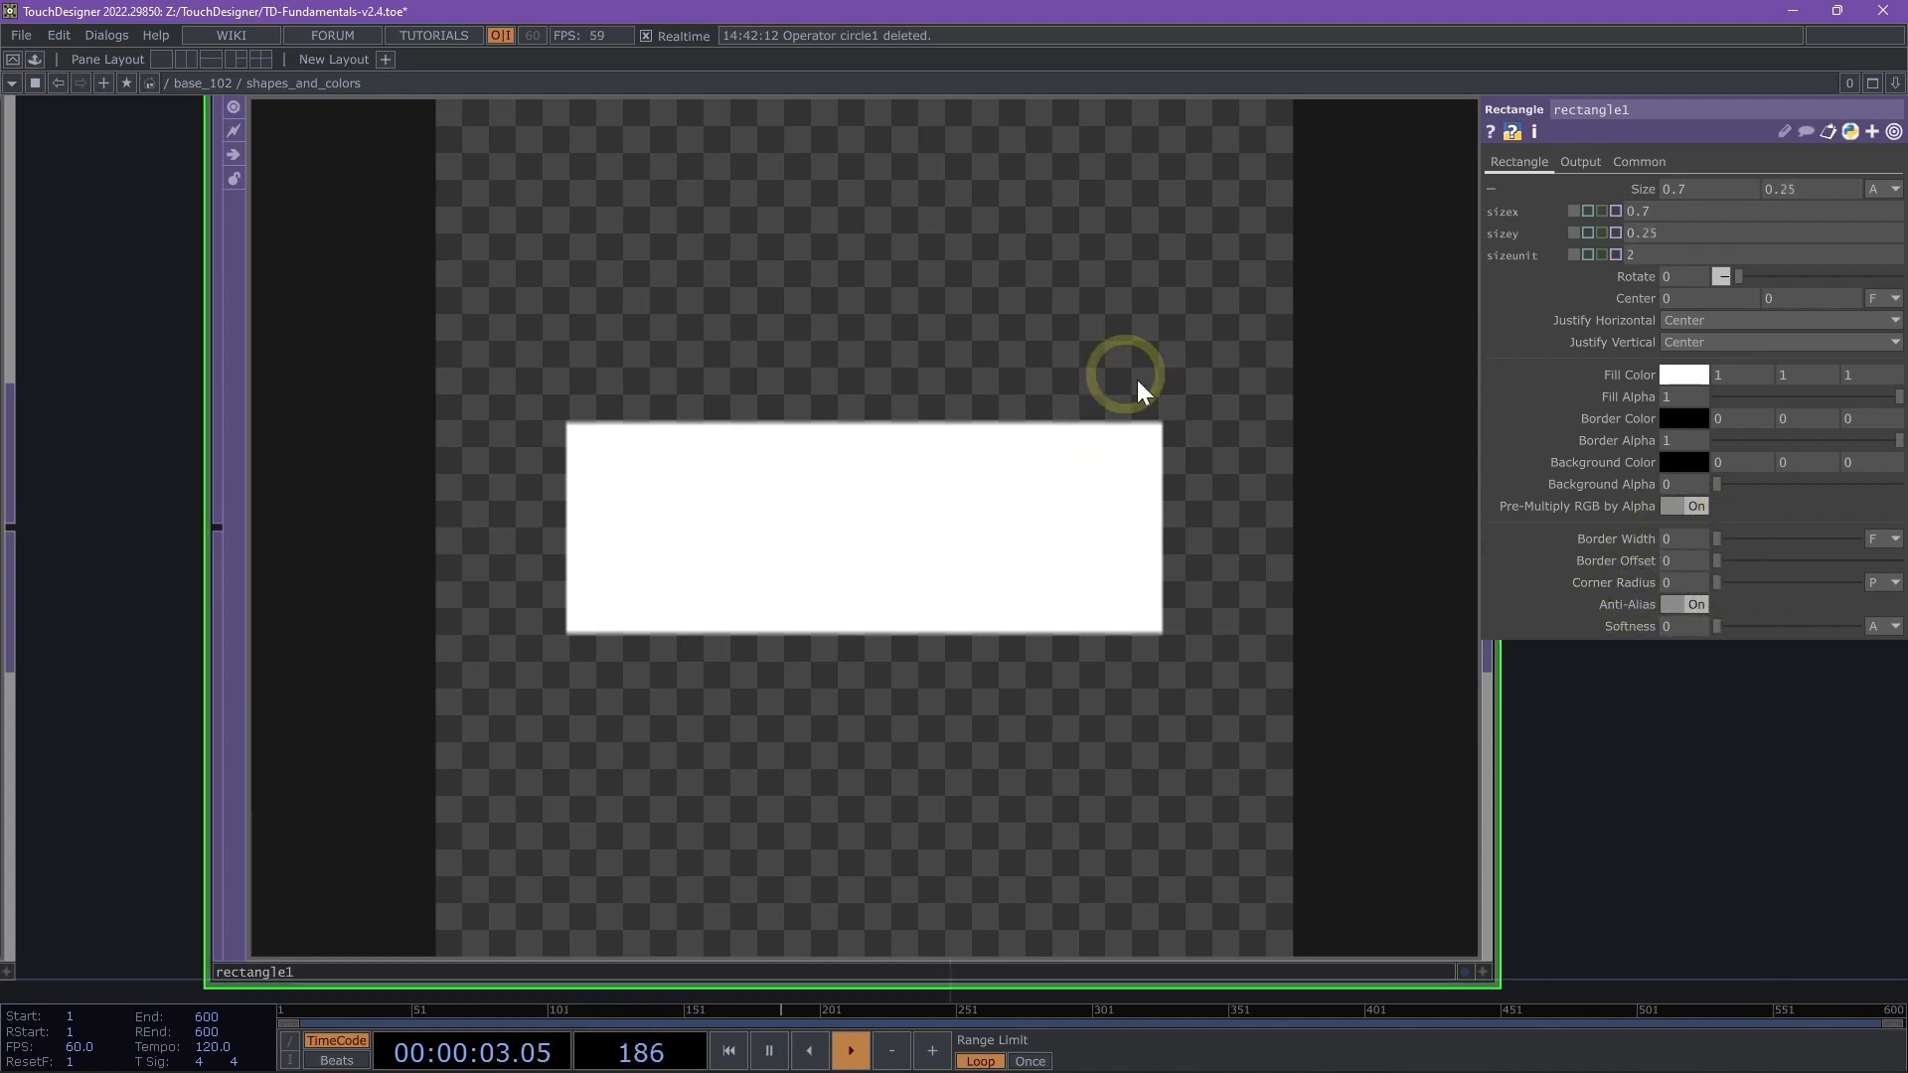
pyautogui.moveTo(1399, 535)
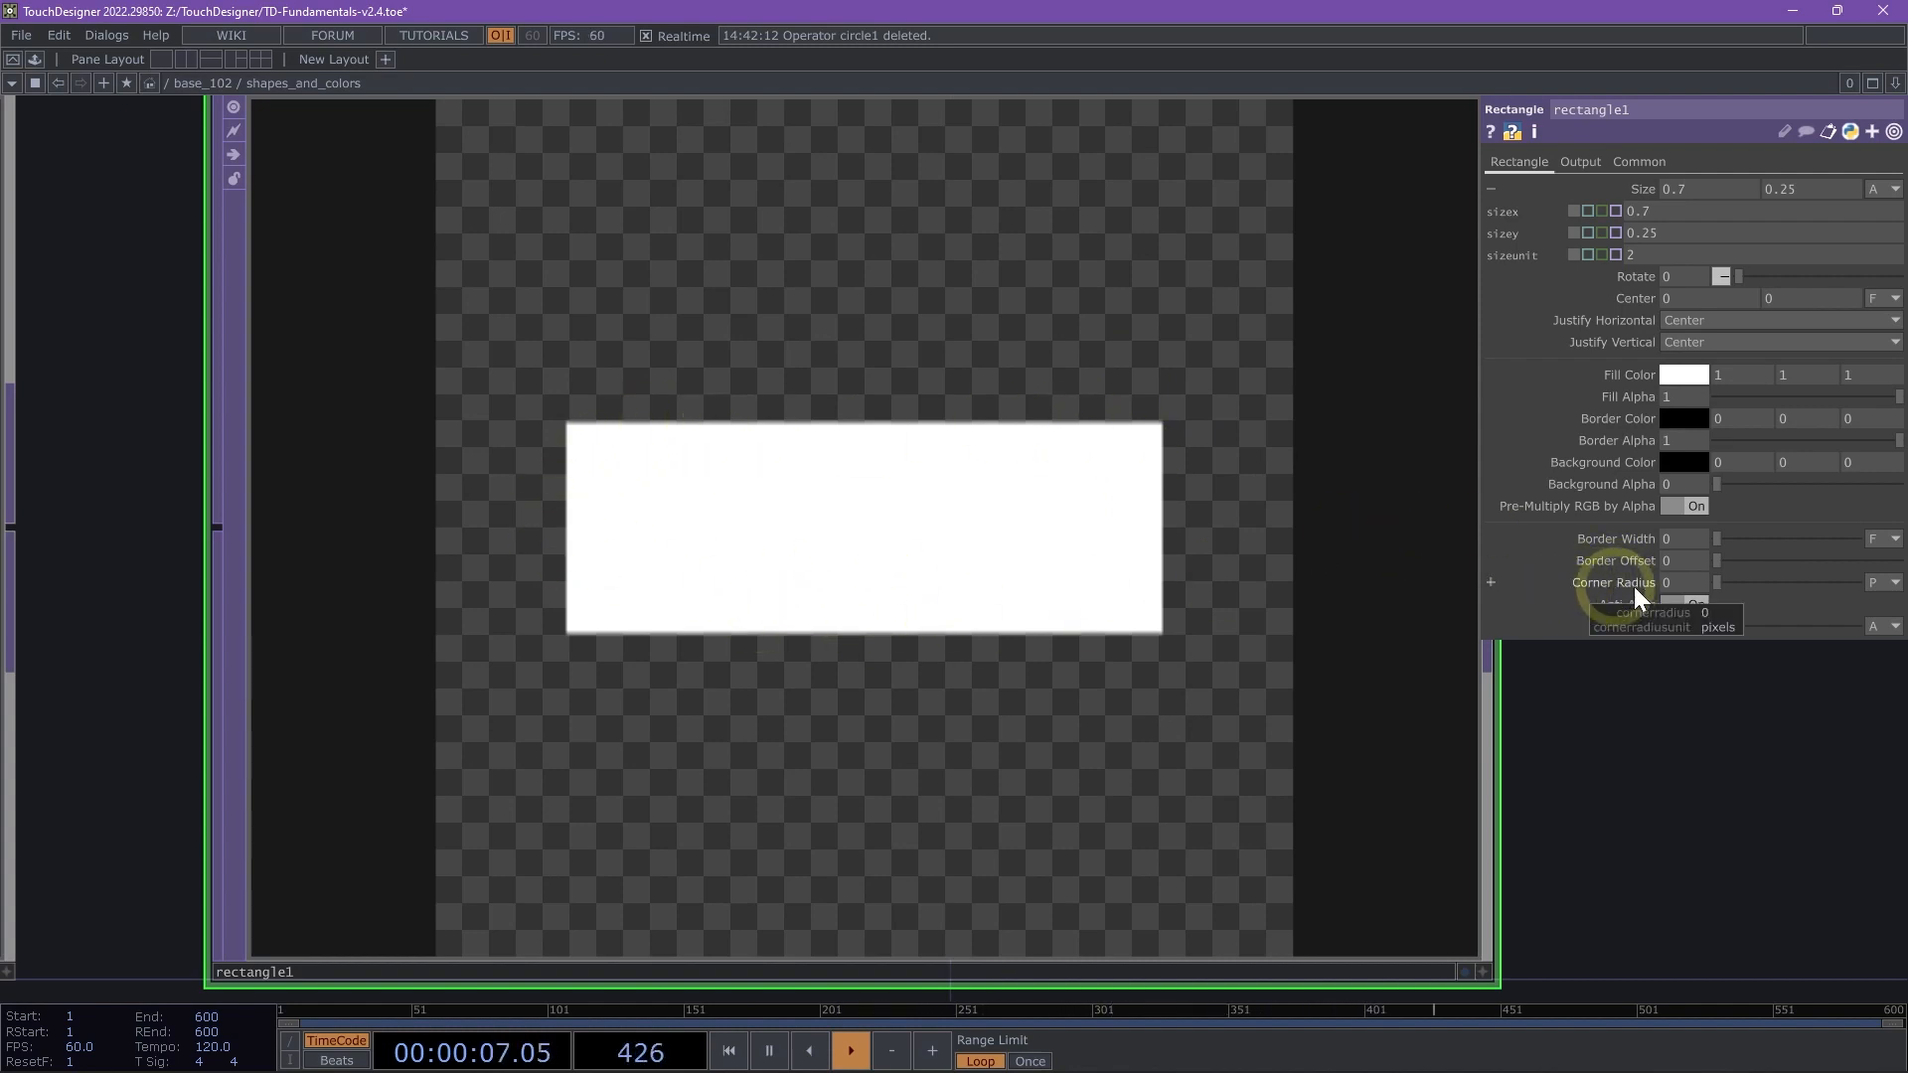
pyautogui.moveTo(541, 517)
pyautogui.write('25')
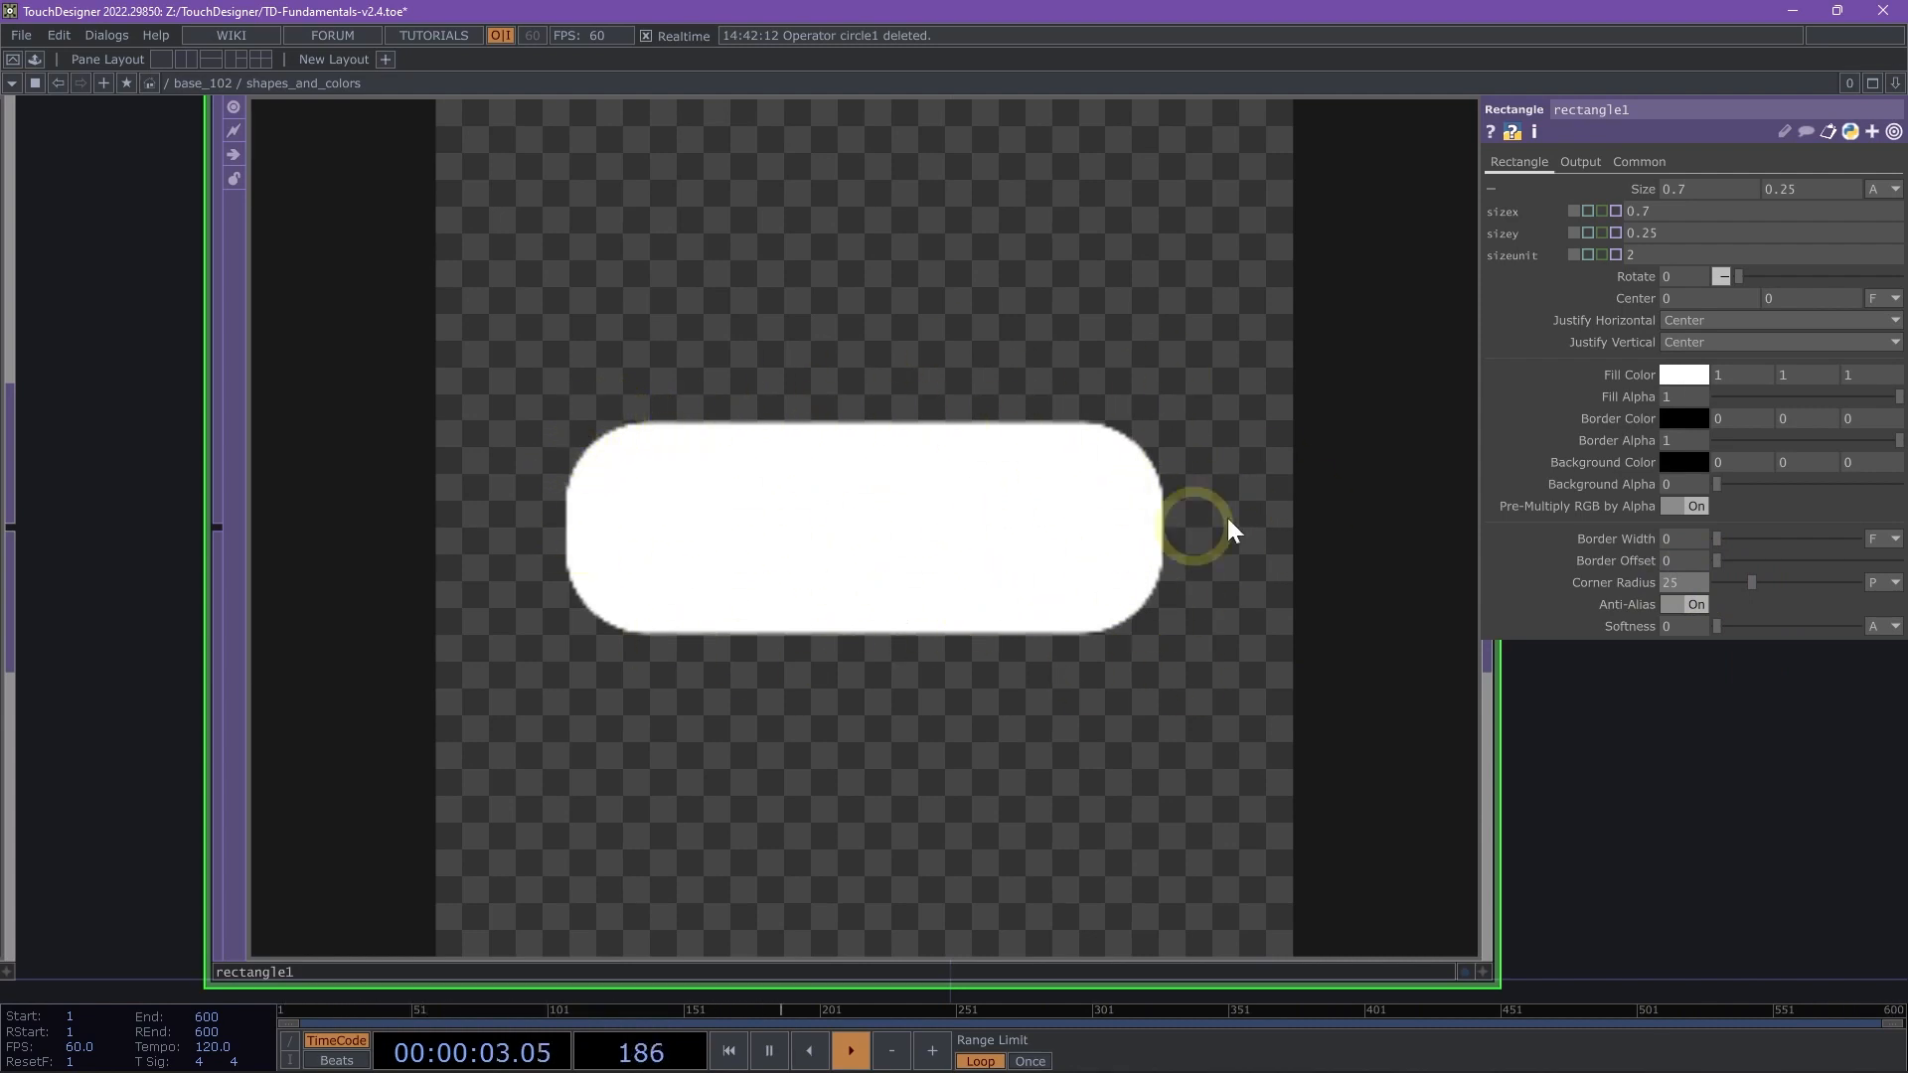
pyautogui.moveTo(950, 420)
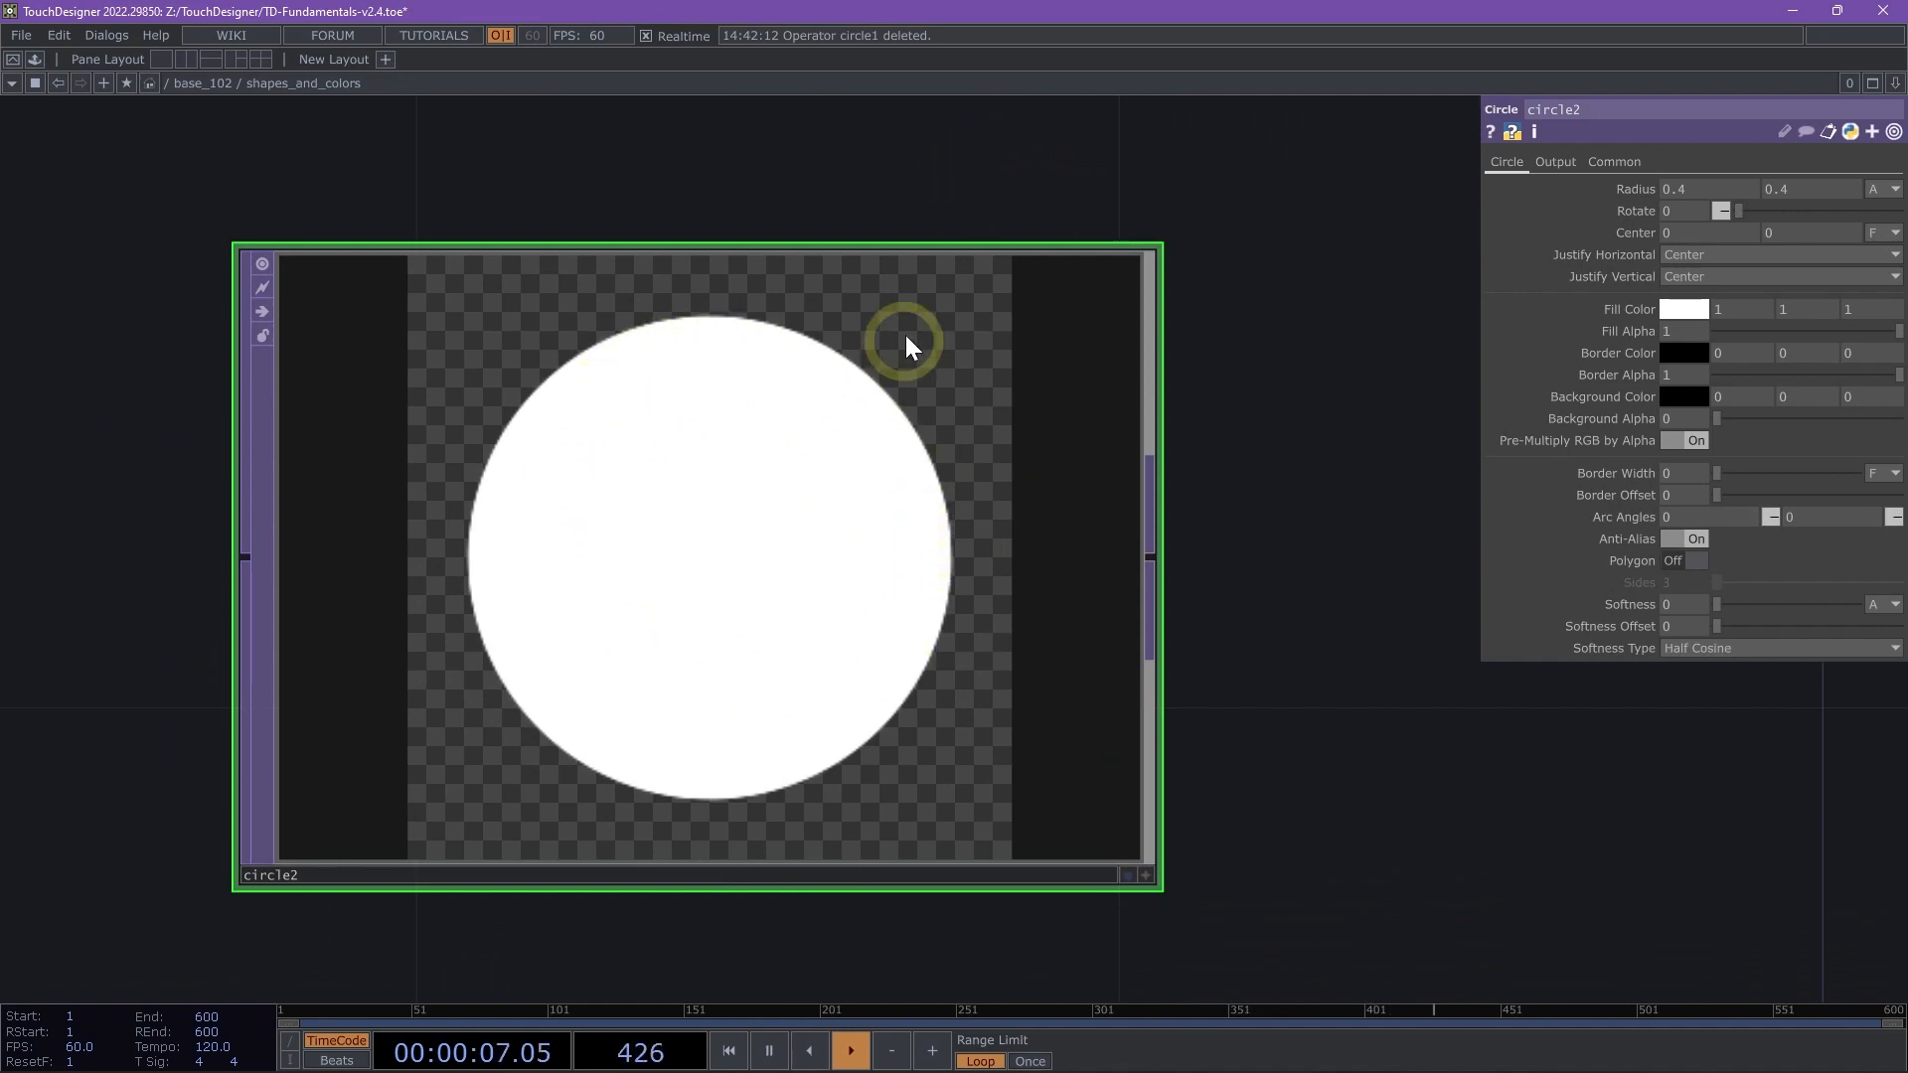
pyautogui.moveTo(1804, 338)
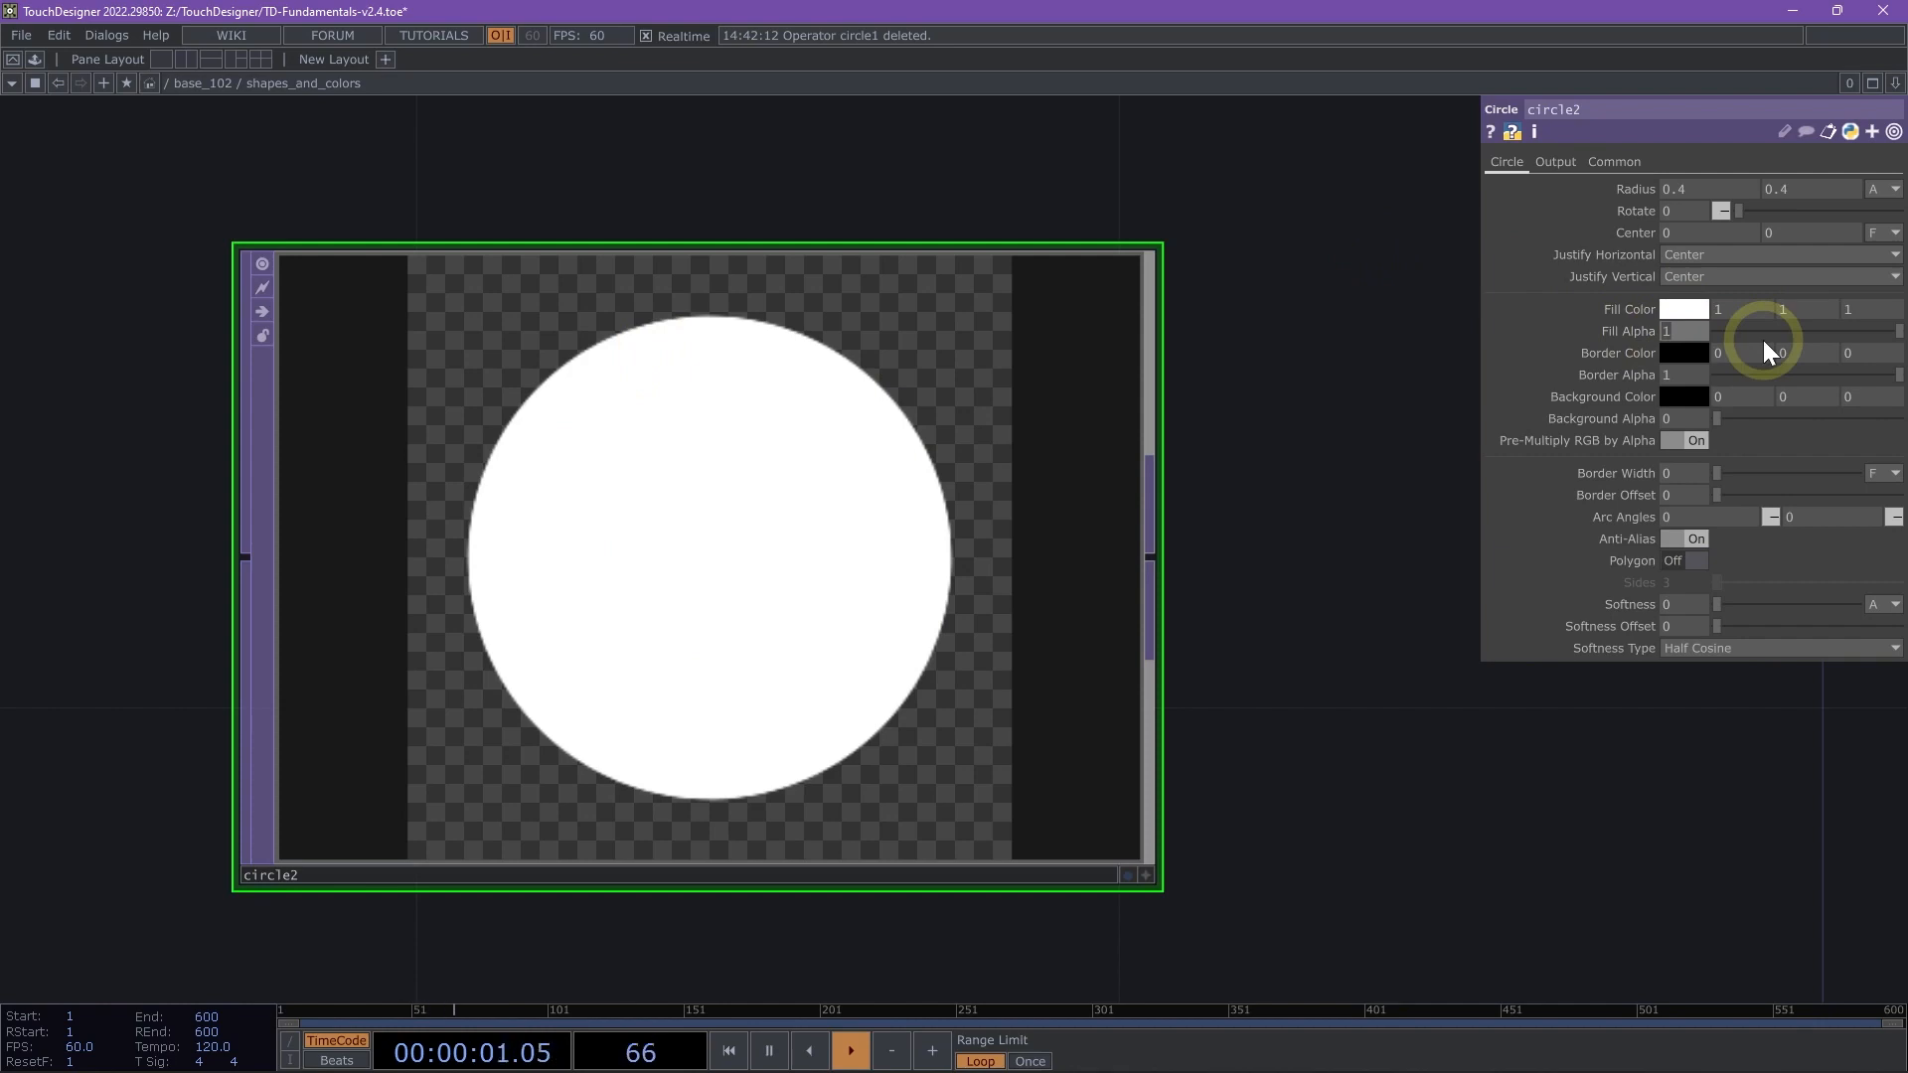
# - Make circle2 a hollow ring with Fill Alpha 0 and Border Width 0.05
pyautogui.click(1686, 330)
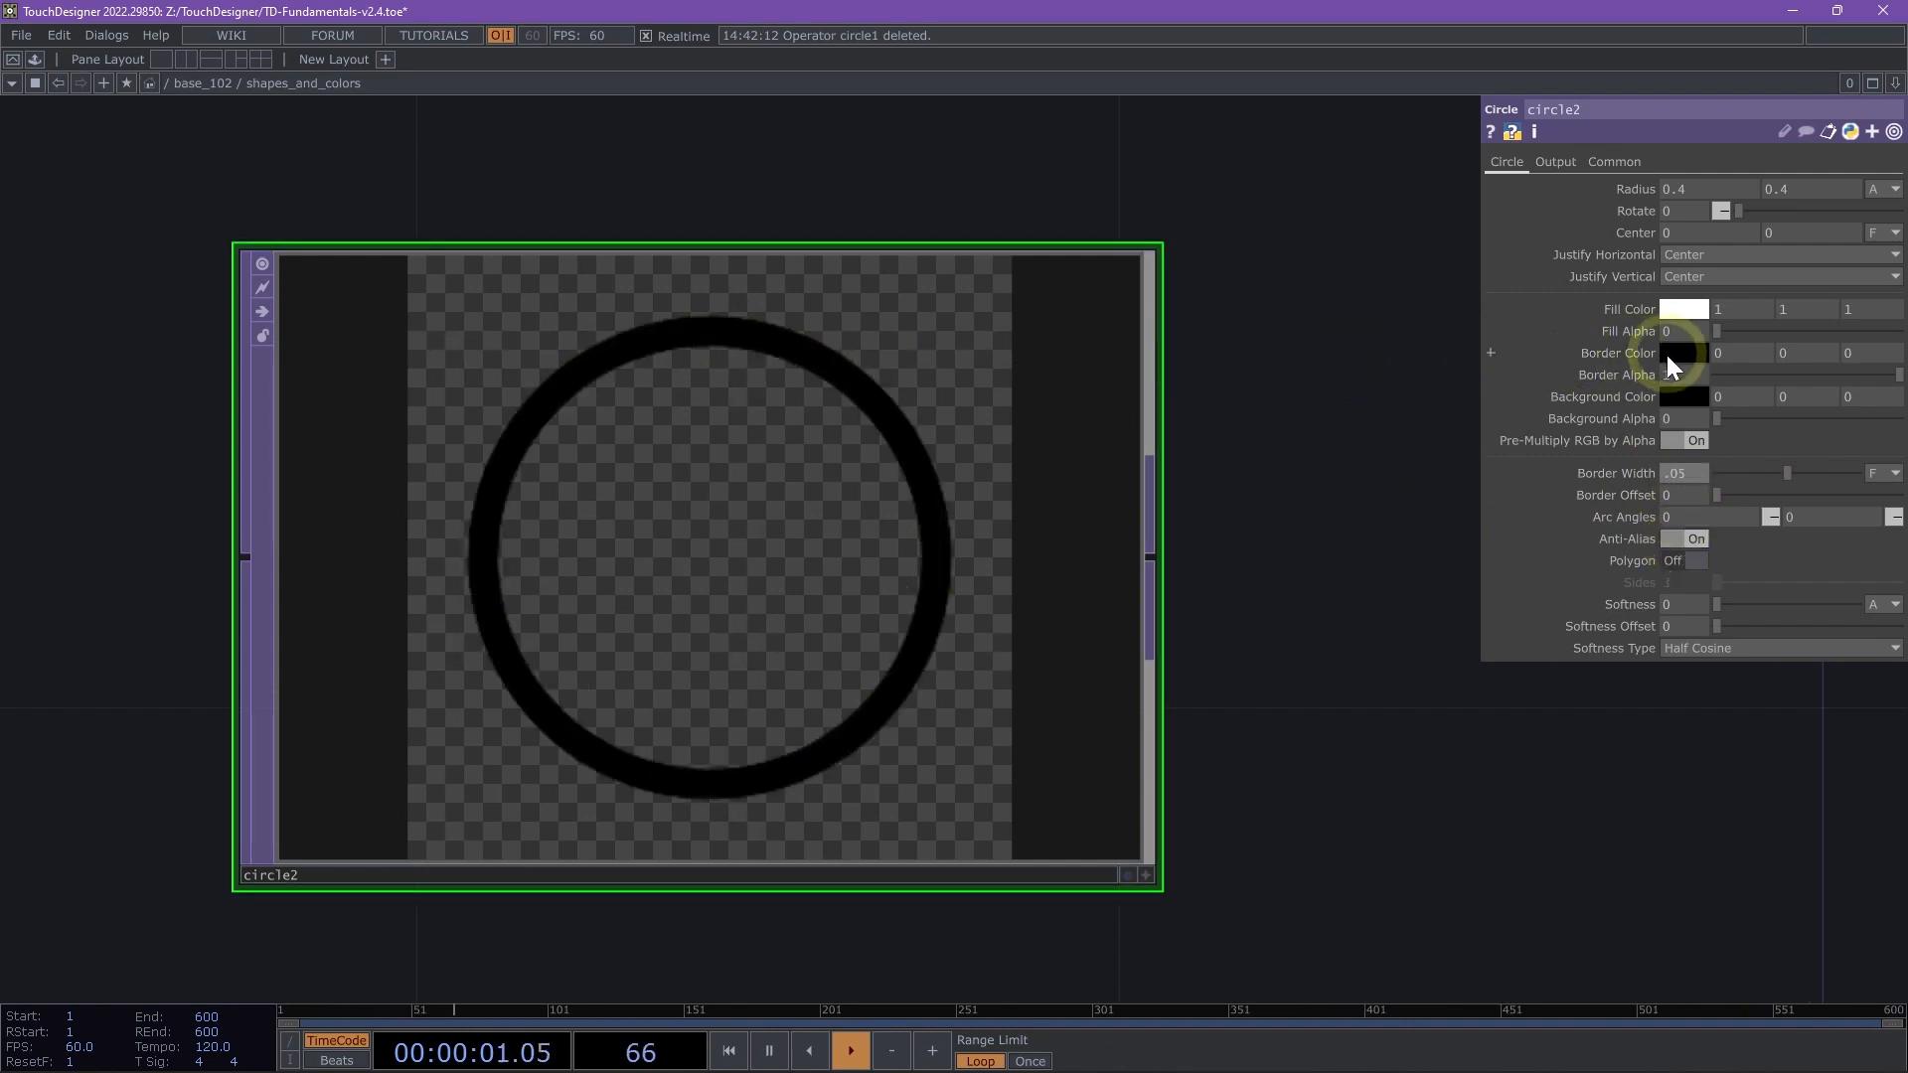
pyautogui.click(1679, 354)
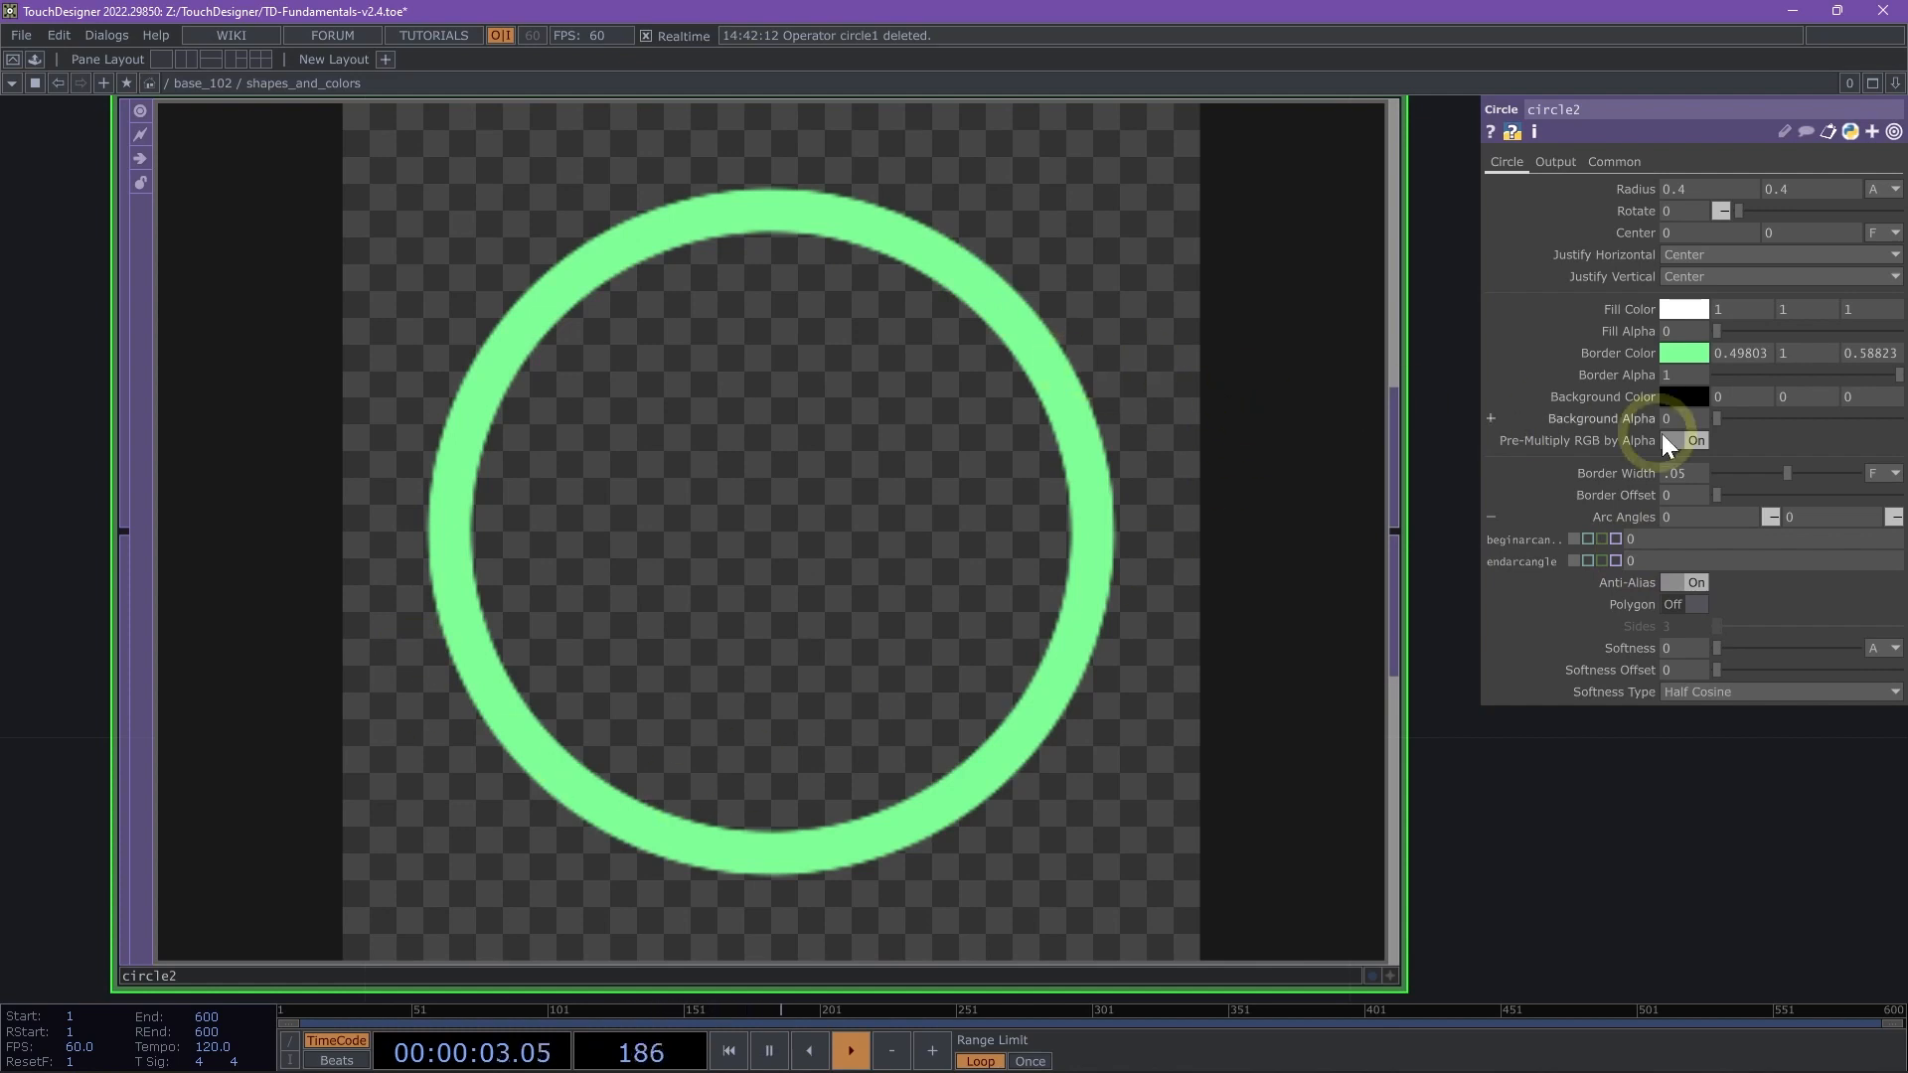
pyautogui.moveTo(1109, 548)
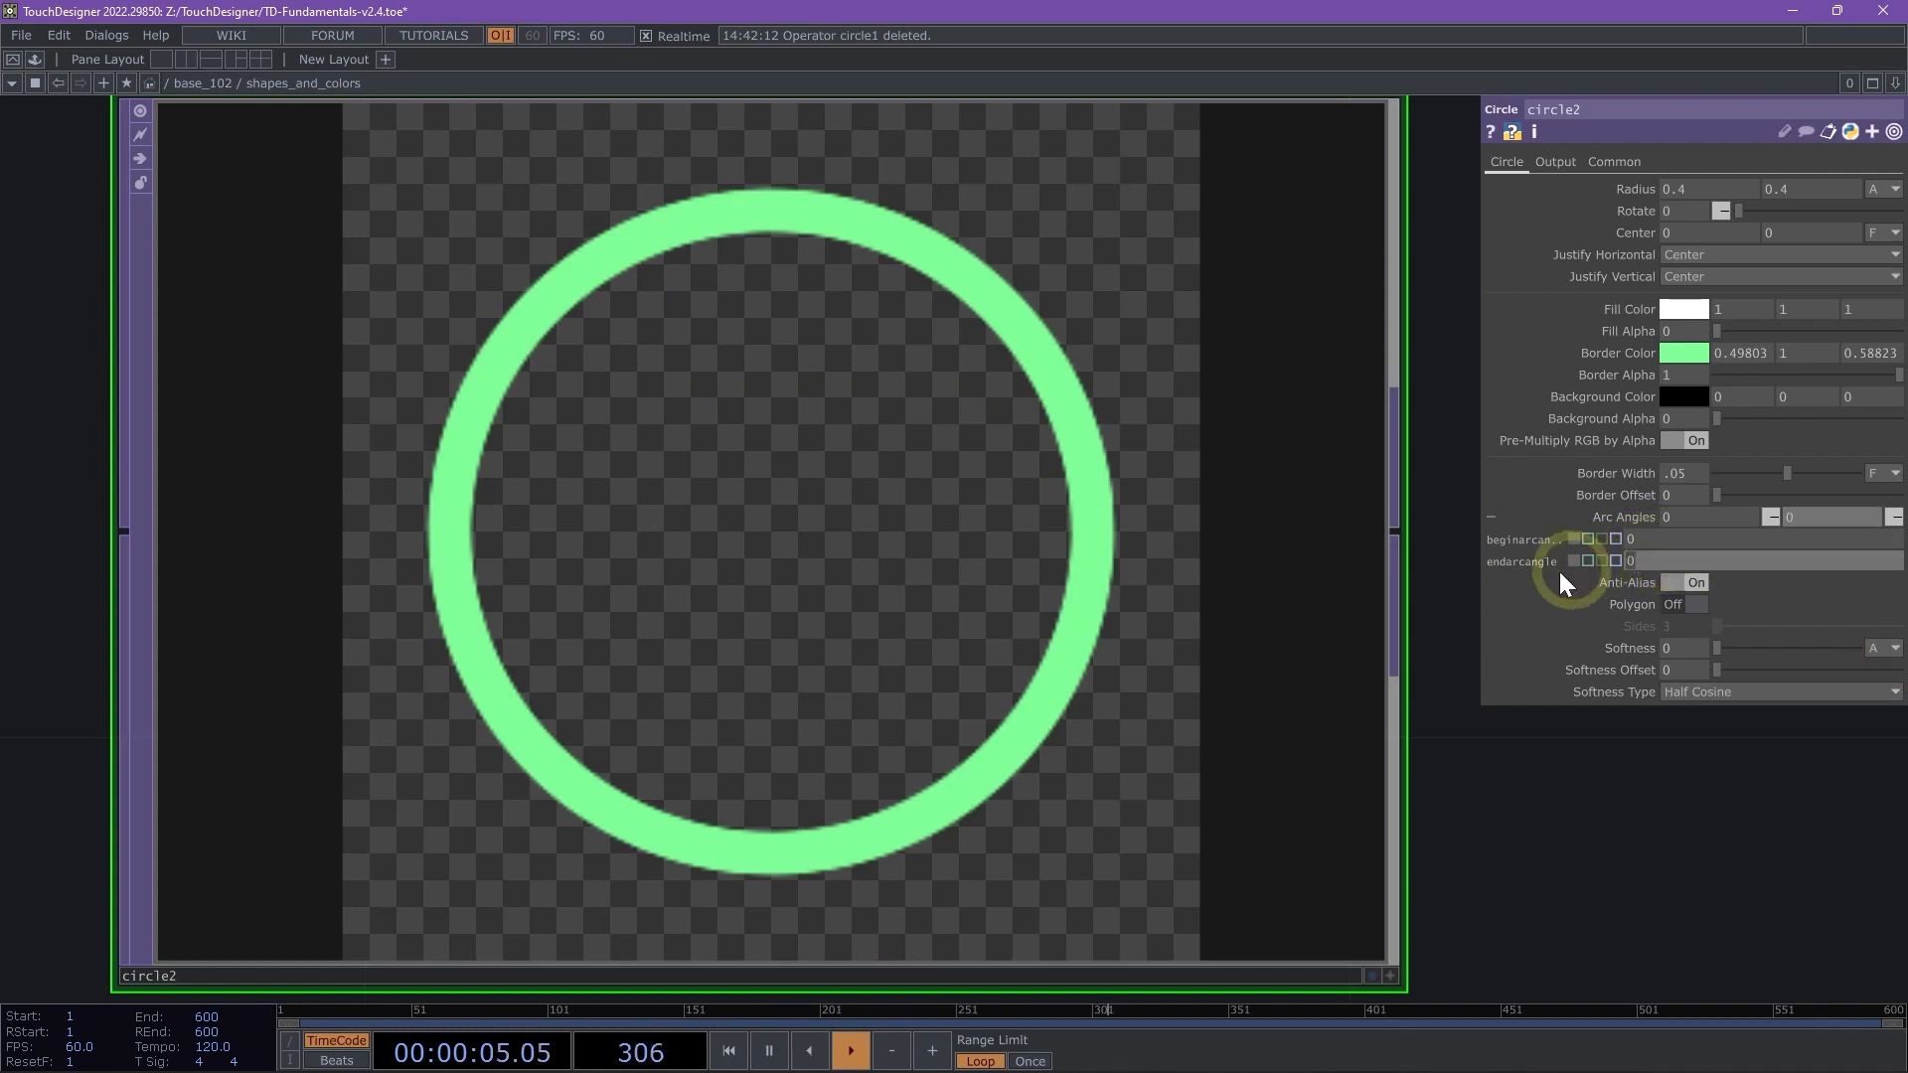
pyautogui.moveTo(1770, 630)
pyautogui.write('90')
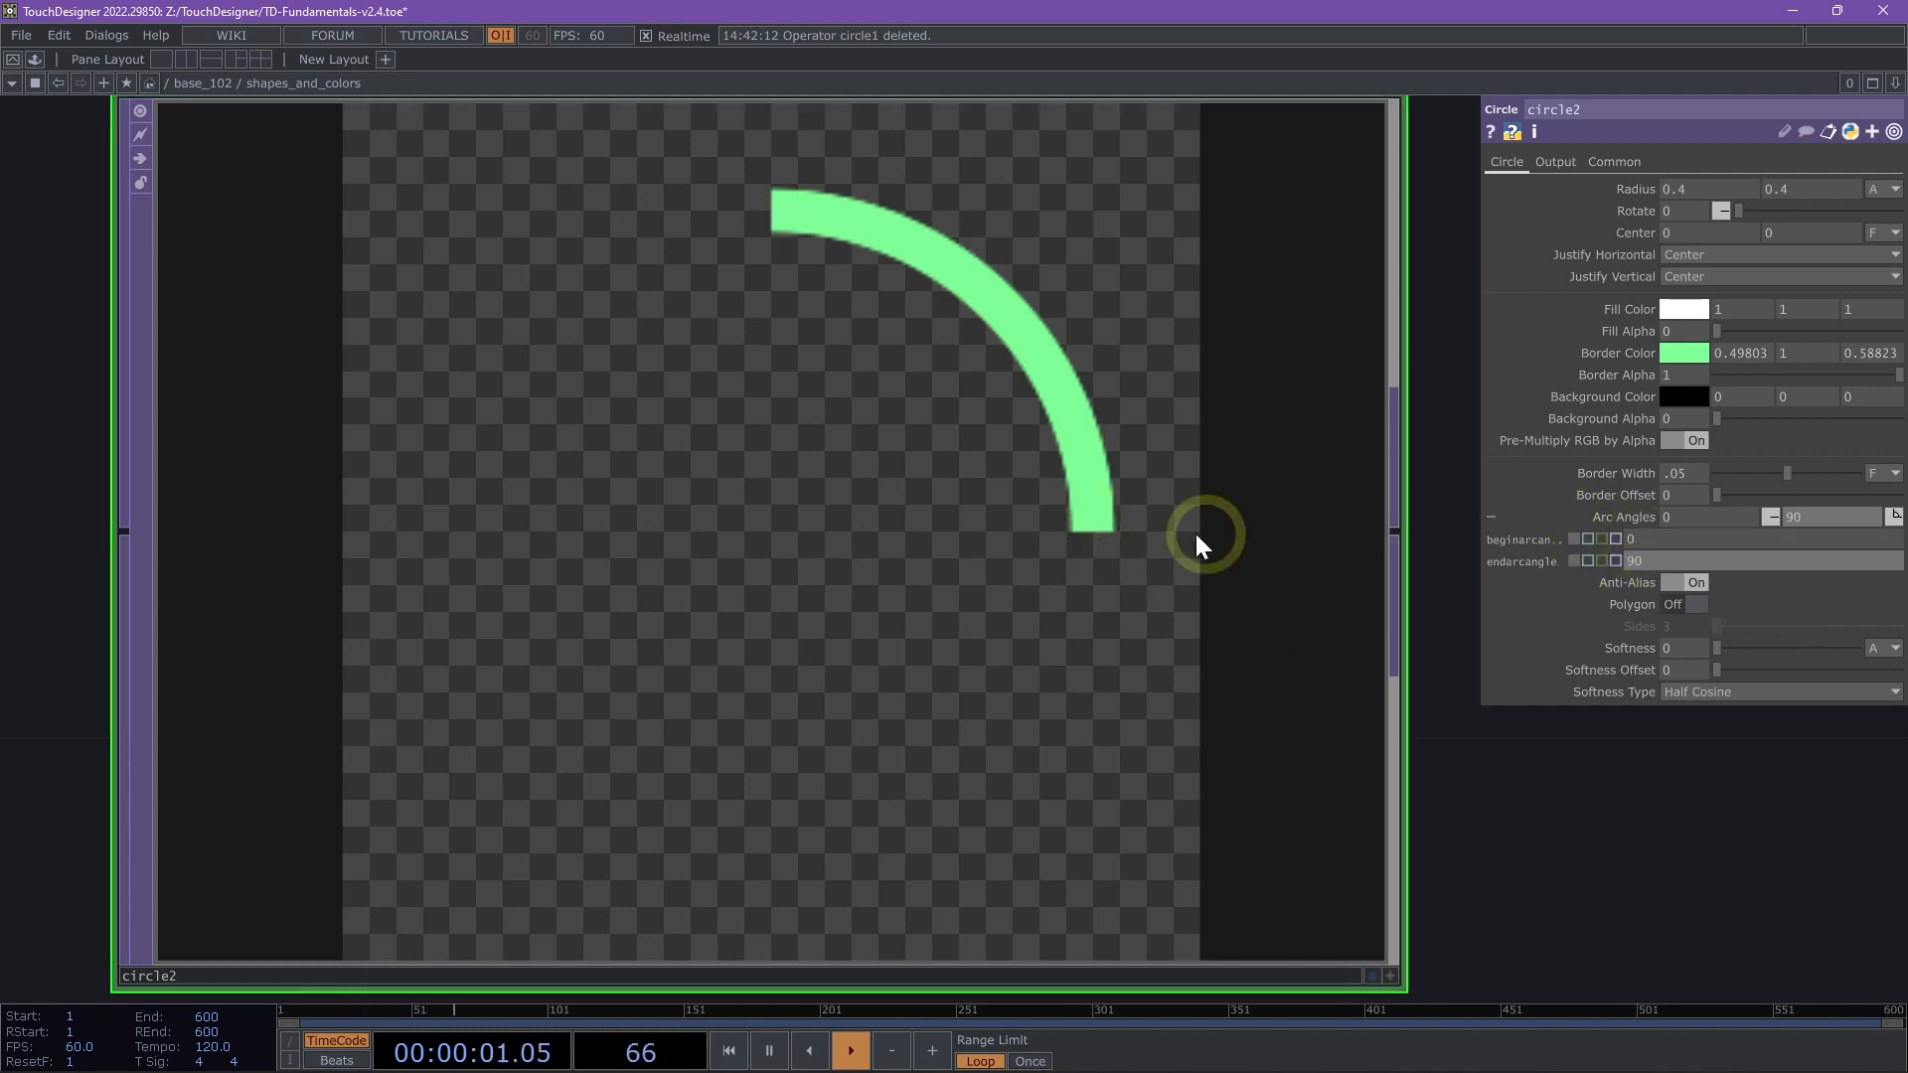
pyautogui.moveTo(1656, 585)
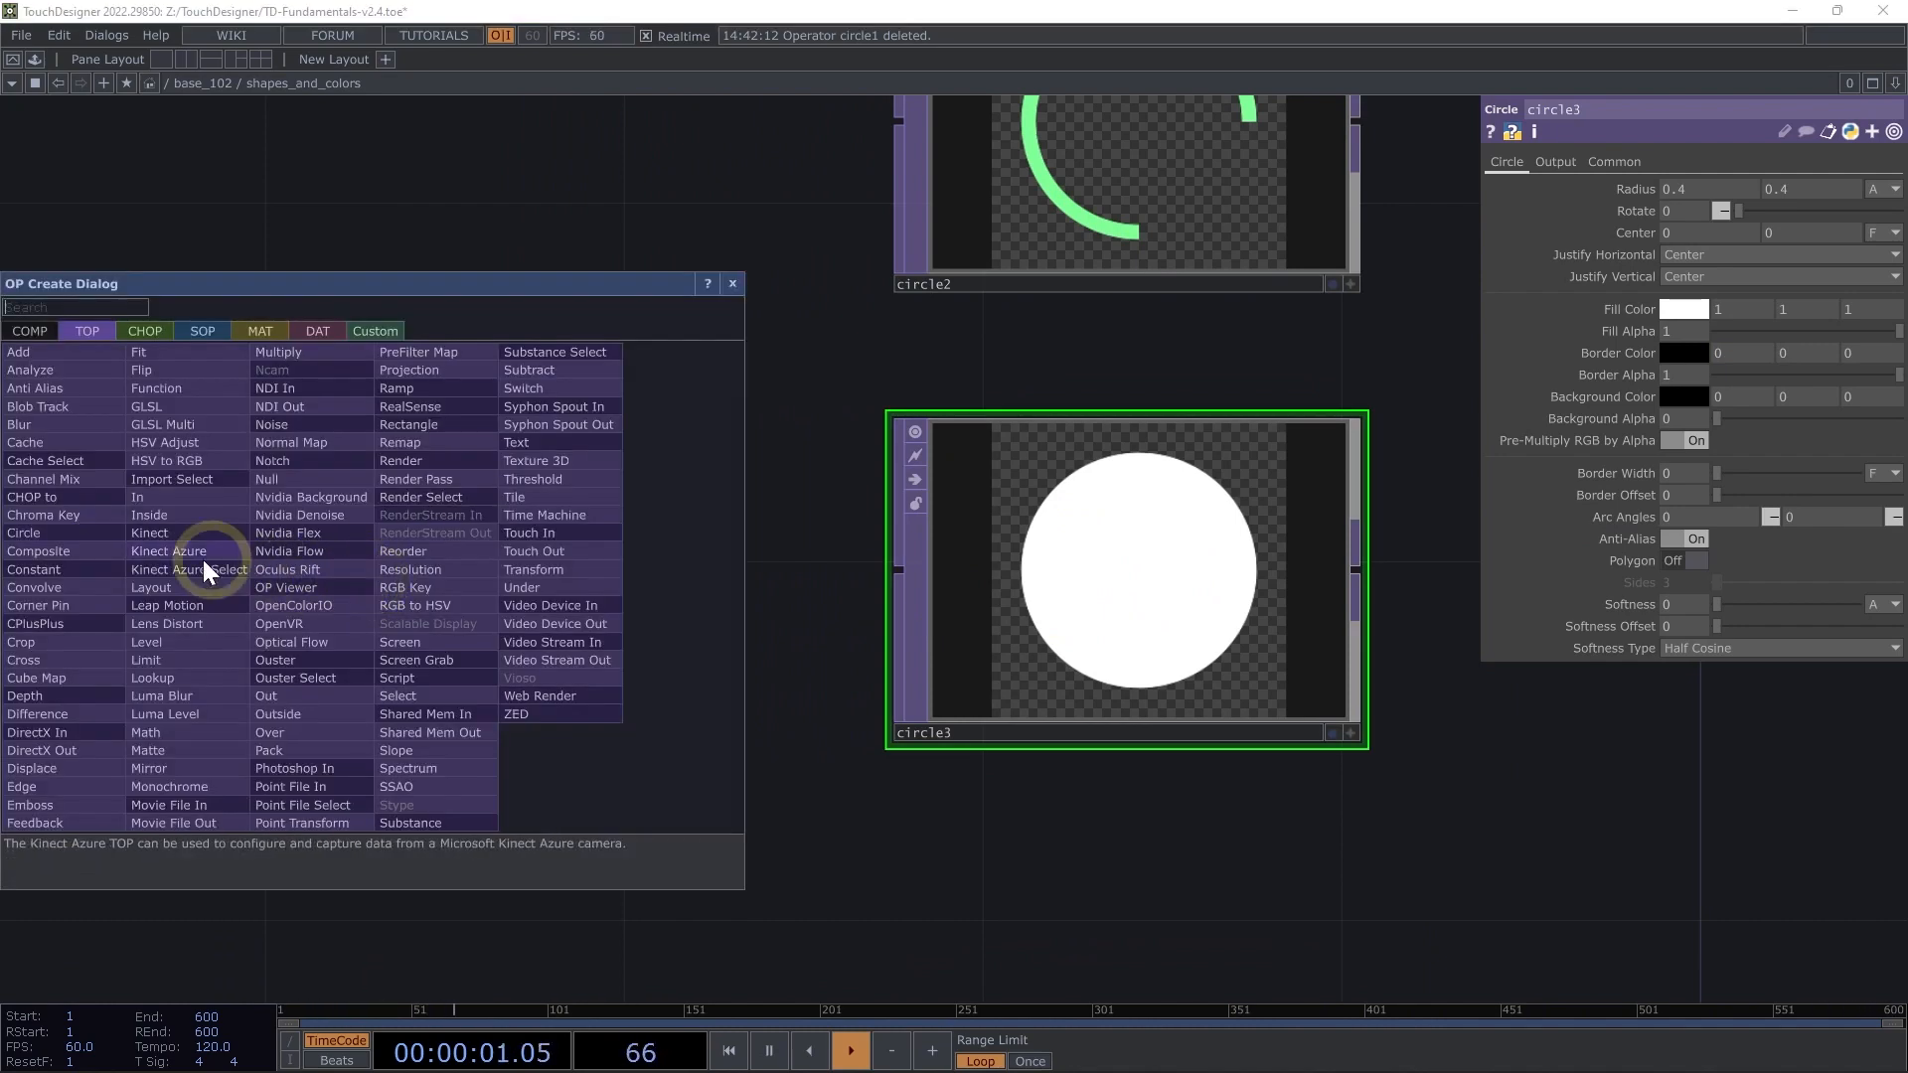
pyautogui.moveTo(167, 805)
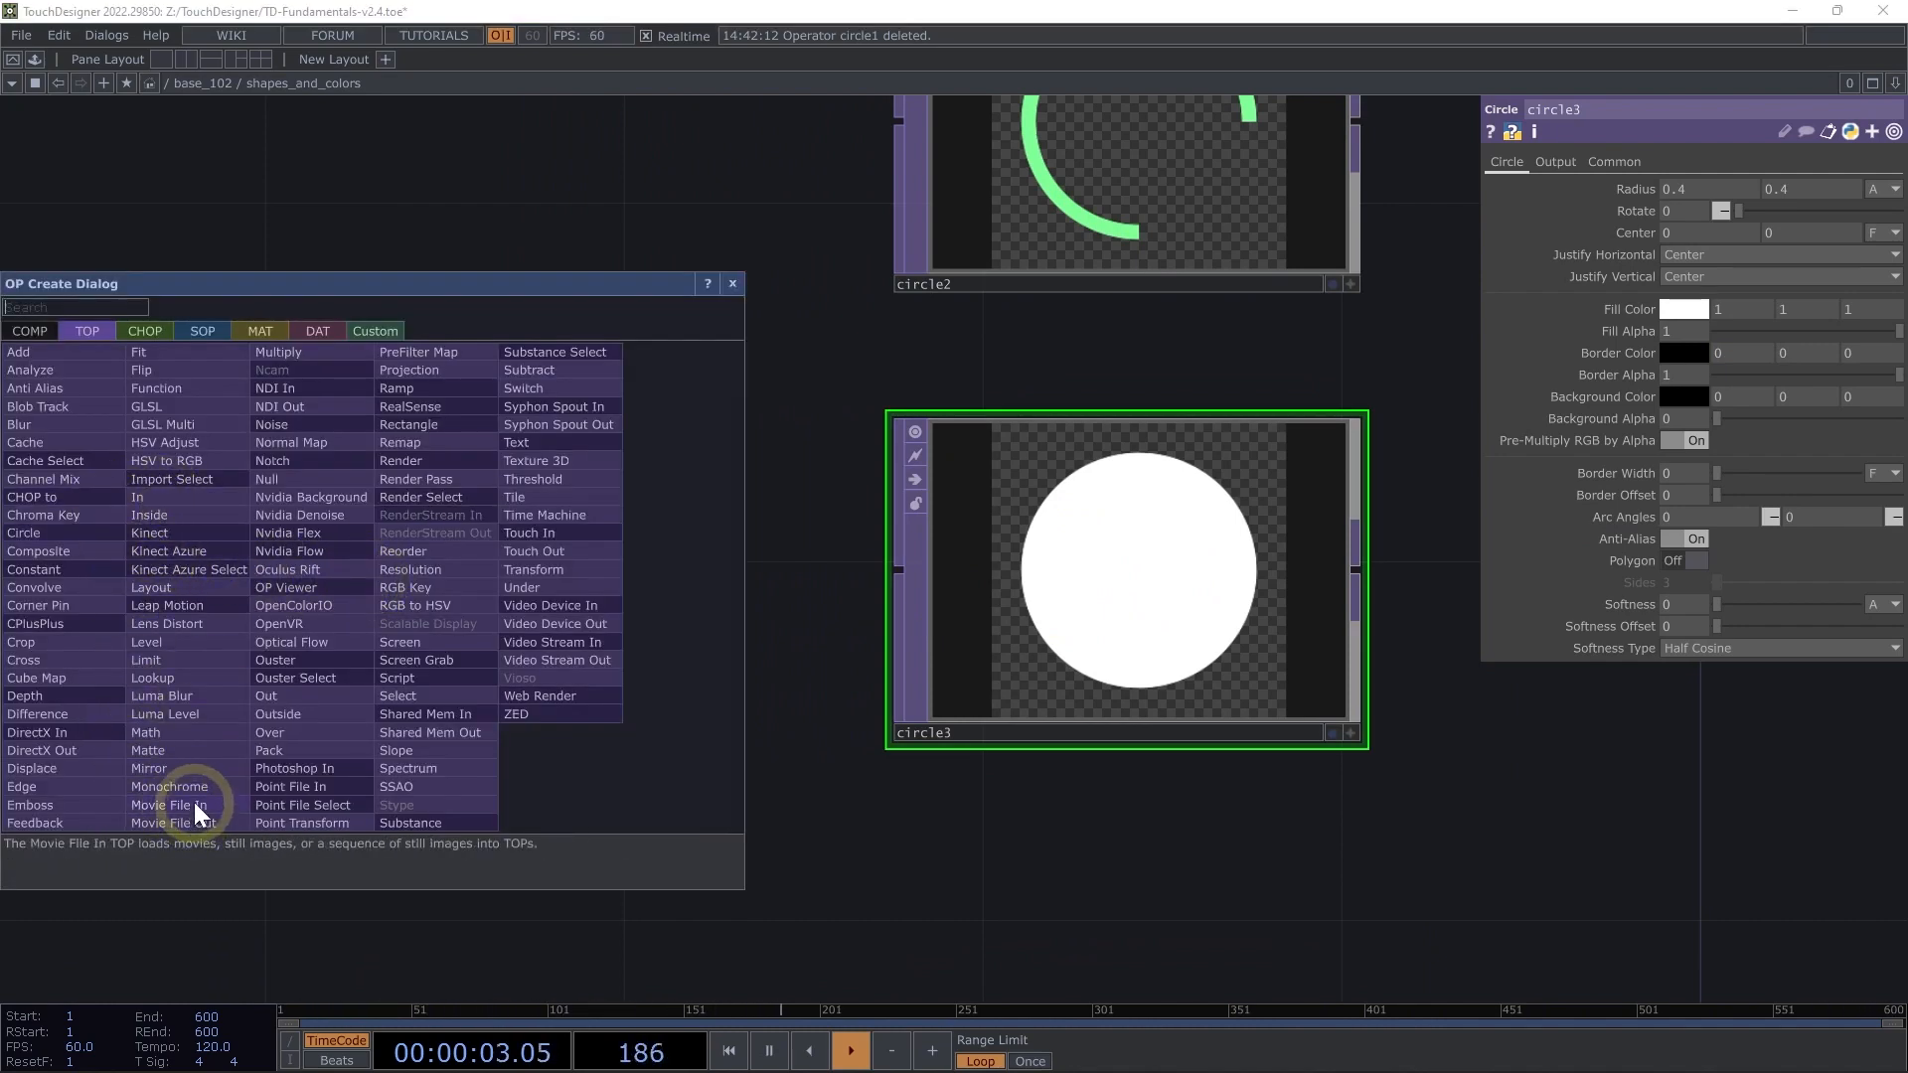
# - Add a Movie File In TOP (banana image) and wire it into circle3
pyautogui.doubleClick(169, 787)
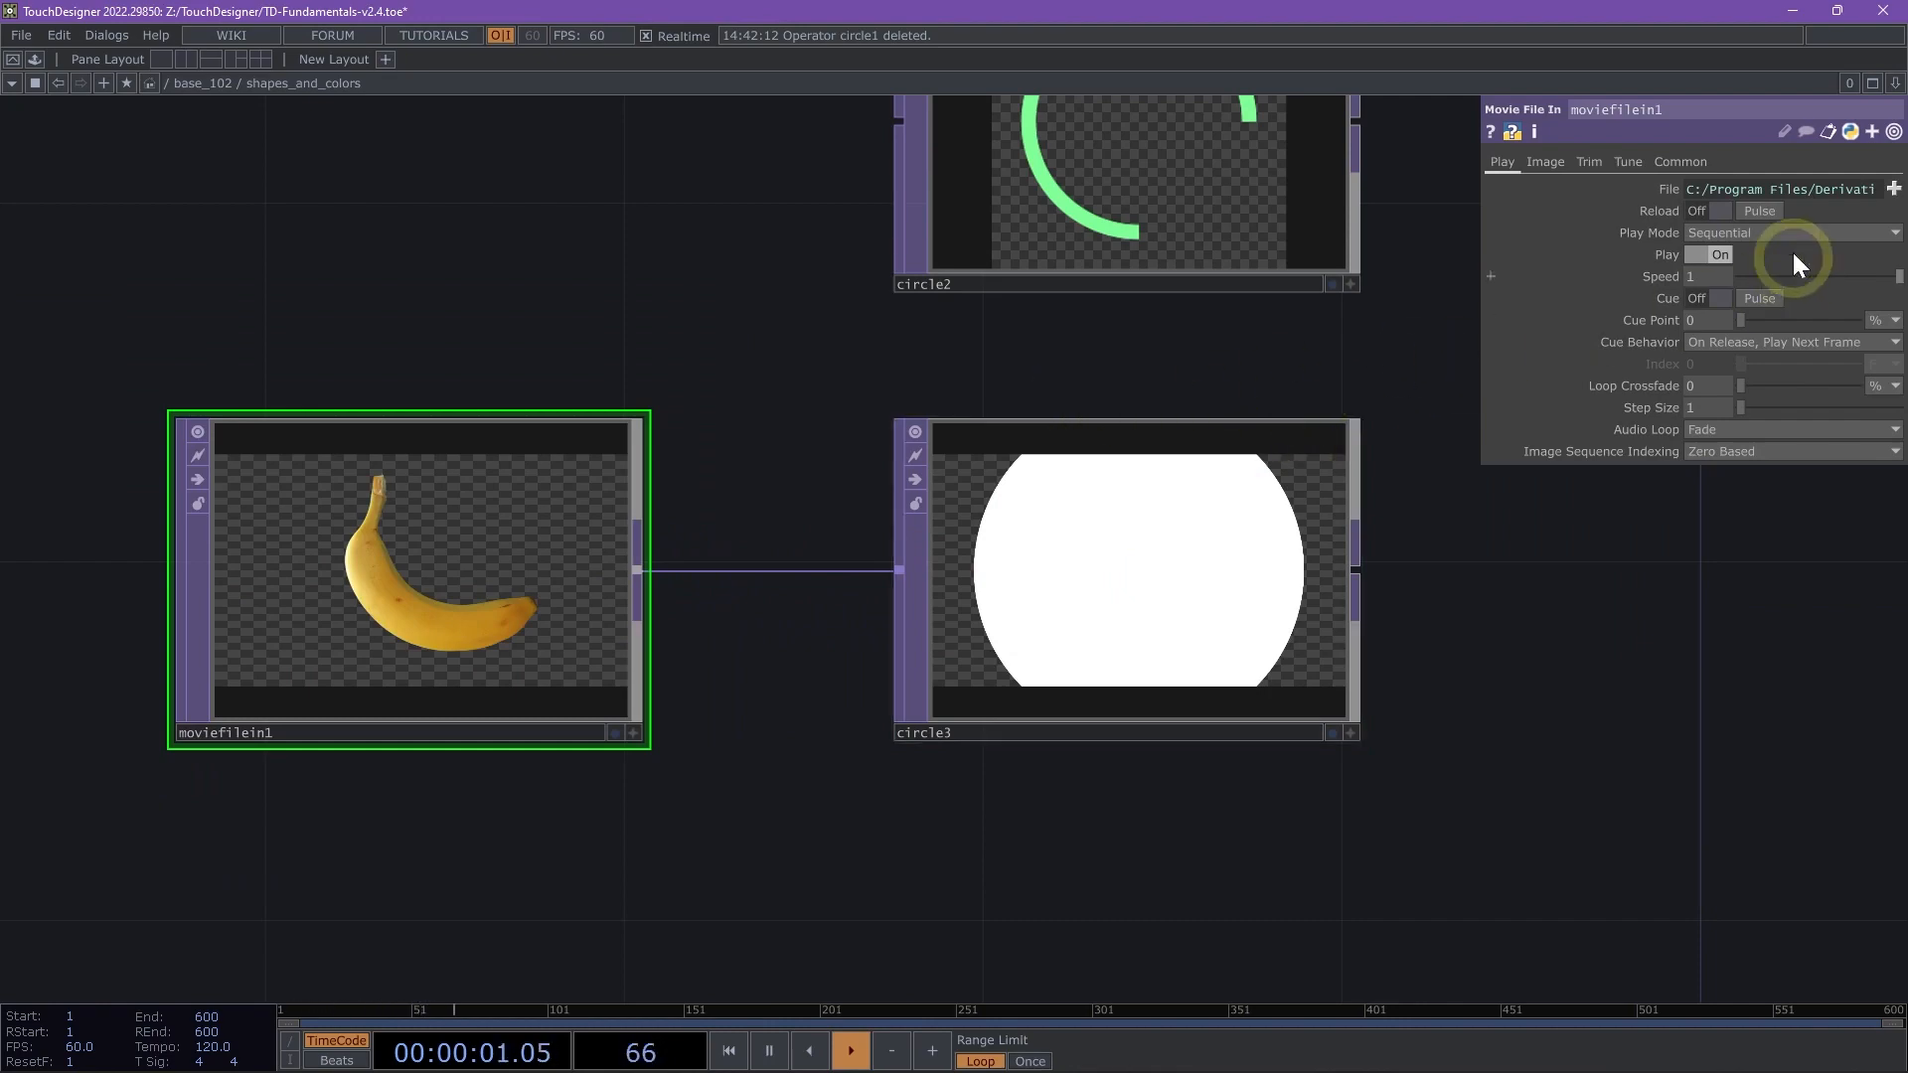
# - Load OilDrums.jpg from the Samples Map folder into moviefilein1
pyautogui.click(1894, 191)
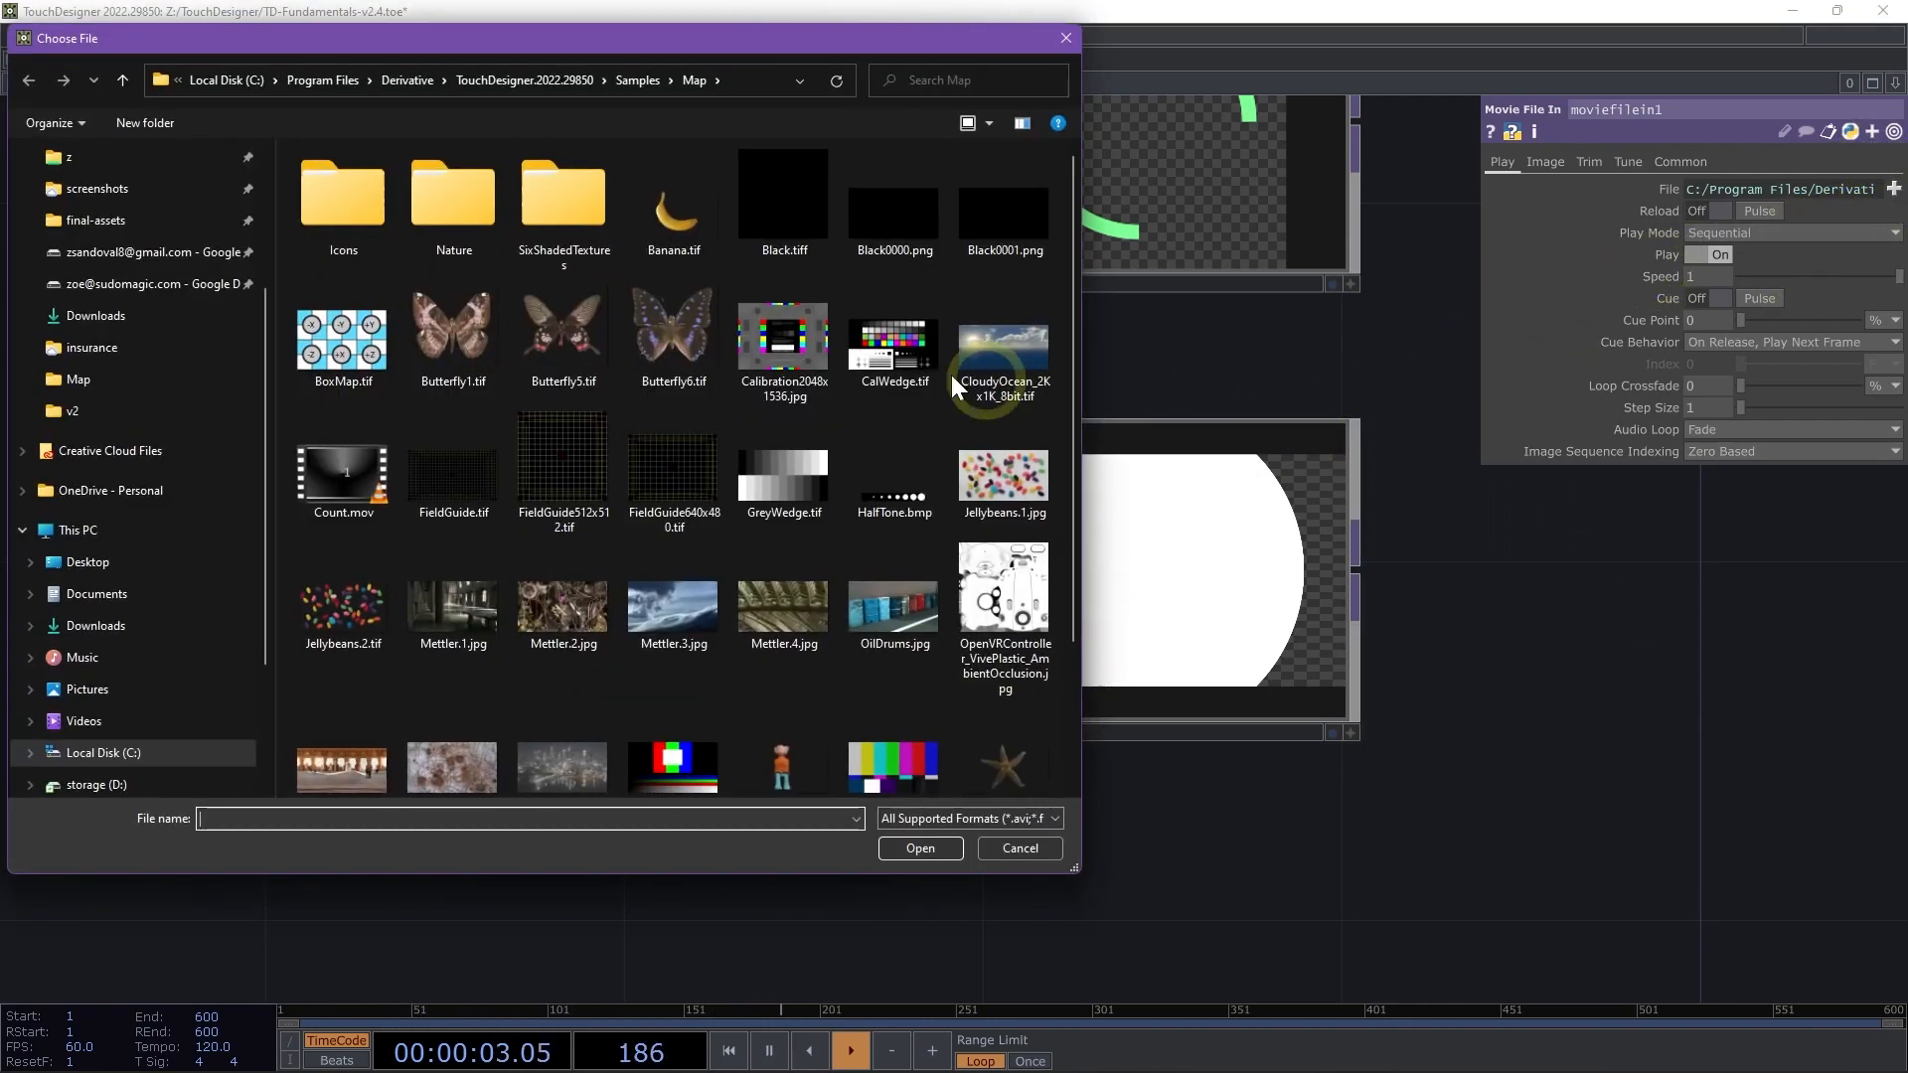
pyautogui.scroll(-3)
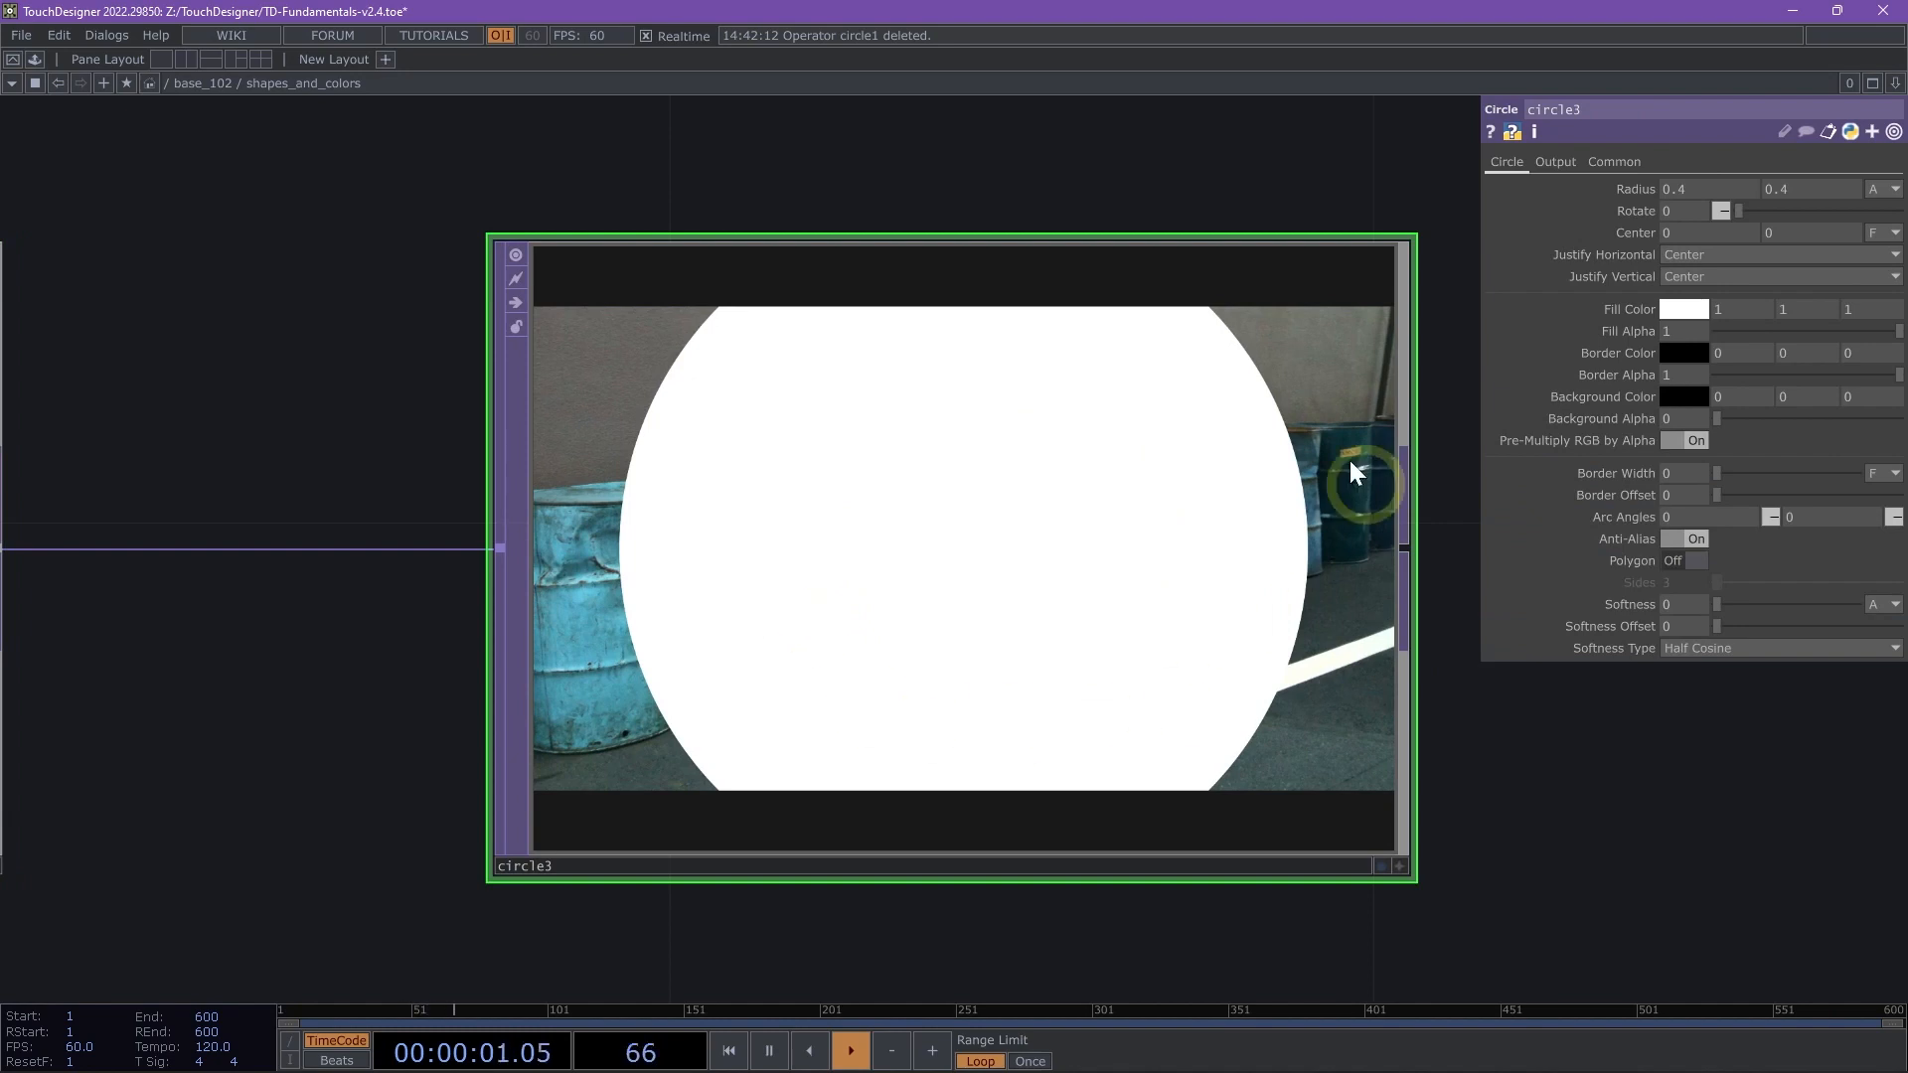
# - On circle3's Output page, keep Composite and Set Resolution and set Operation to Multiply for a circular vignette
pyautogui.click(1554, 161)
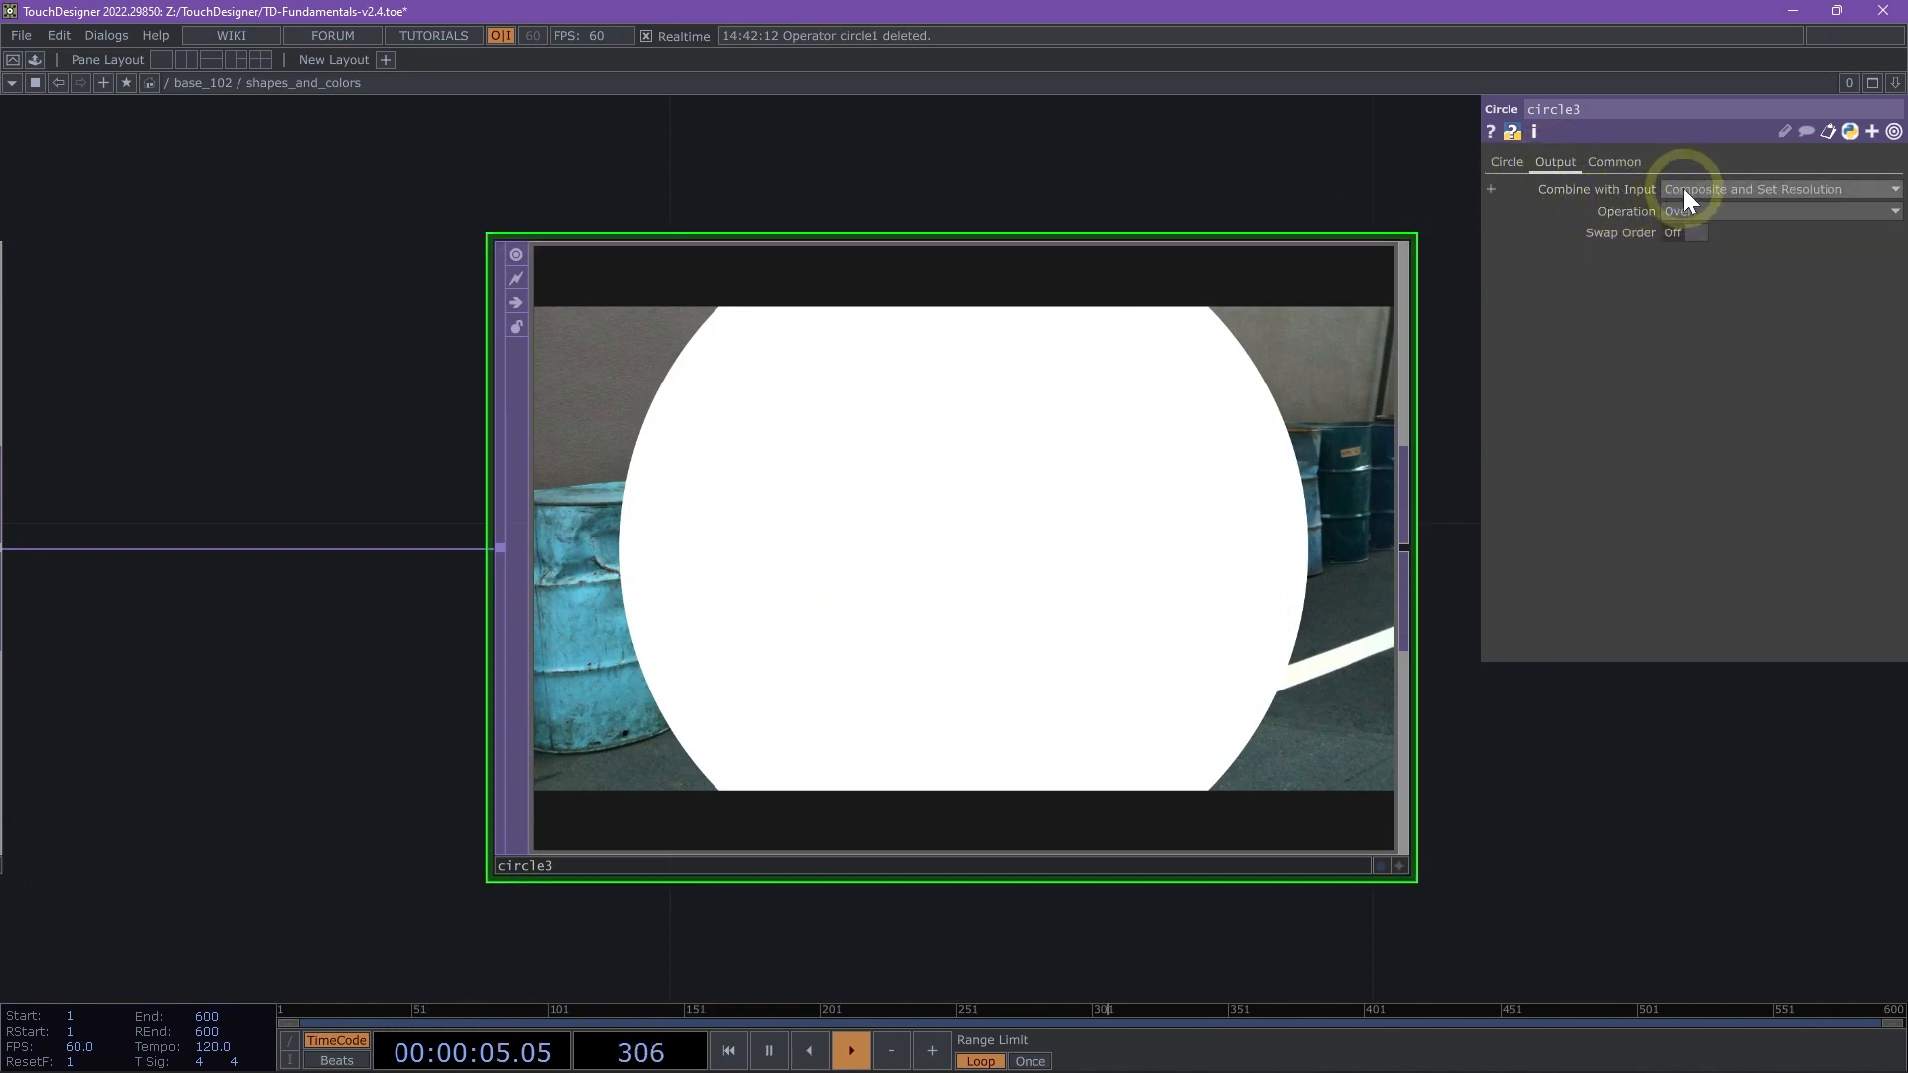
pyautogui.click(1892, 189)
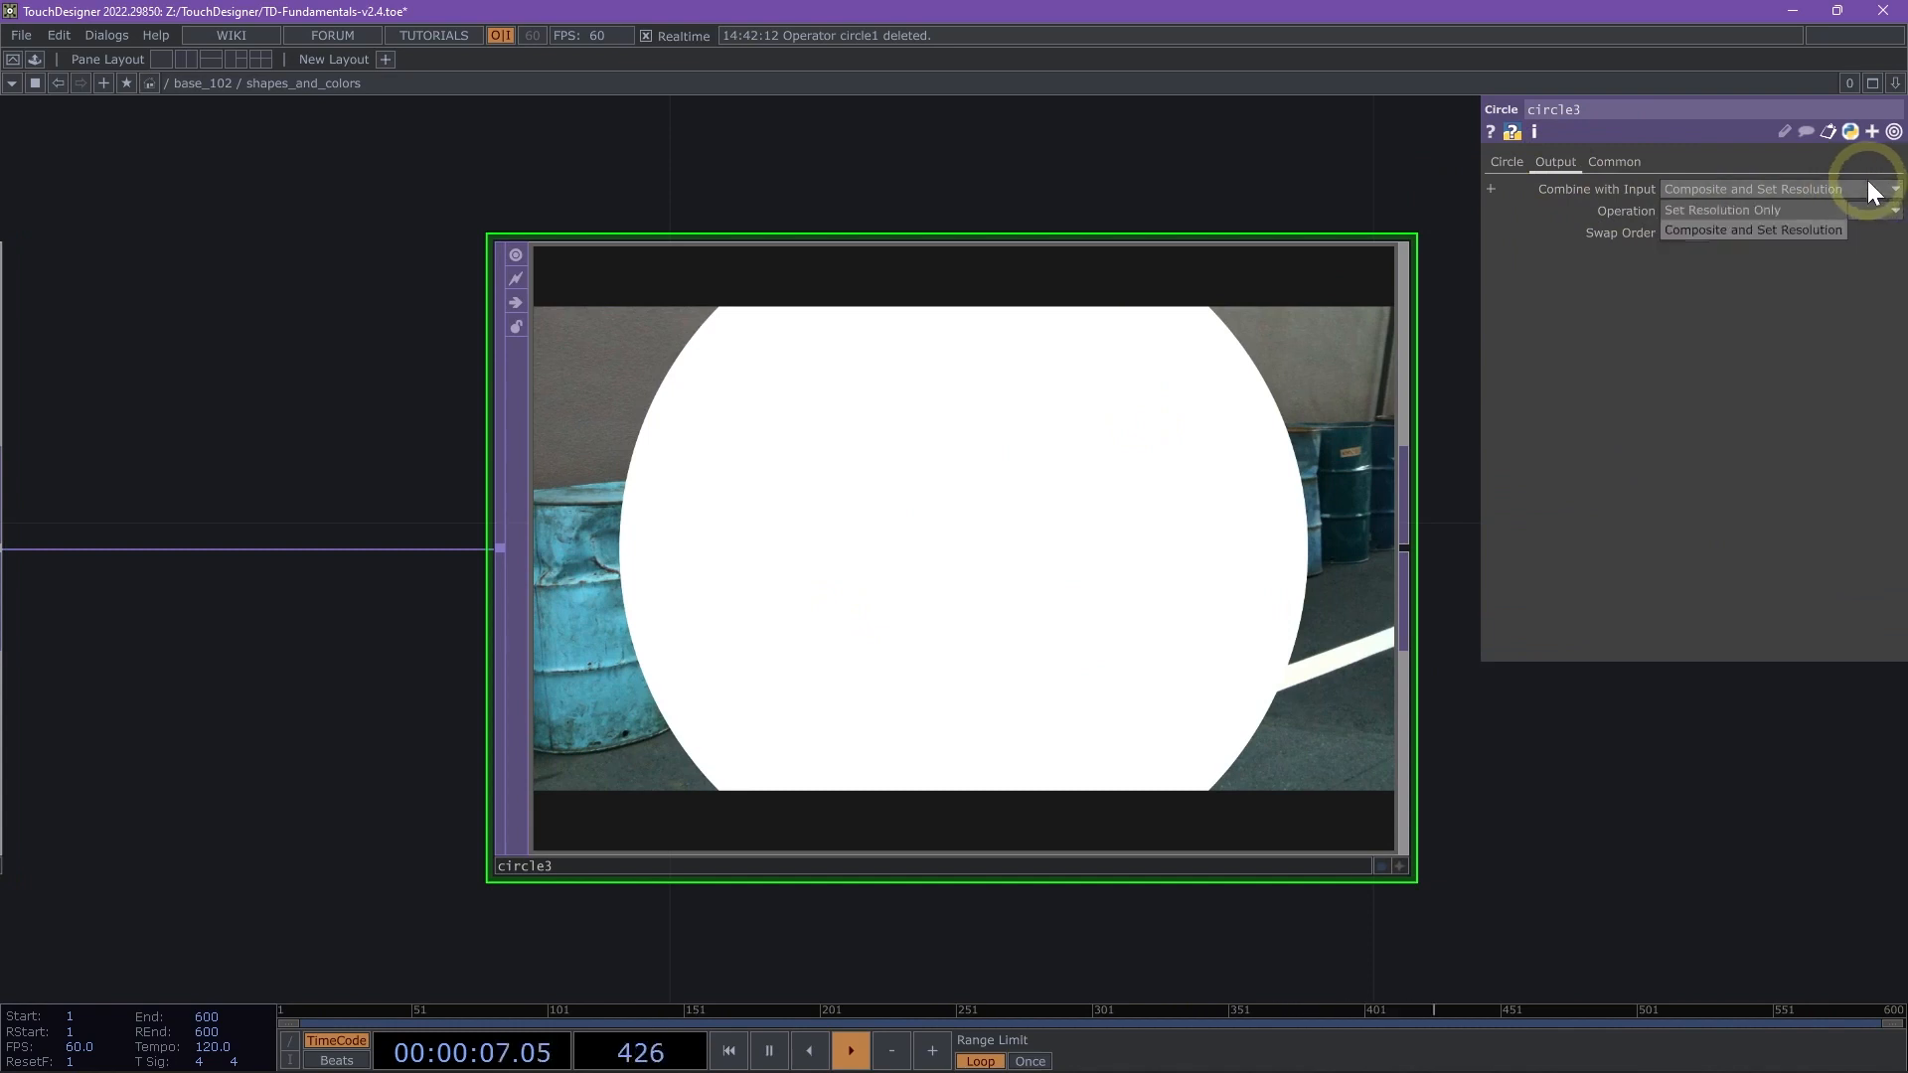
pyautogui.click(1721, 209)
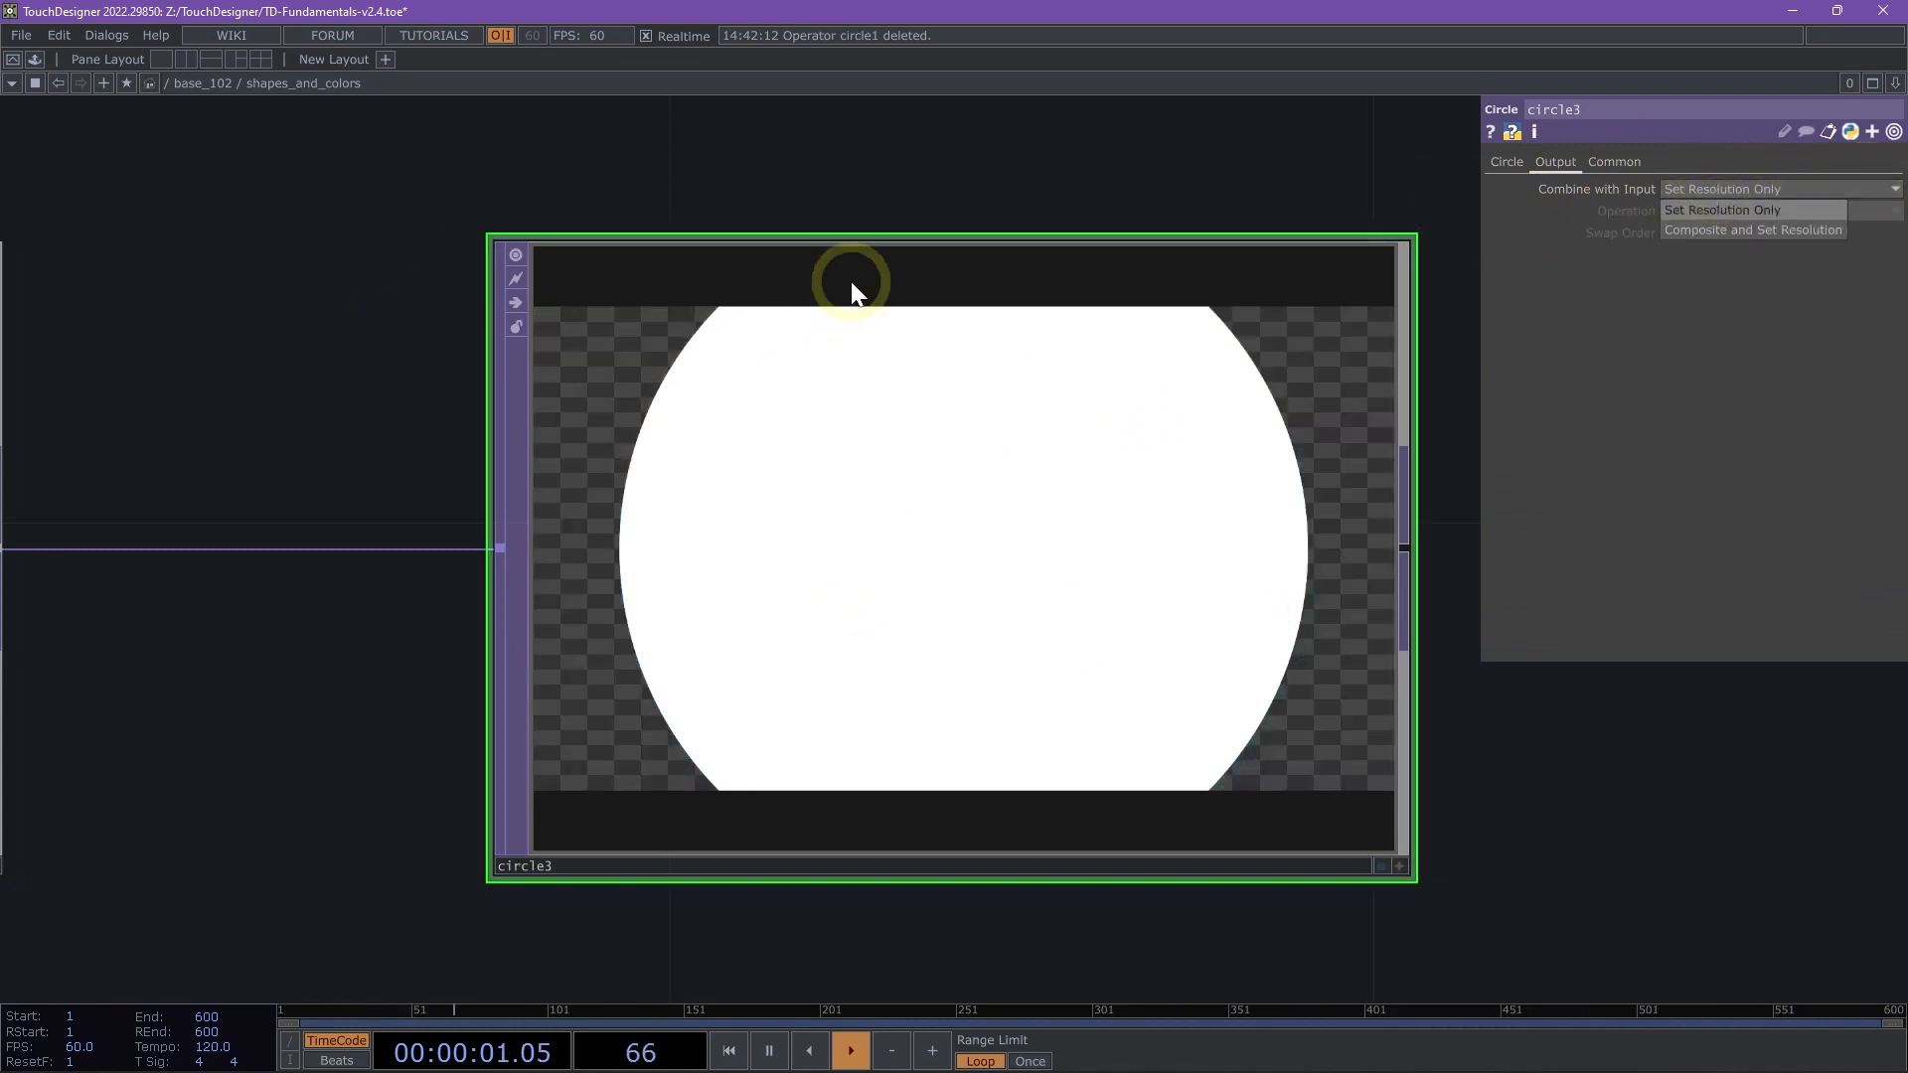
pyautogui.click(1751, 230)
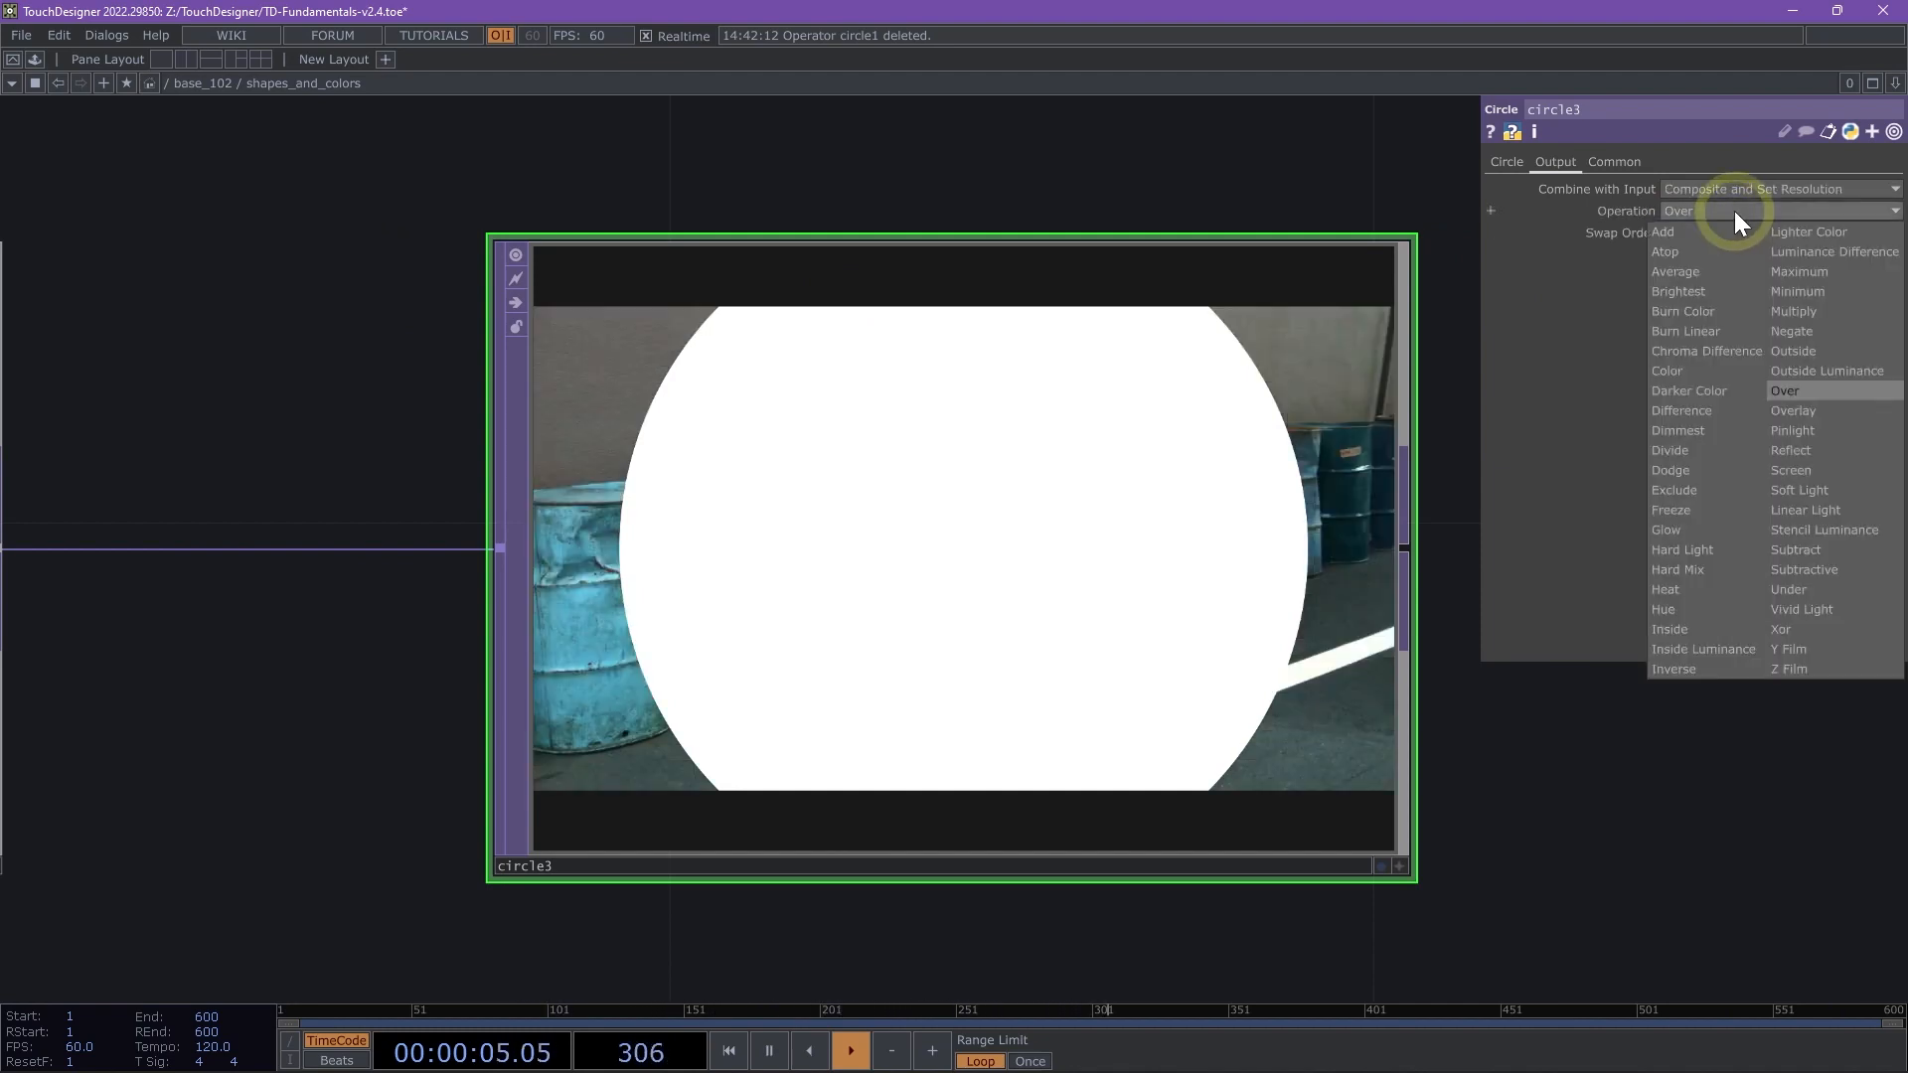
pyautogui.click(1791, 312)
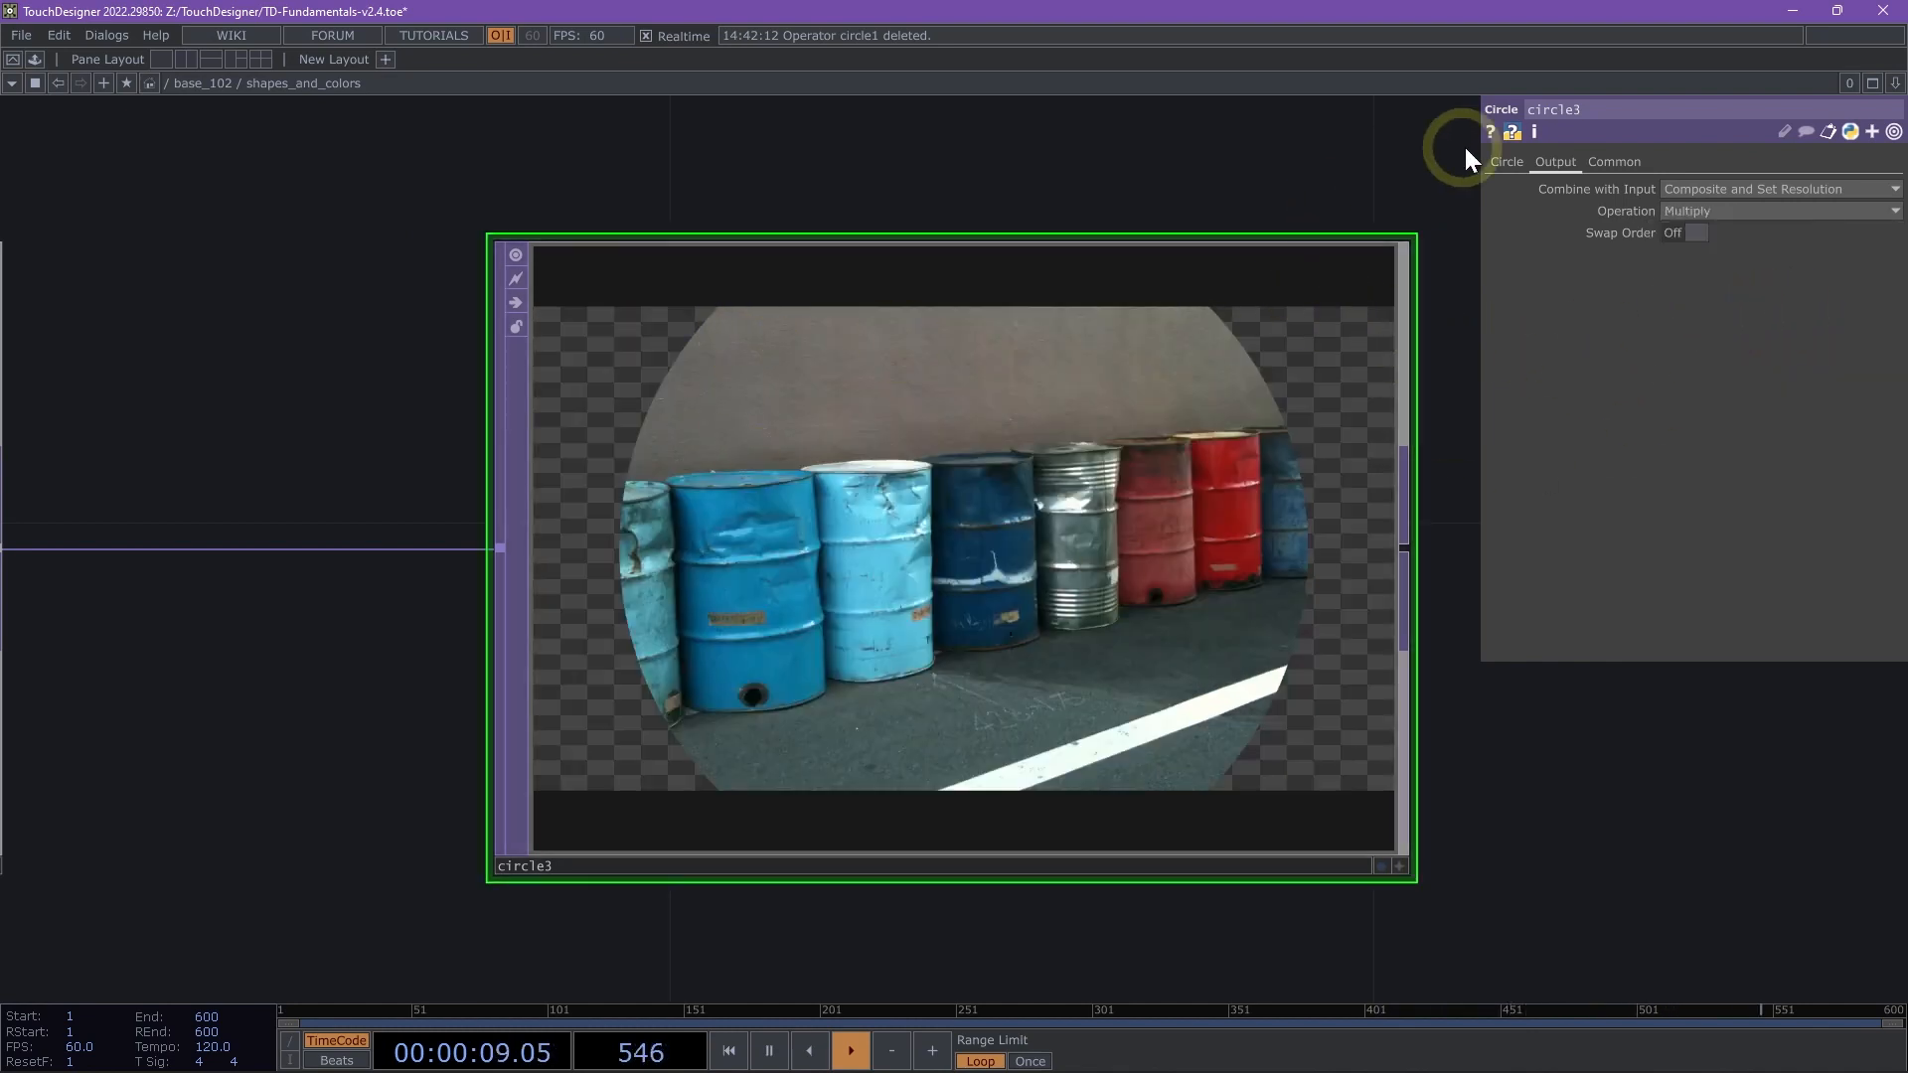
pyautogui.click(1505, 161)
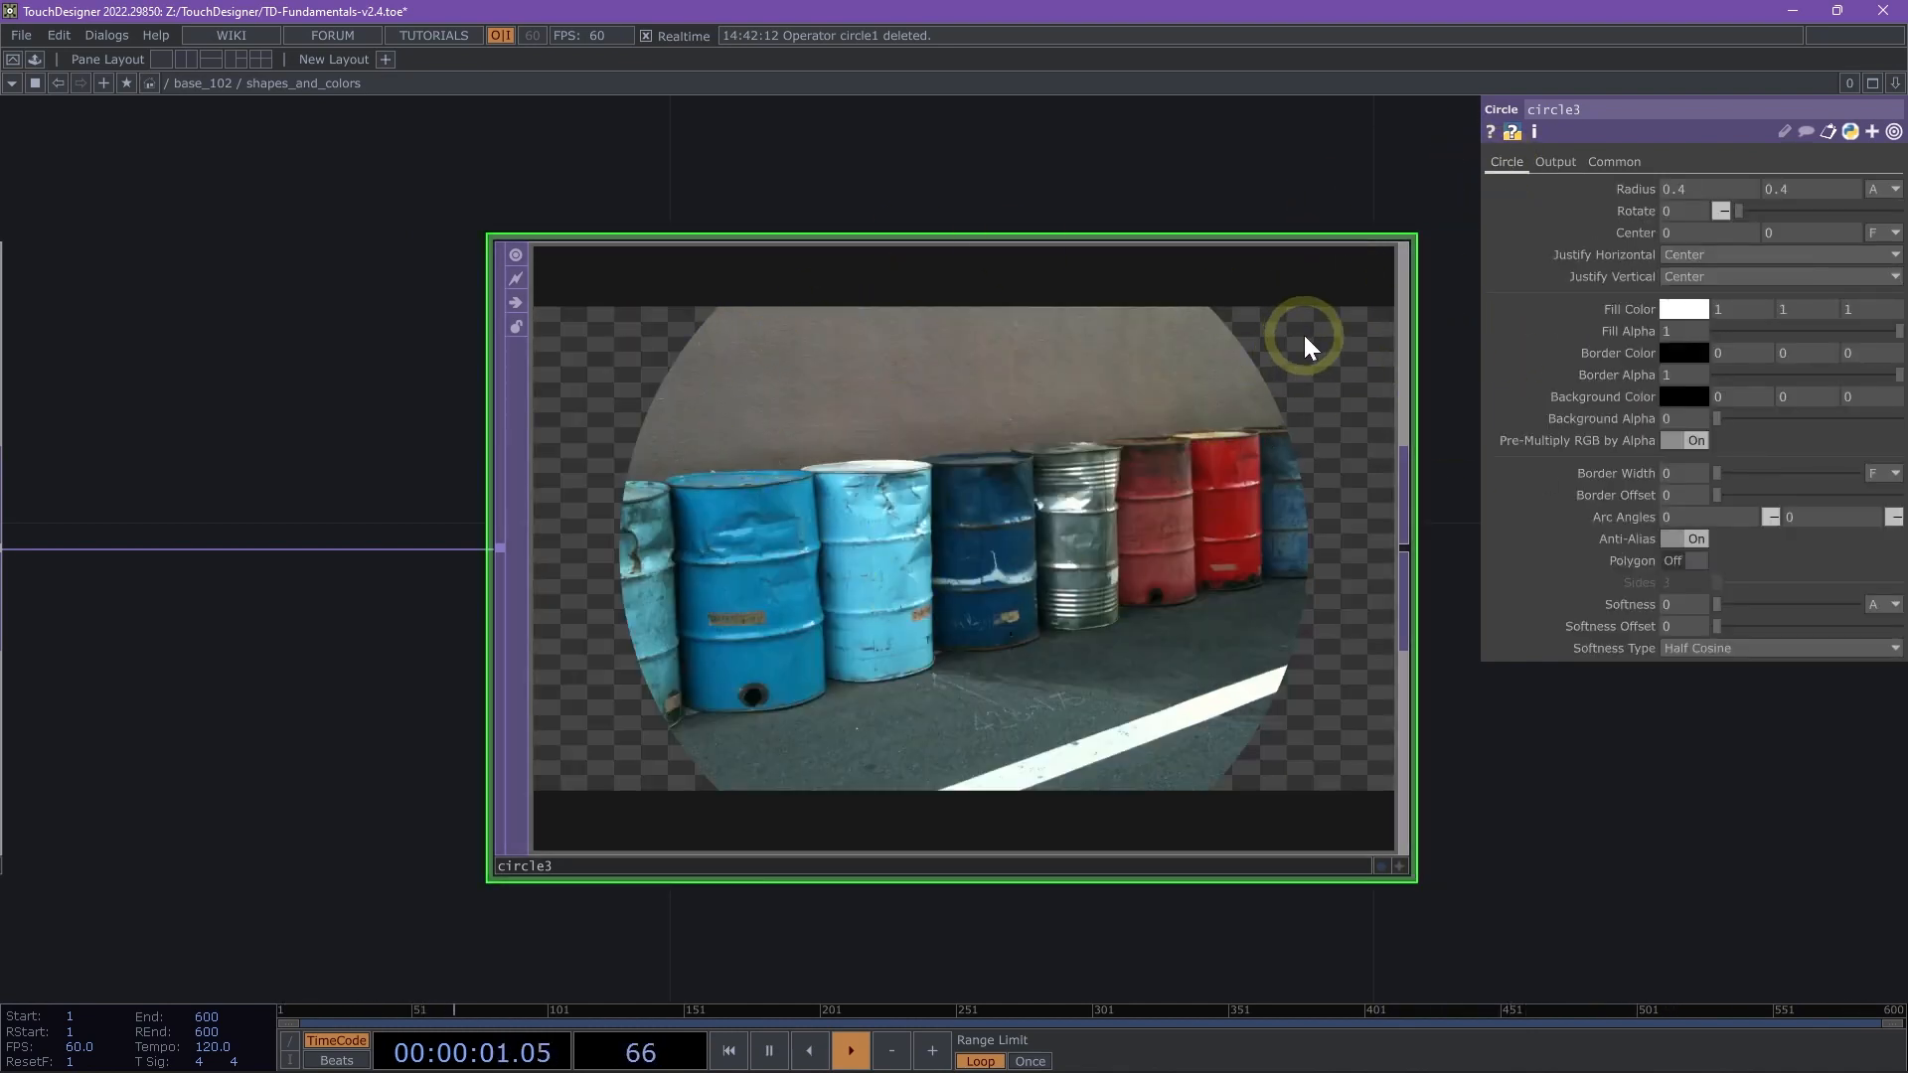